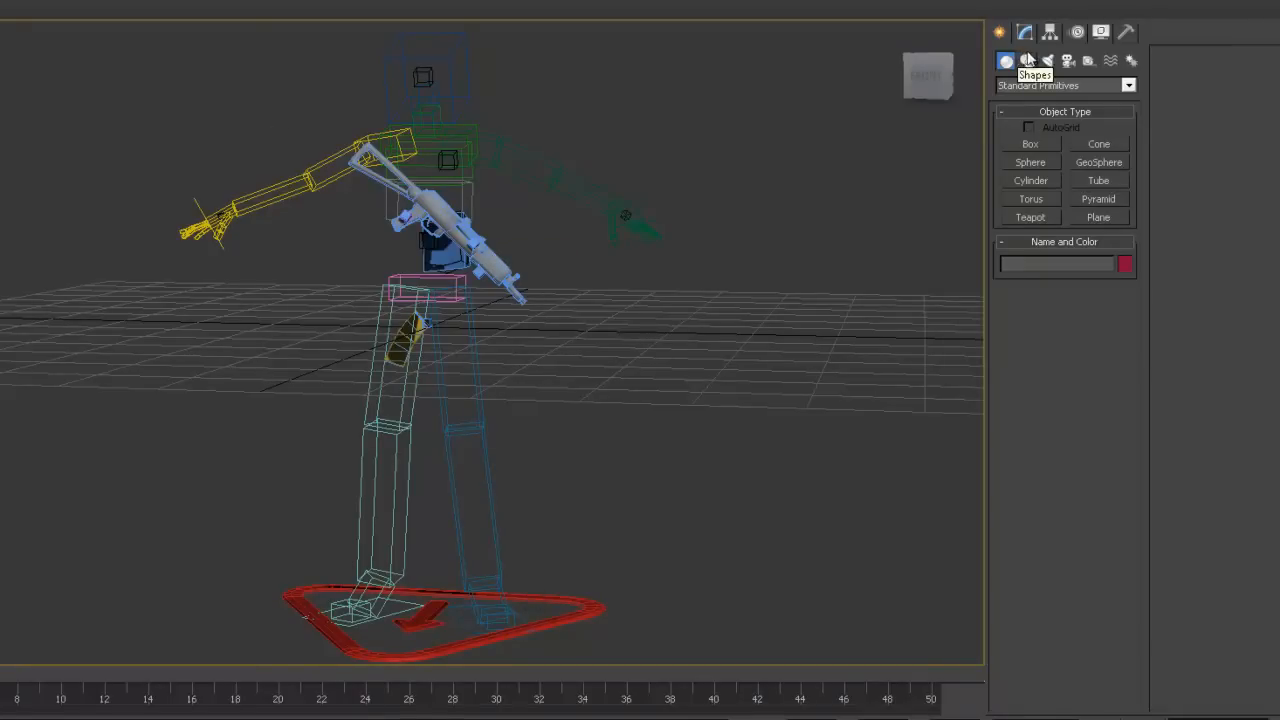
- Place a CATParent from the CAT helper objects and build its default pelvis, legs, spine and head
{"action": "left_click", "coordinate": [1088, 60]}
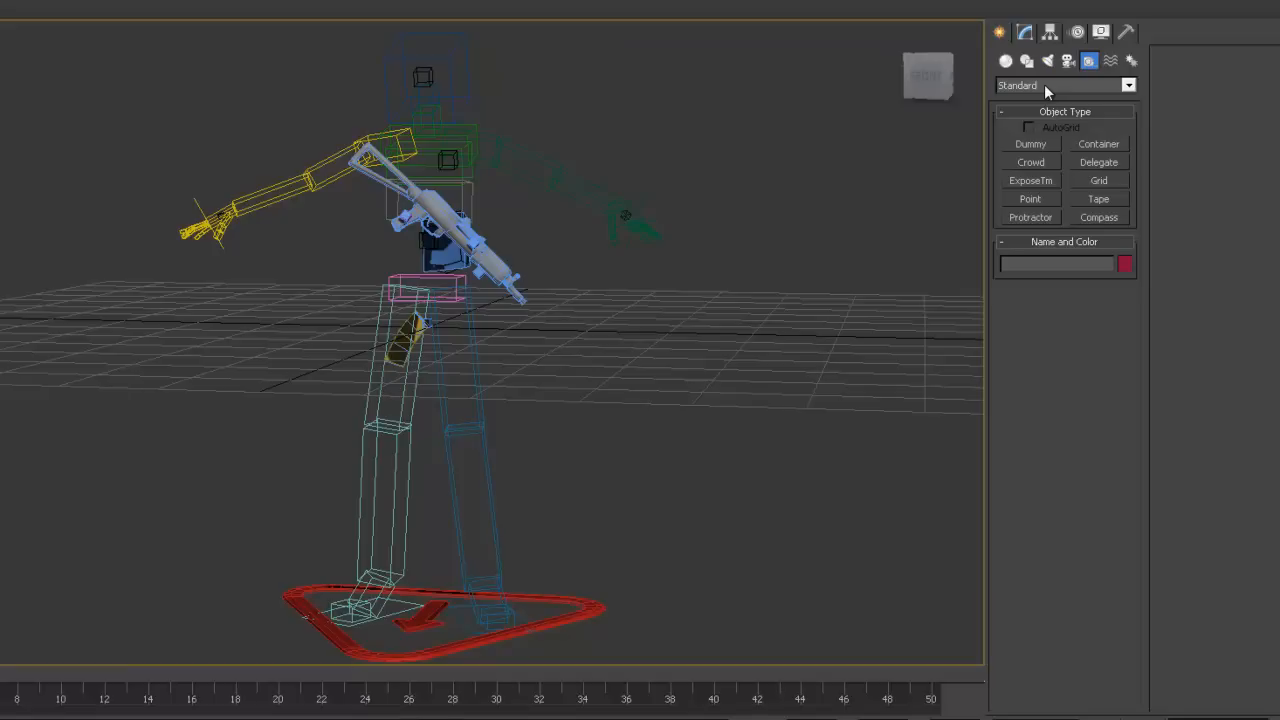
{"action": "left_click", "coordinate": [1064, 84]}
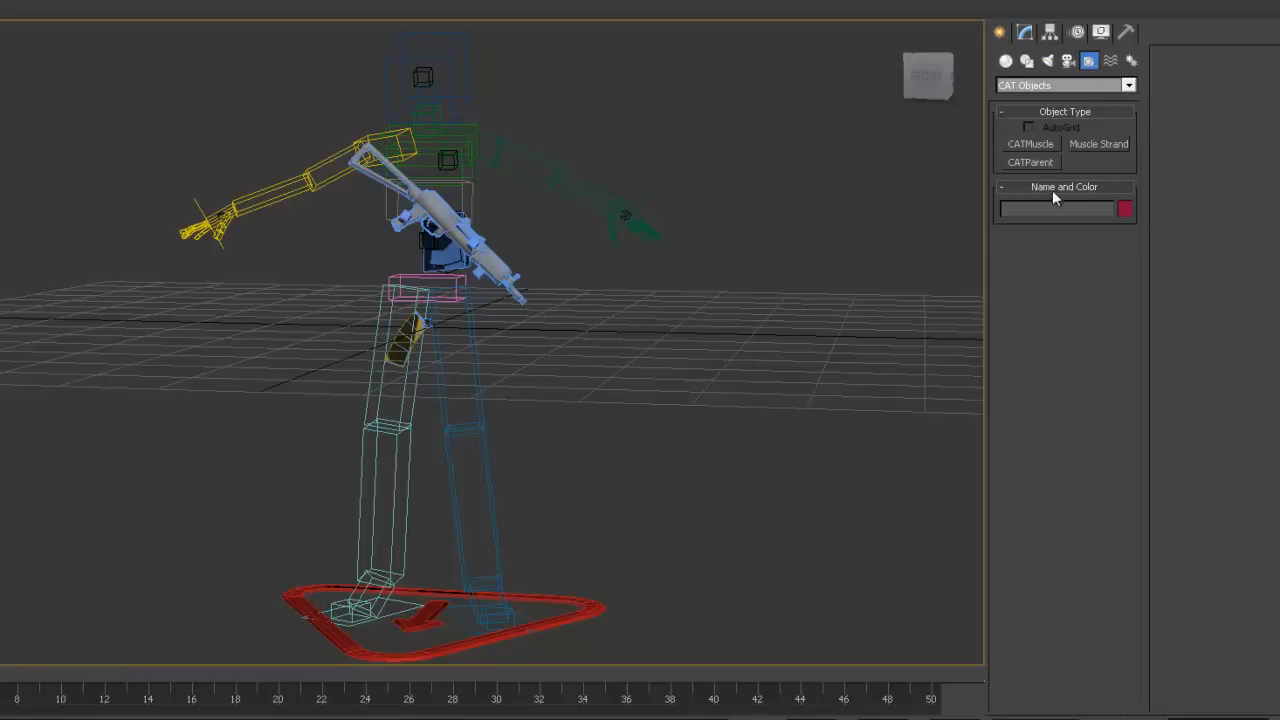
{"action": "left_click", "coordinate": [1032, 162]}
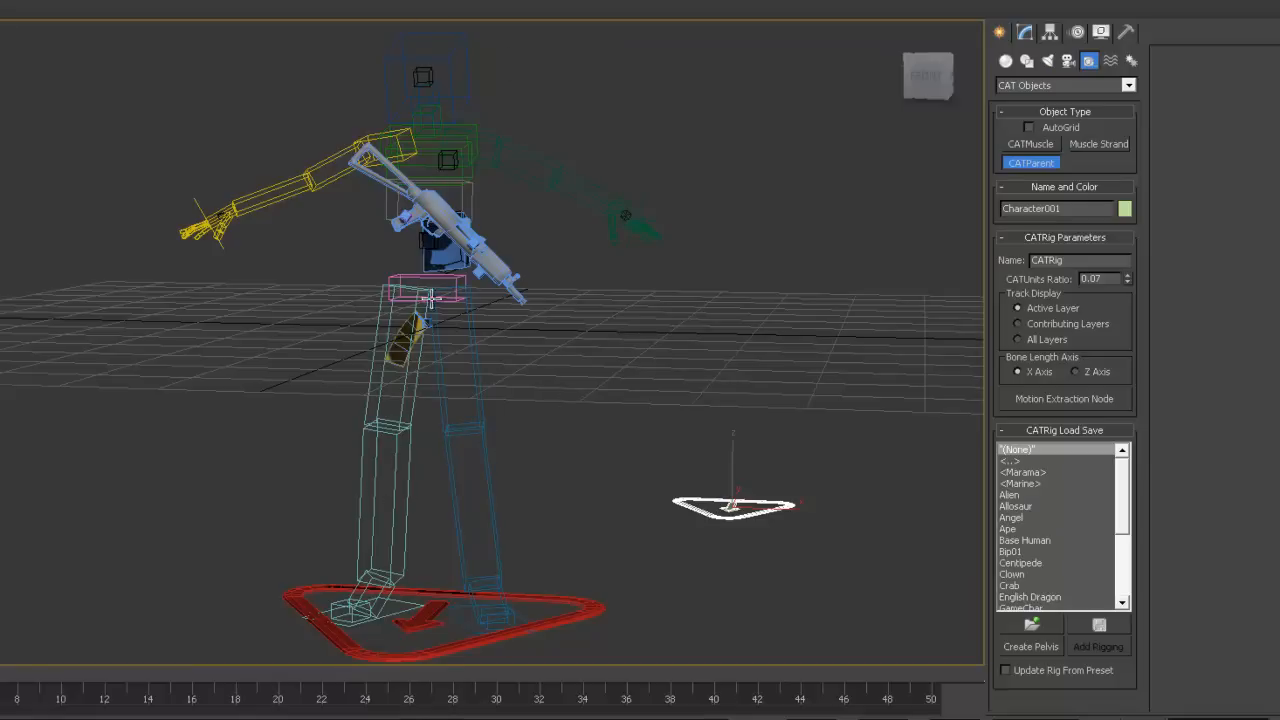
{"action": "left_click", "coordinate": [1024, 540]}
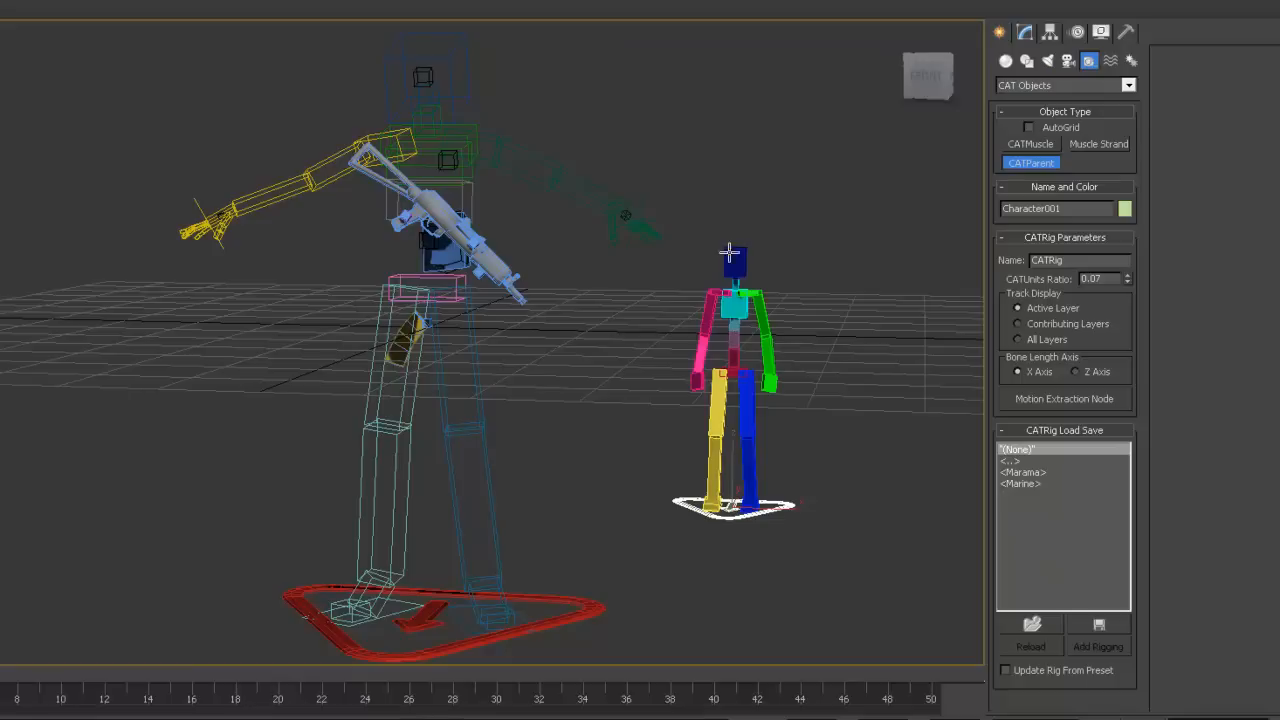
{"action": "left_click", "coordinate": [730, 376]}
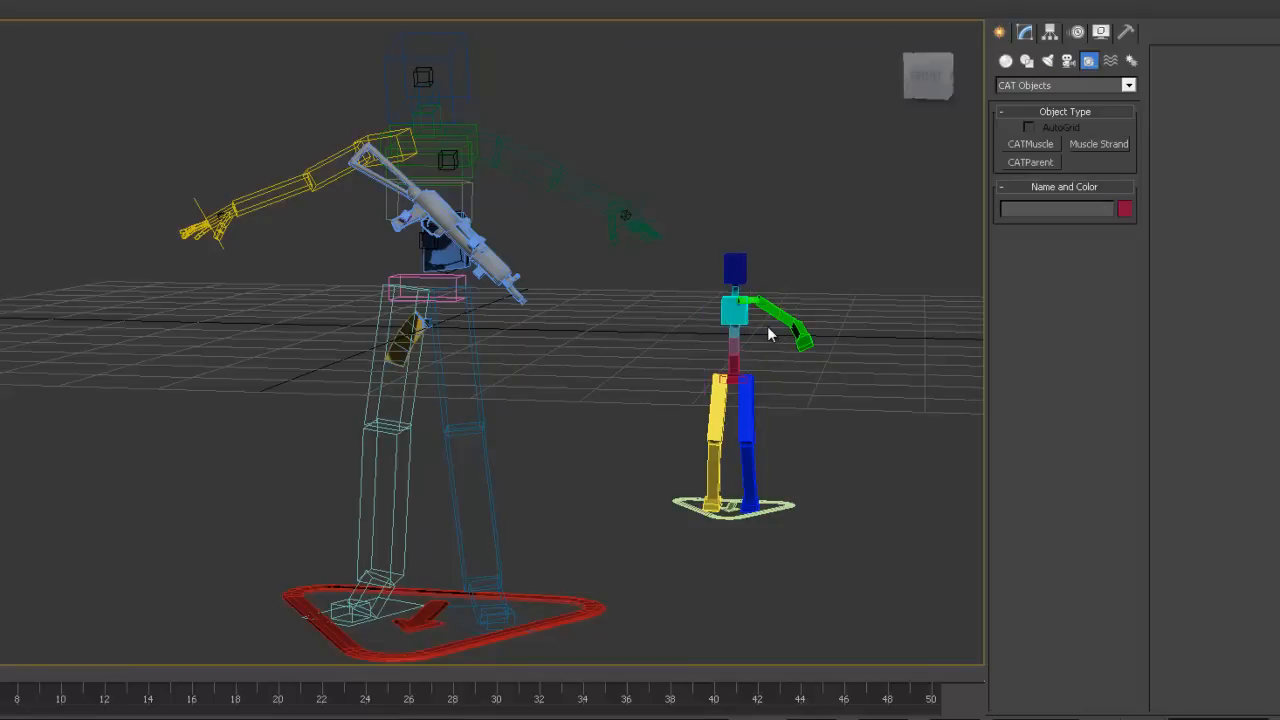
- Select the new rig's ribcage hub and add a second arm to it
{"action": "left_click", "coordinate": [732, 312]}
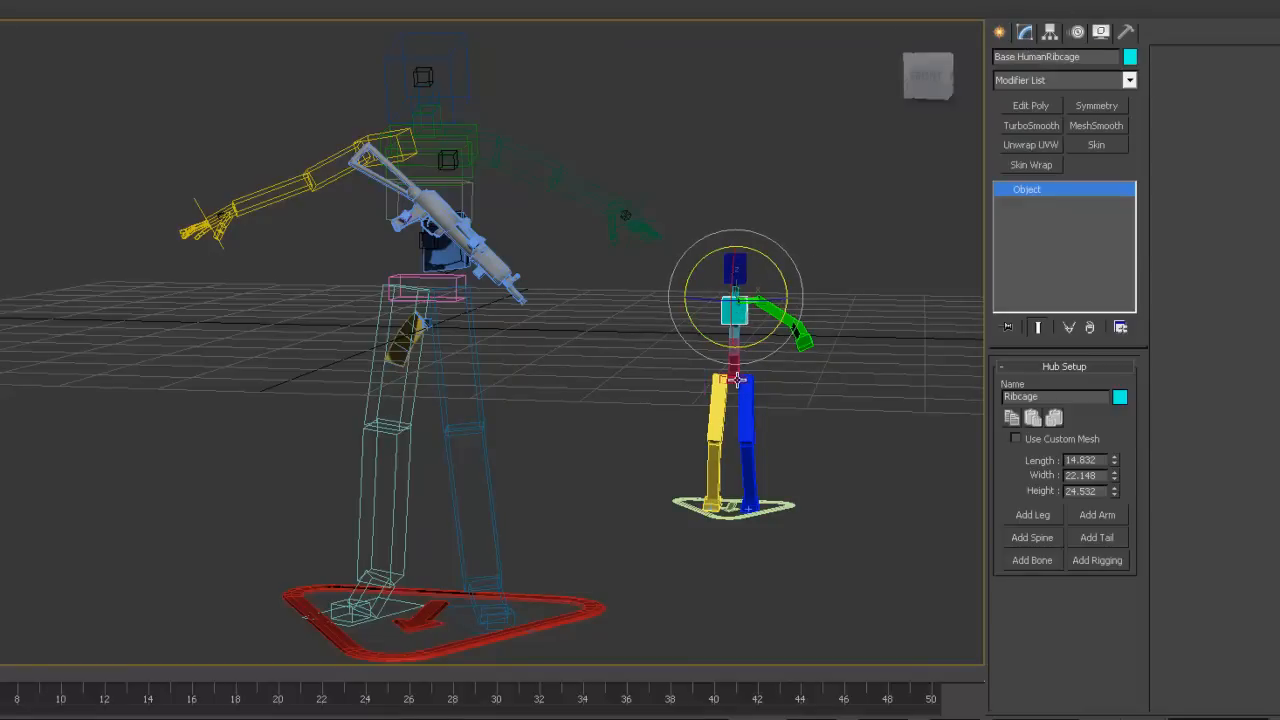
{"action": "left_click", "coordinate": [736, 384]}
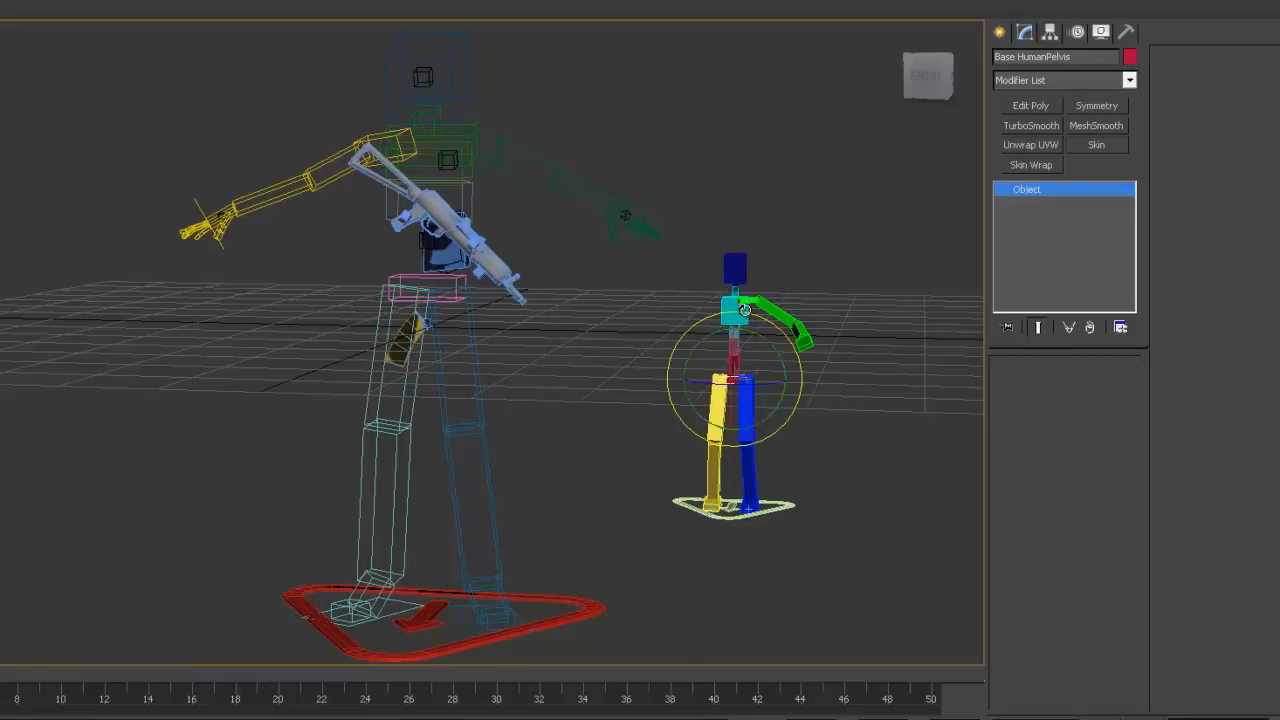
{"action": "left_click", "coordinate": [732, 300]}
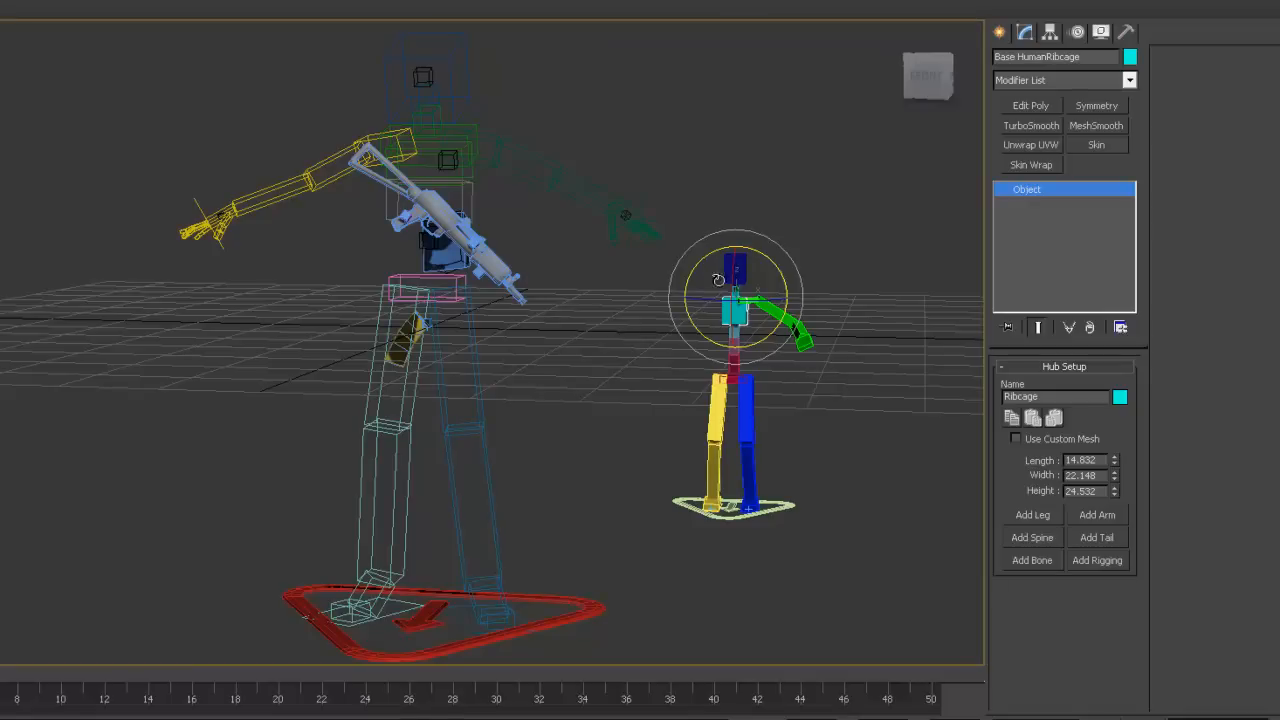
{"action": "left_click", "coordinate": [1096, 516]}
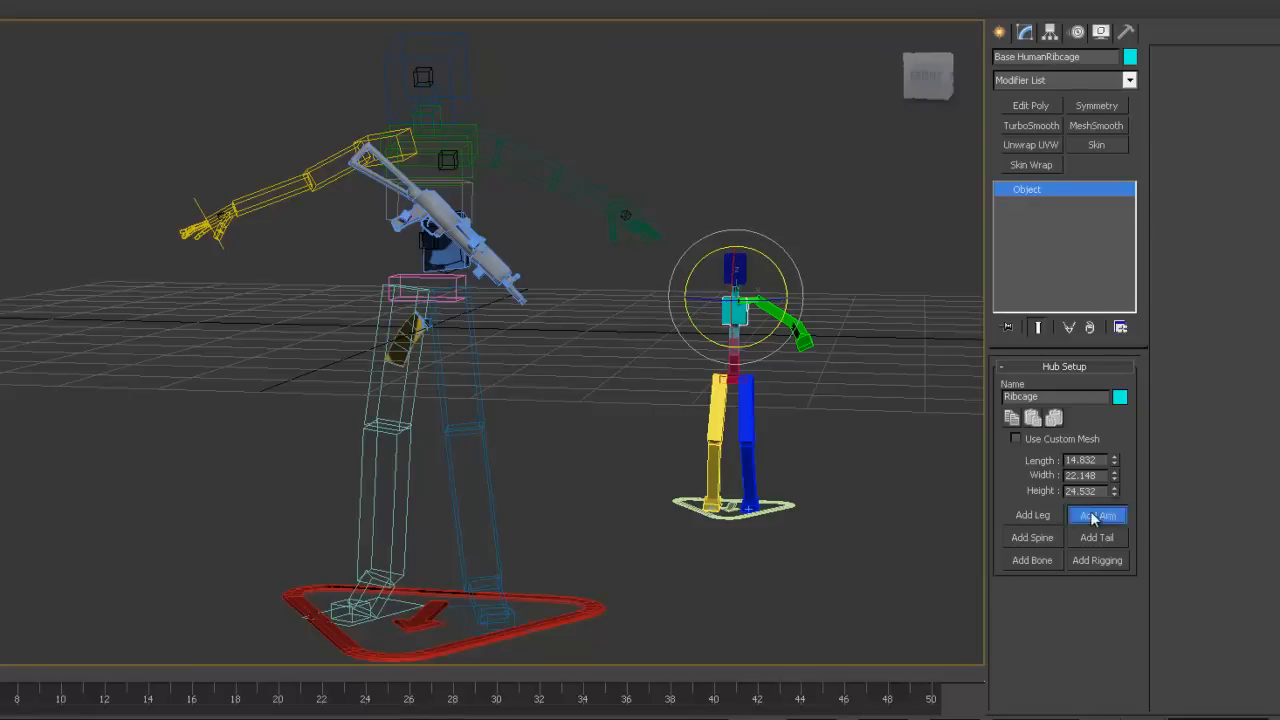
{"action": "left_click", "coordinate": [1096, 514]}
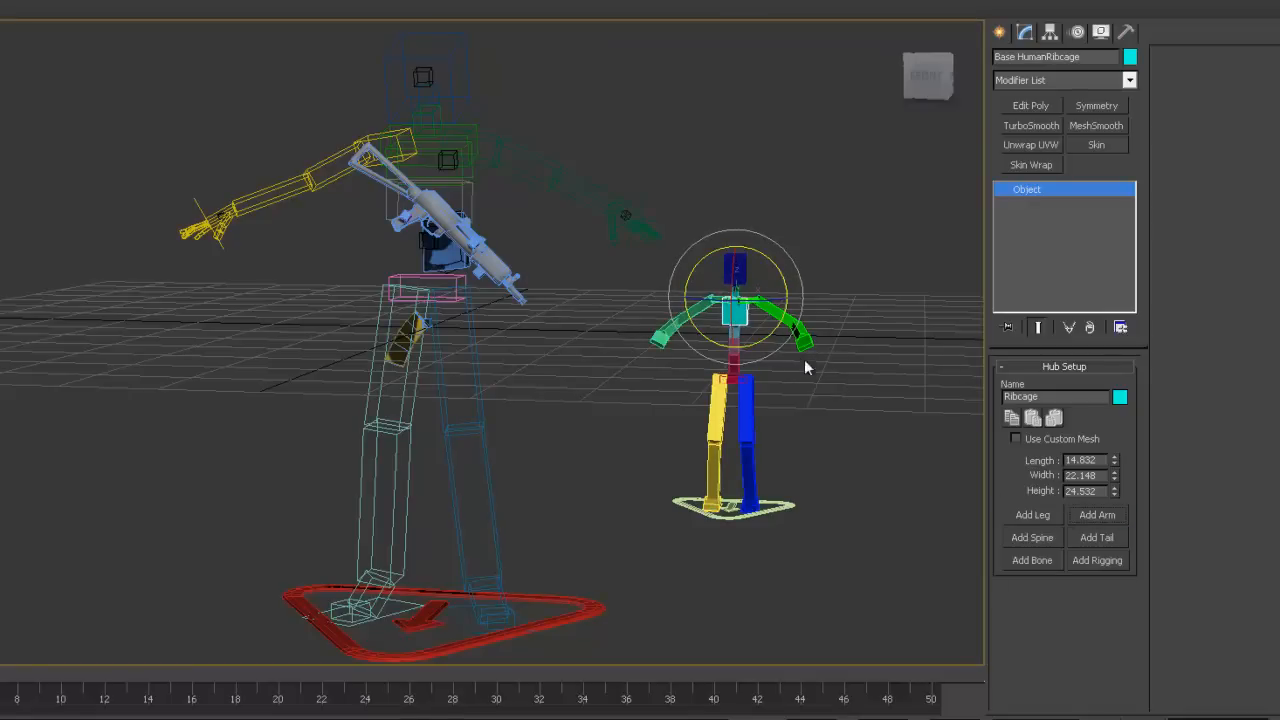
{"action": "mouse_move", "coordinate": [760, 532]}
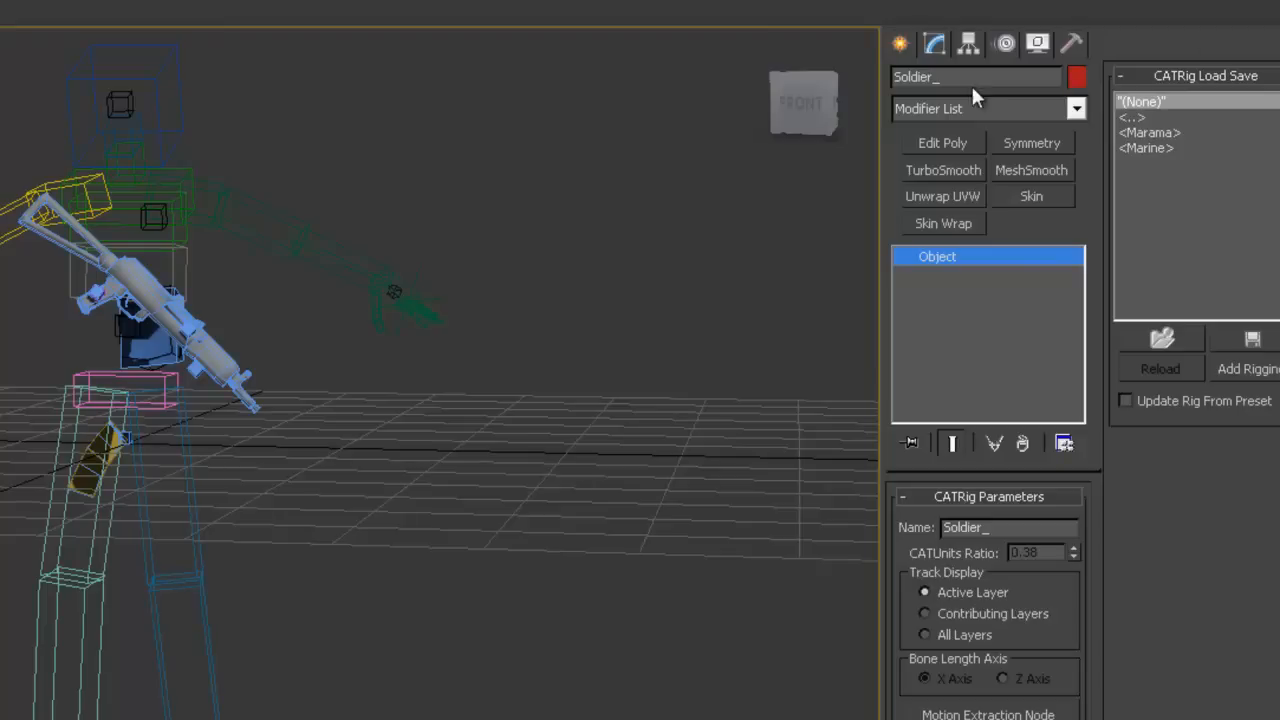
- Add an absolute animation layer to the soldier rig and name it Demo
{"action": "left_click", "coordinate": [1004, 44]}
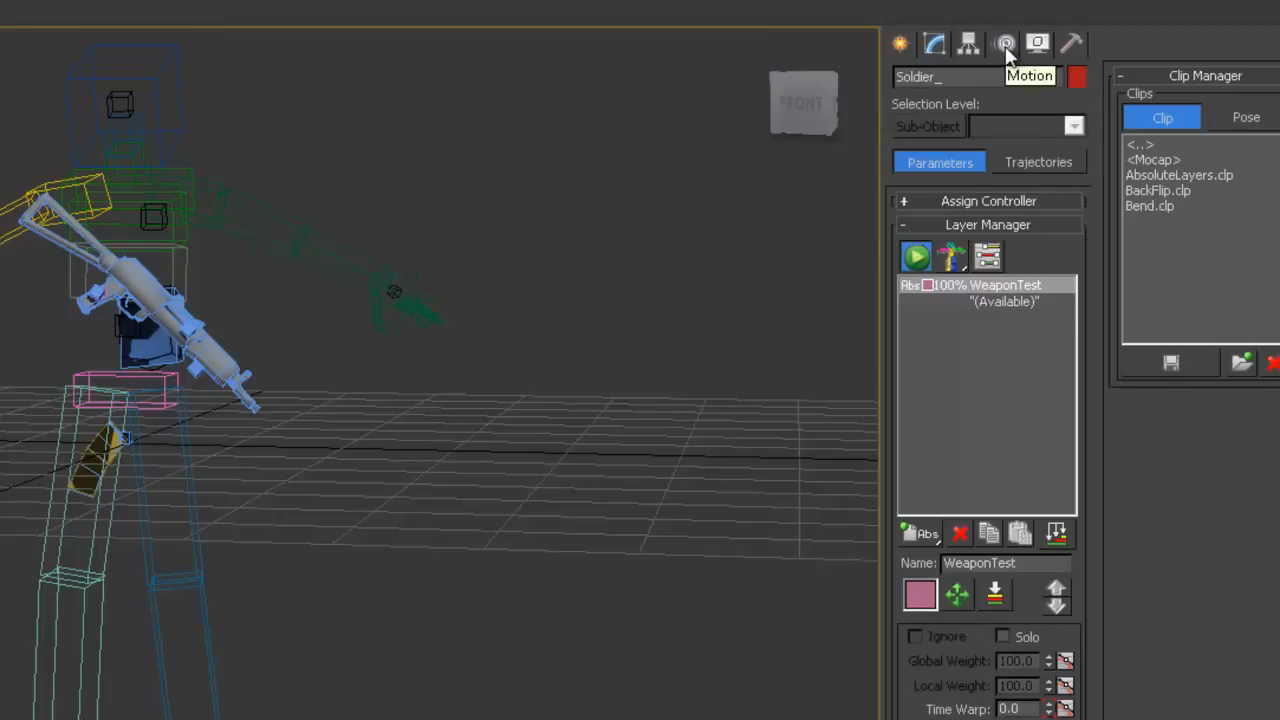
{"action": "mouse_move", "coordinate": [904, 228]}
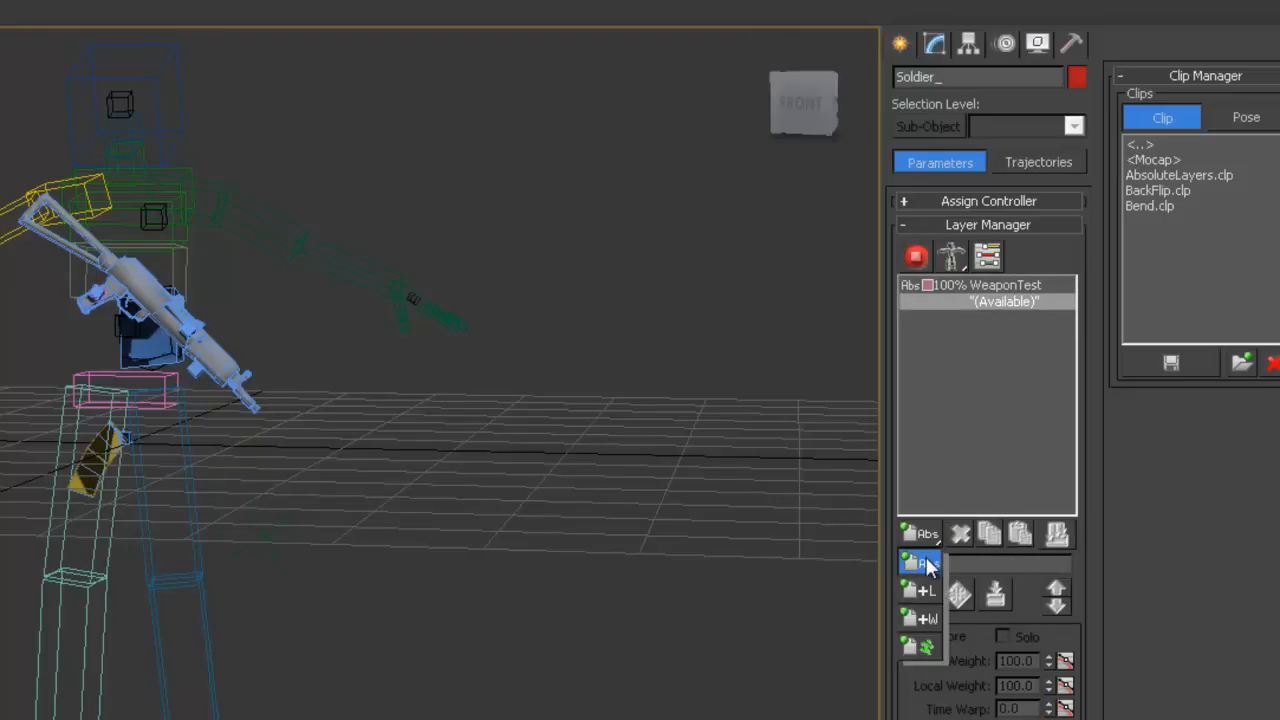
{"action": "left_click", "coordinate": [918, 562]}
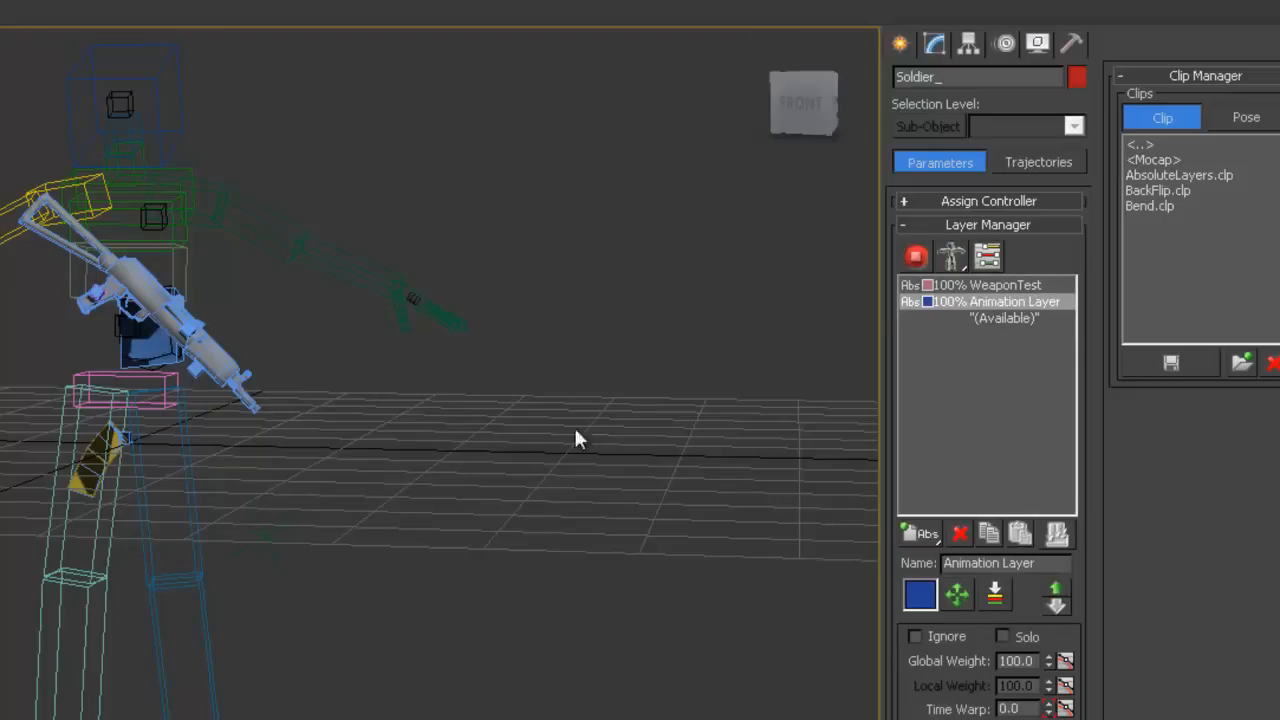
{"action": "type", "text": "Demo"}
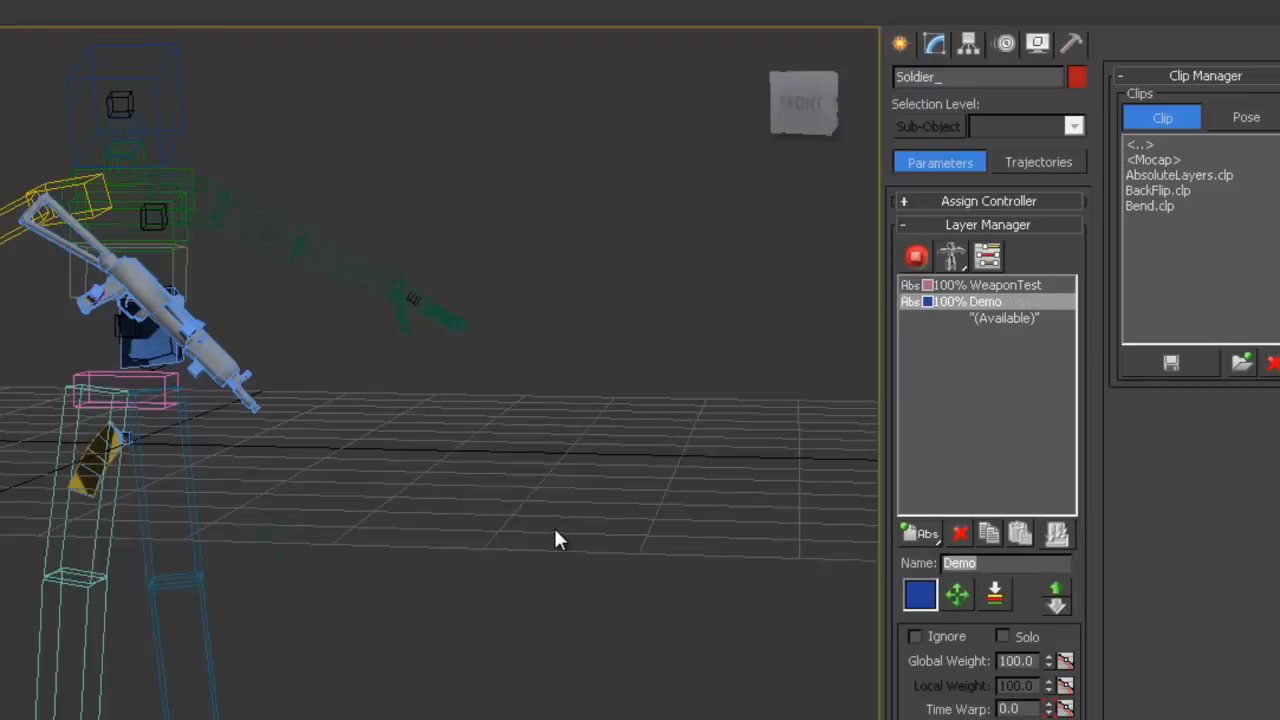
{"action": "left_click", "coordinate": [320, 250]}
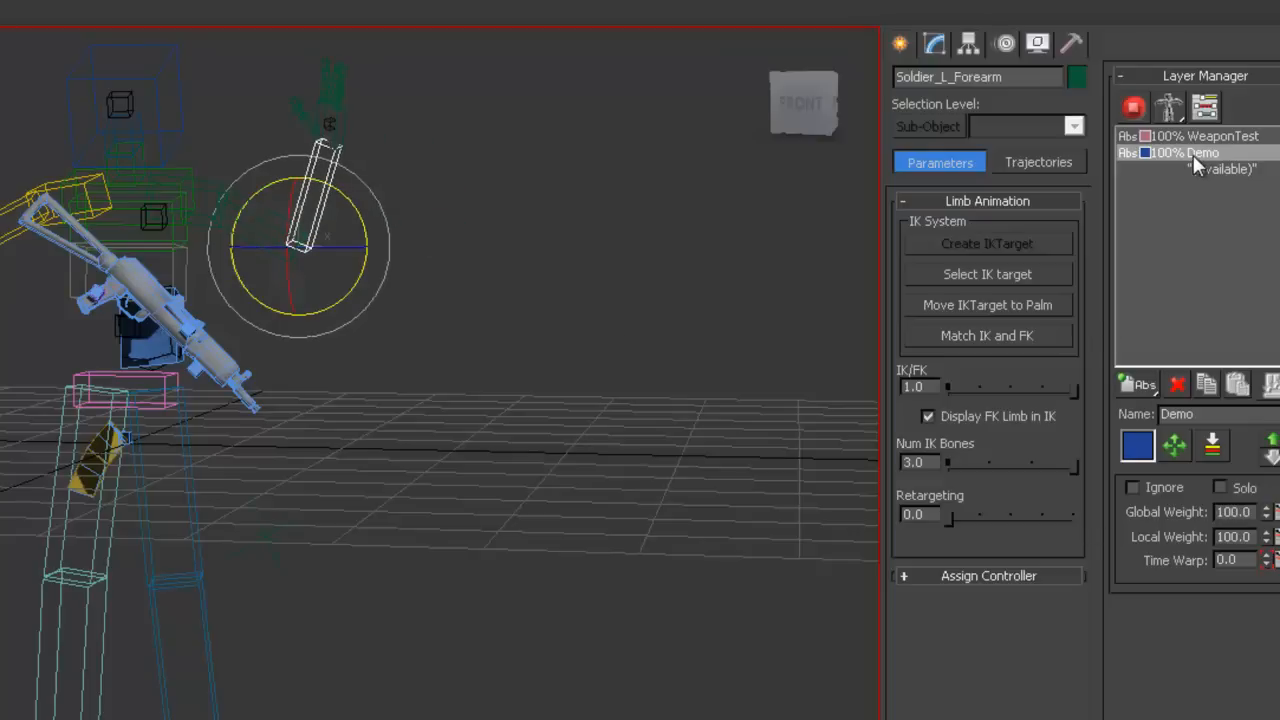
- Ignore then delete the Demo layer in animation mode, leaving WeaponTest selected
{"action": "left_click", "coordinate": [1132, 488]}
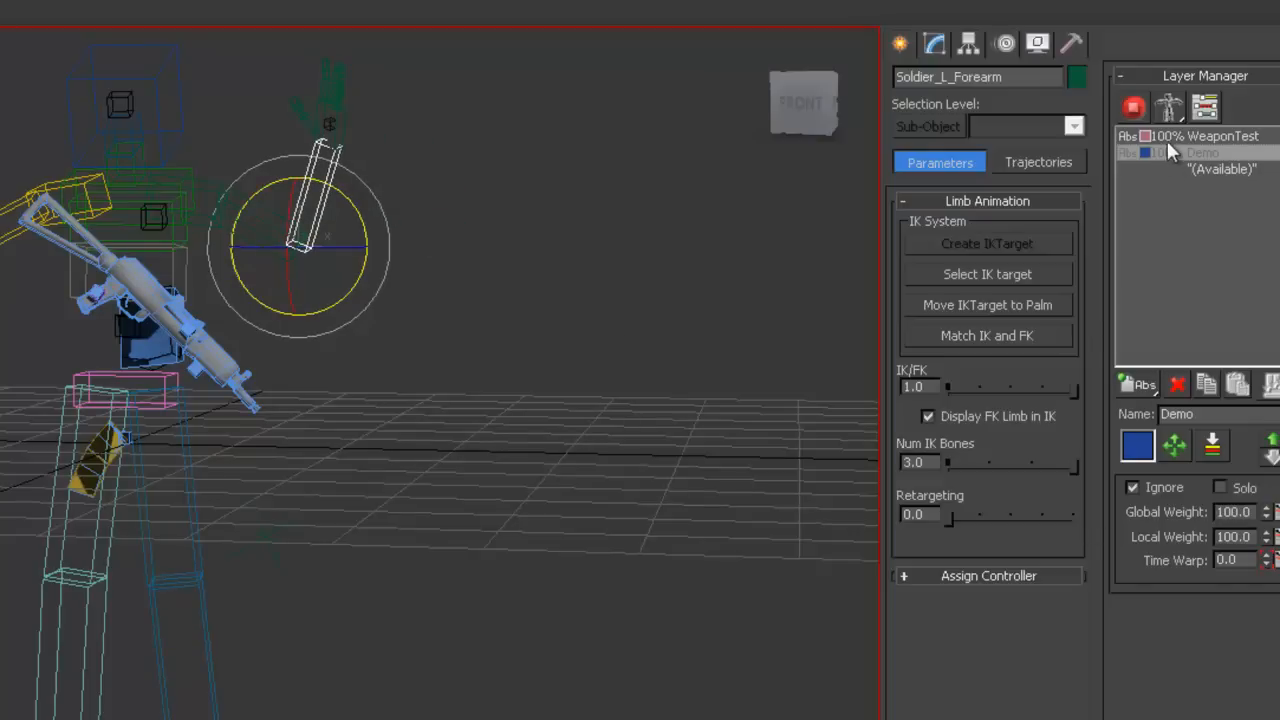
{"action": "left_click", "coordinate": [1184, 152]}
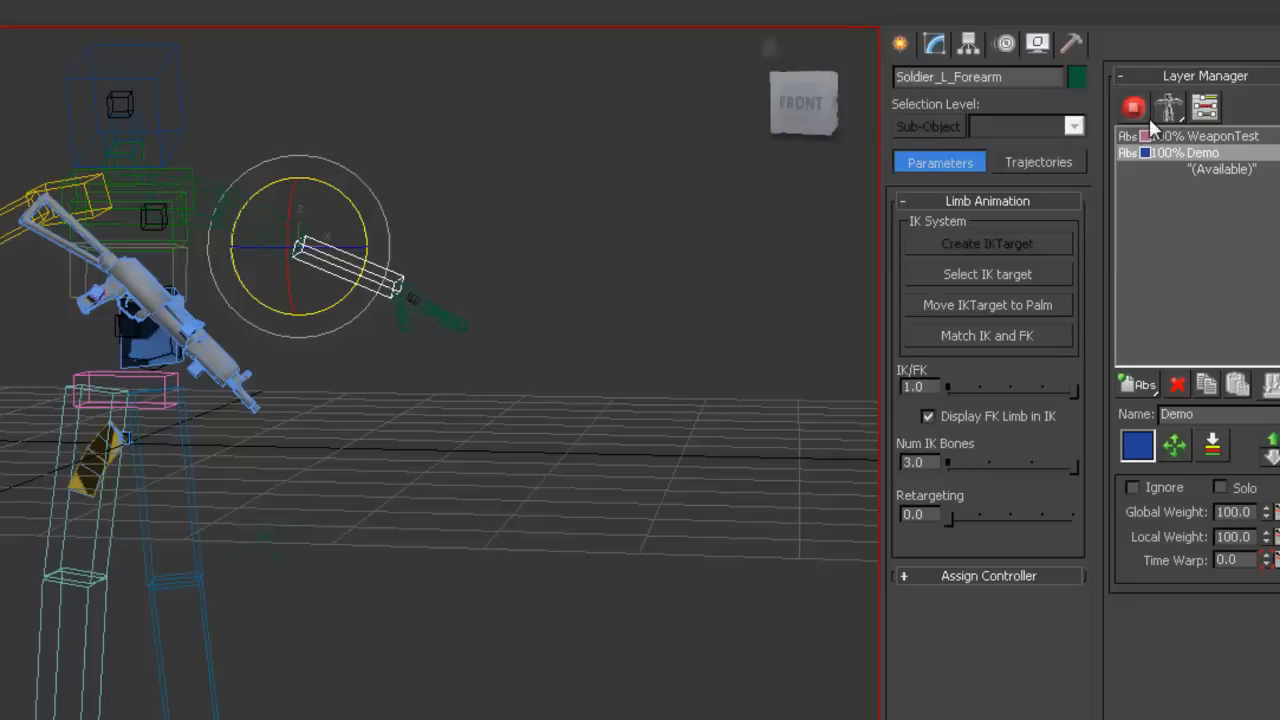
{"action": "left_click", "coordinate": [1134, 108]}
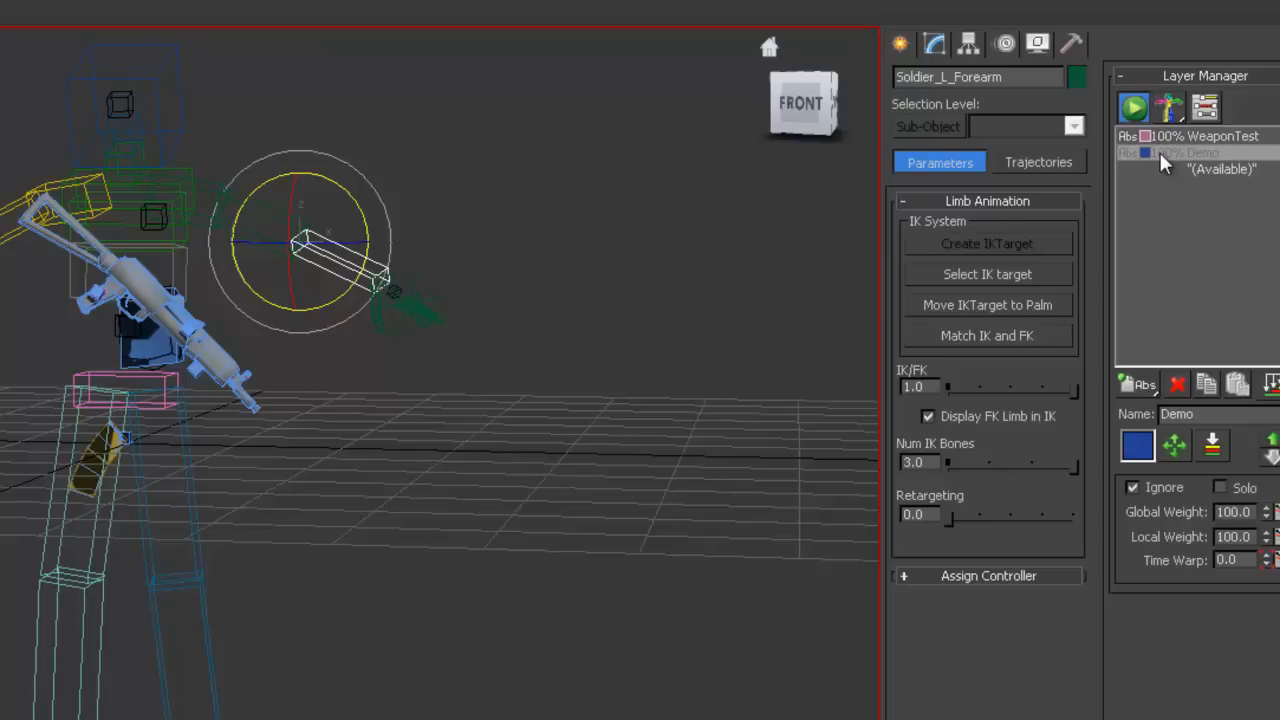
{"action": "left_click", "coordinate": [1184, 152]}
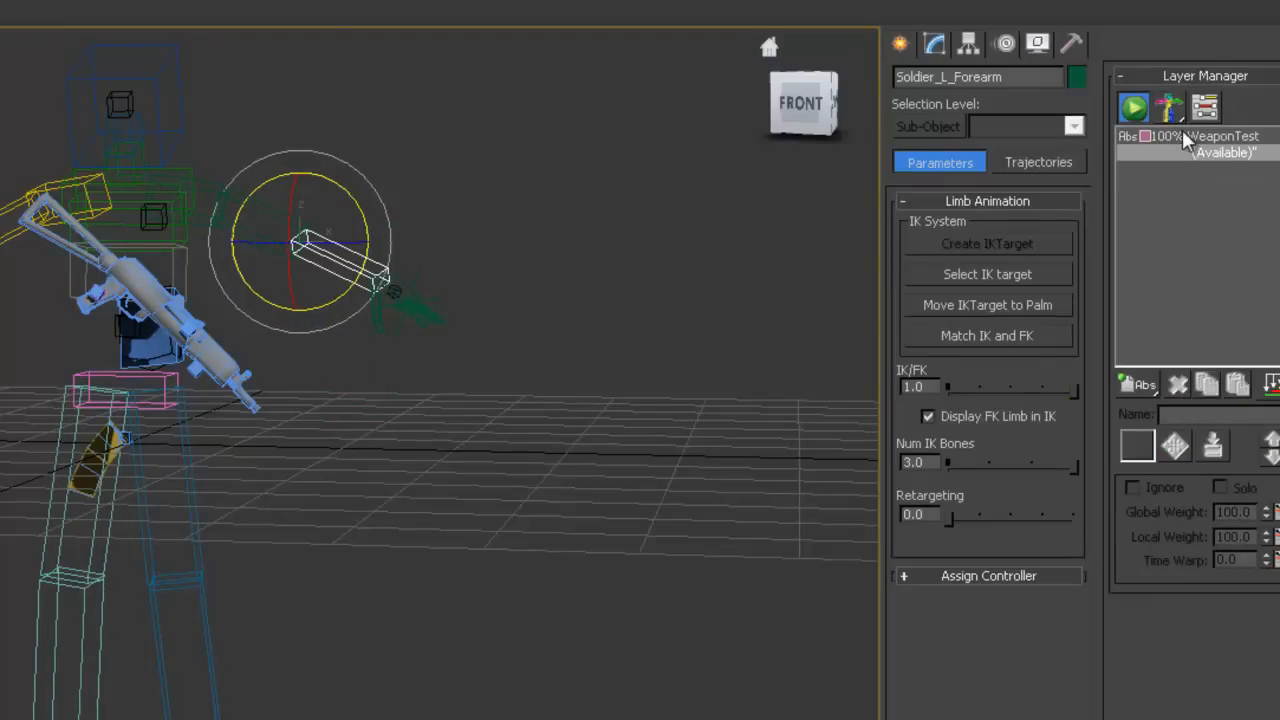
{"action": "left_click", "coordinate": [1220, 136]}
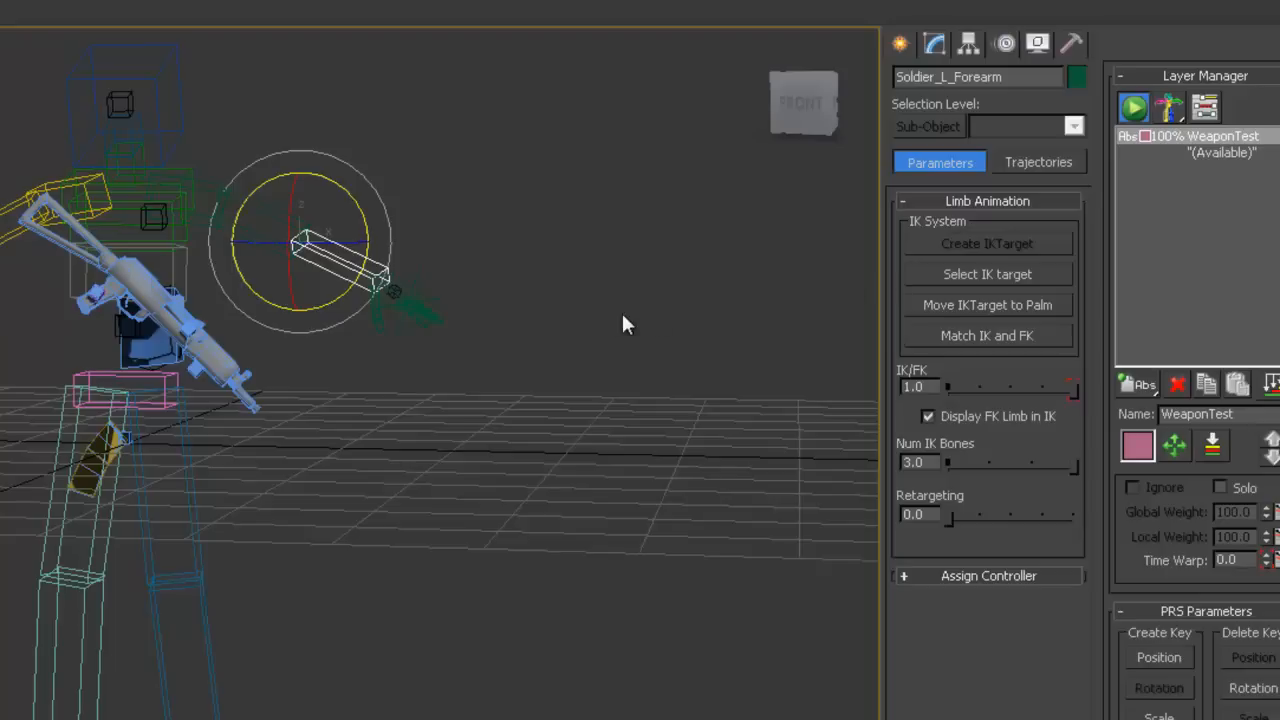
{"action": "mouse_move", "coordinate": [412, 344]}
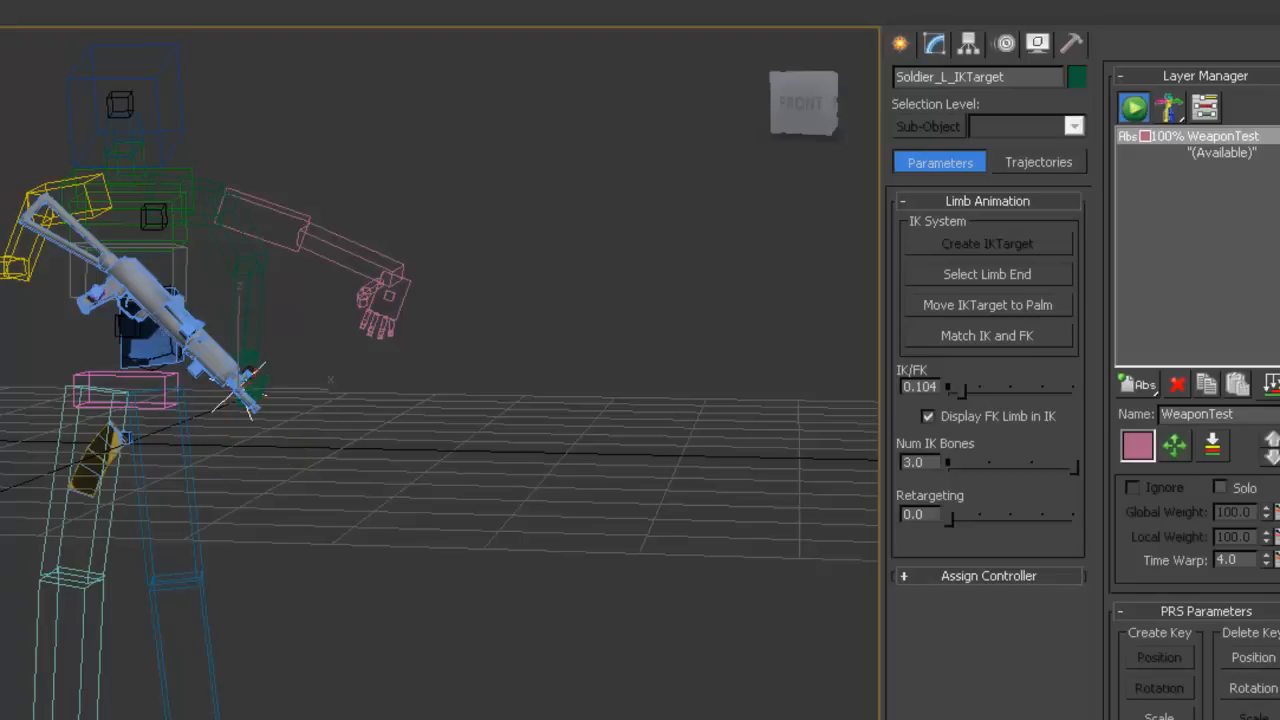
{"action": "left_click_drag", "start_coordinate": [948, 388], "coordinate": [1072, 388]}
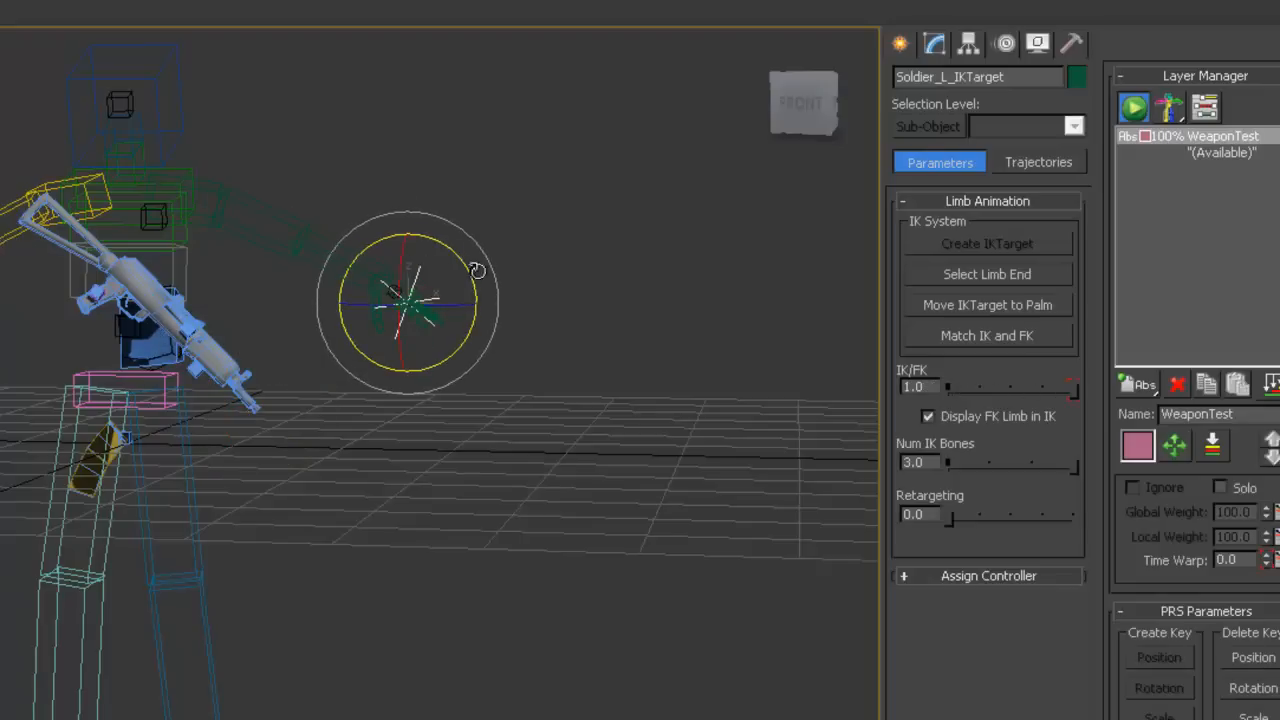
{"action": "left_click", "coordinate": [398, 280]}
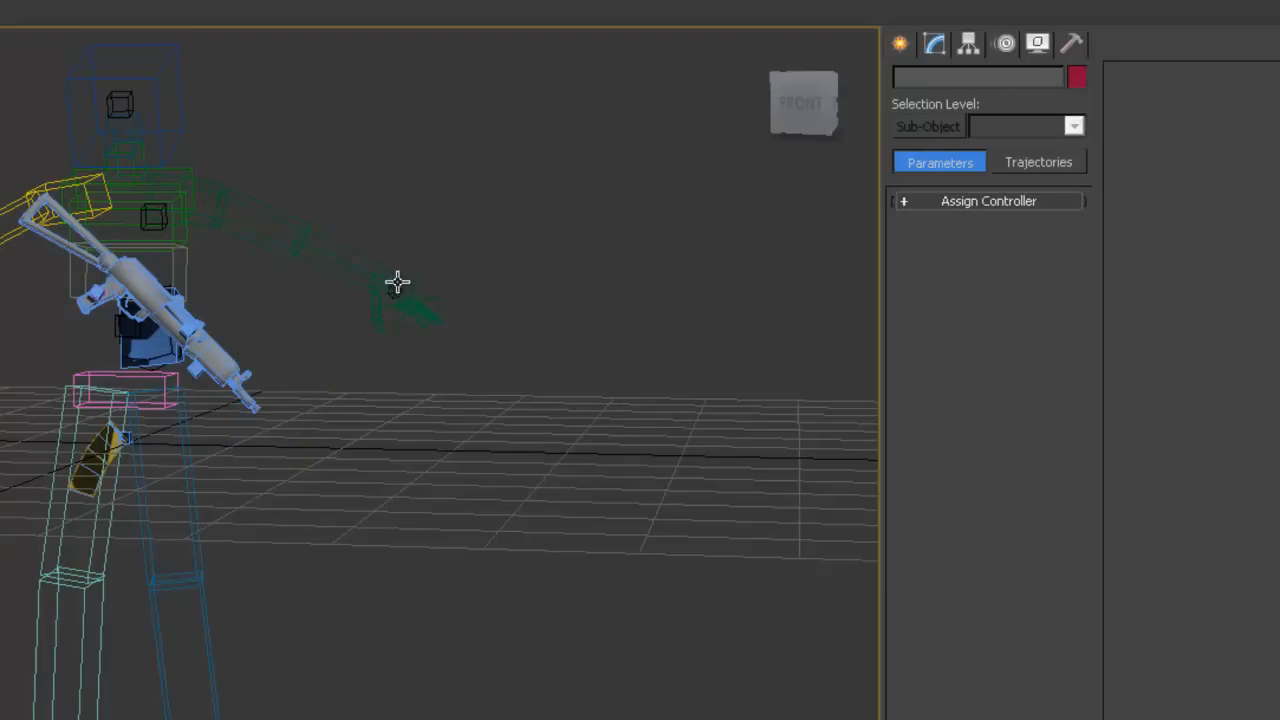
{"action": "mouse_move", "coordinate": [402, 284]}
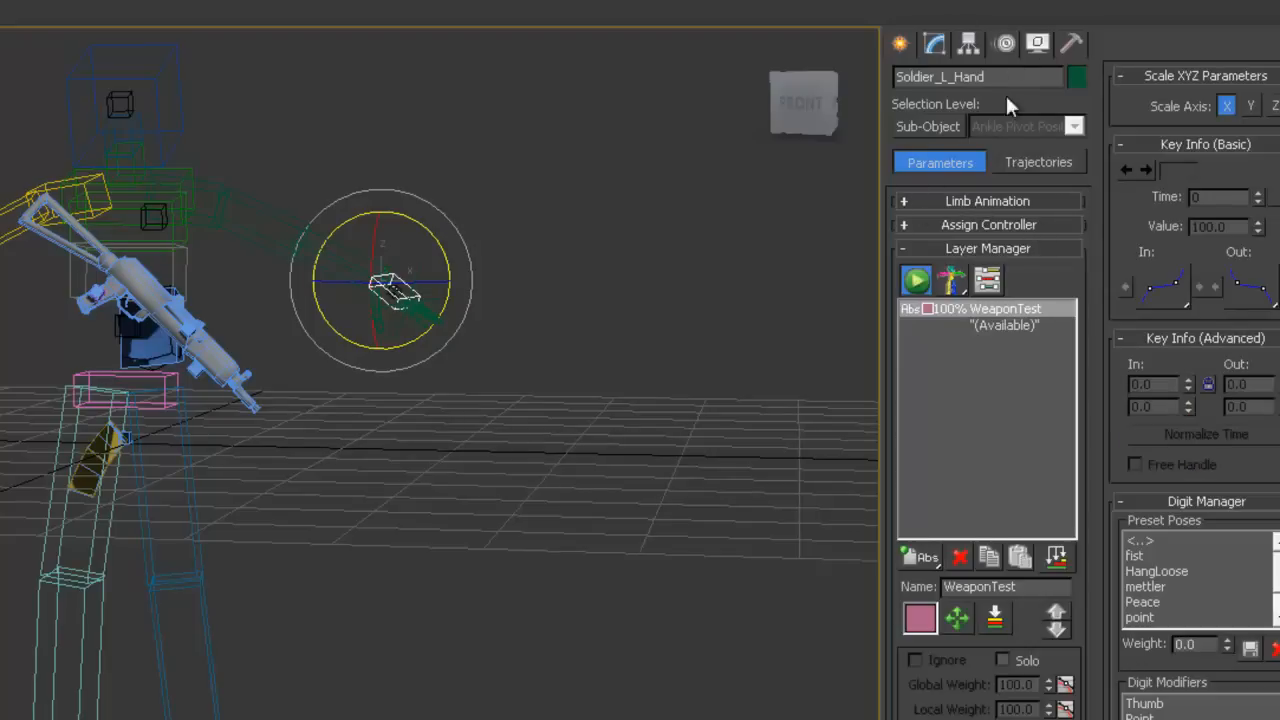
{"action": "mouse_move", "coordinate": [996, 204]}
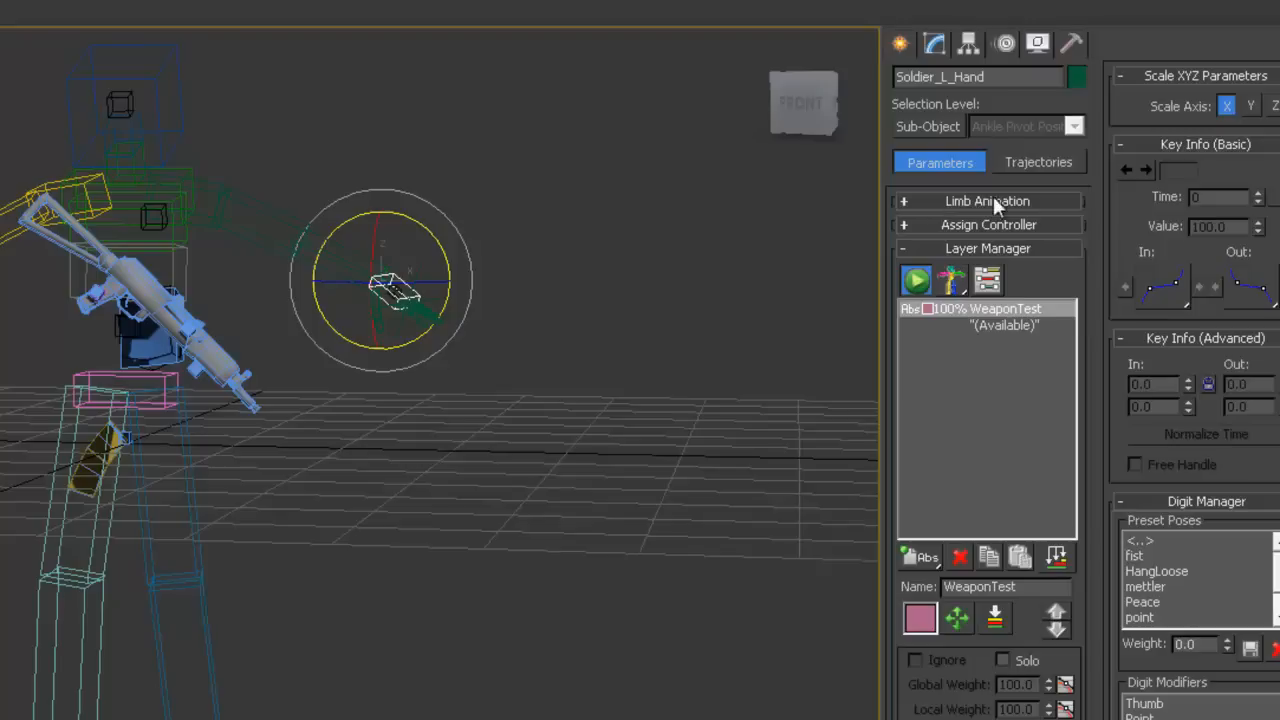
{"action": "mouse_move", "coordinate": [278, 216]}
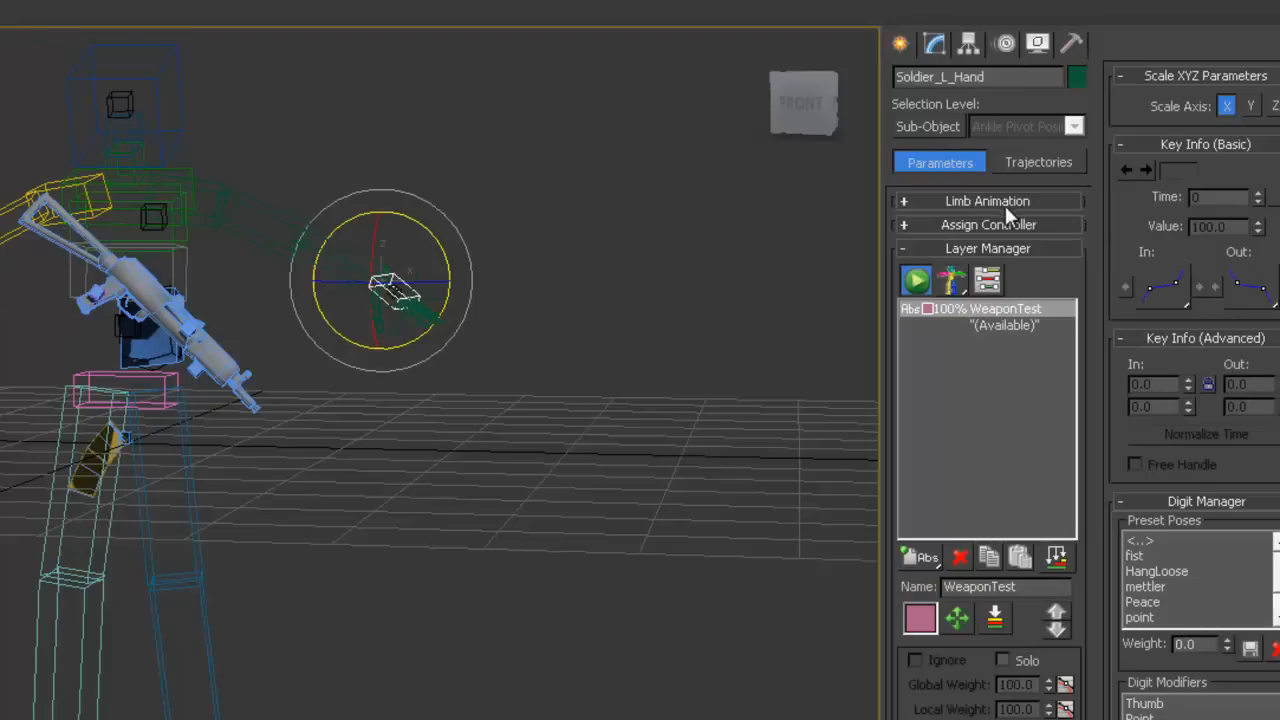
- Select the soldier's left IK target and drag its IK/FK blend from 1.0 to 0.0
{"action": "left_click", "coordinate": [988, 200]}
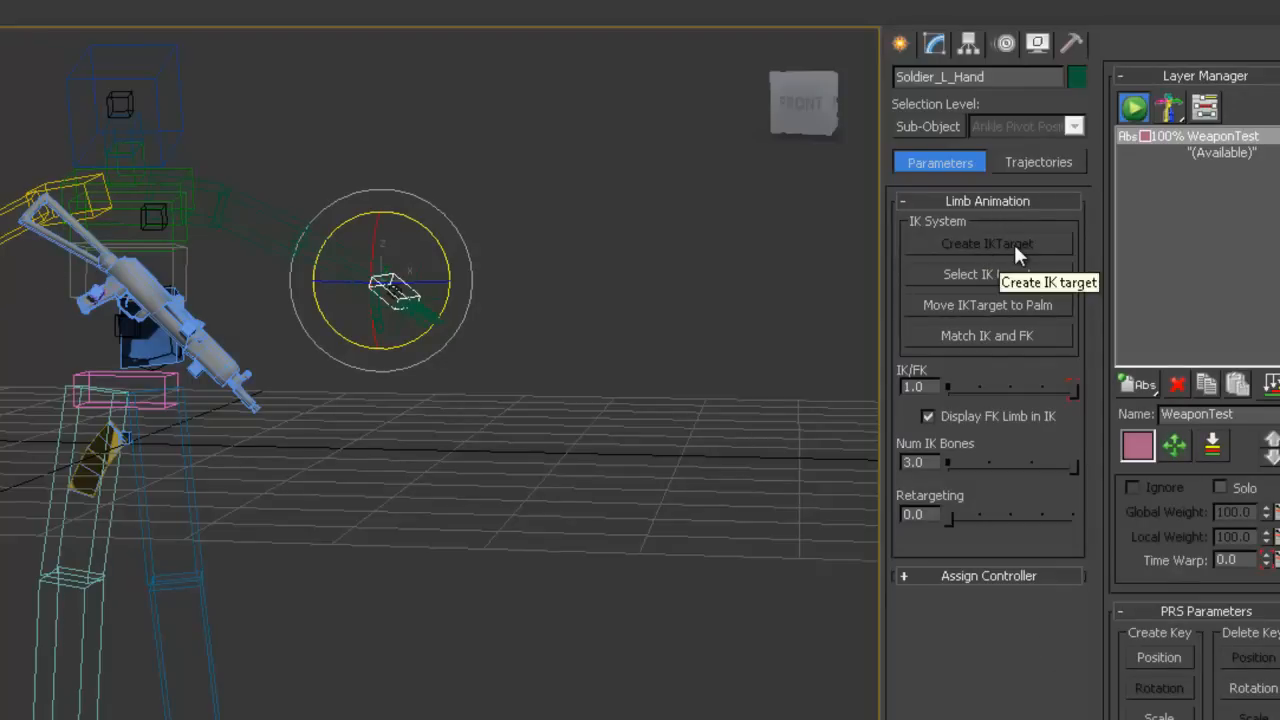
{"action": "mouse_move", "coordinate": [1016, 278]}
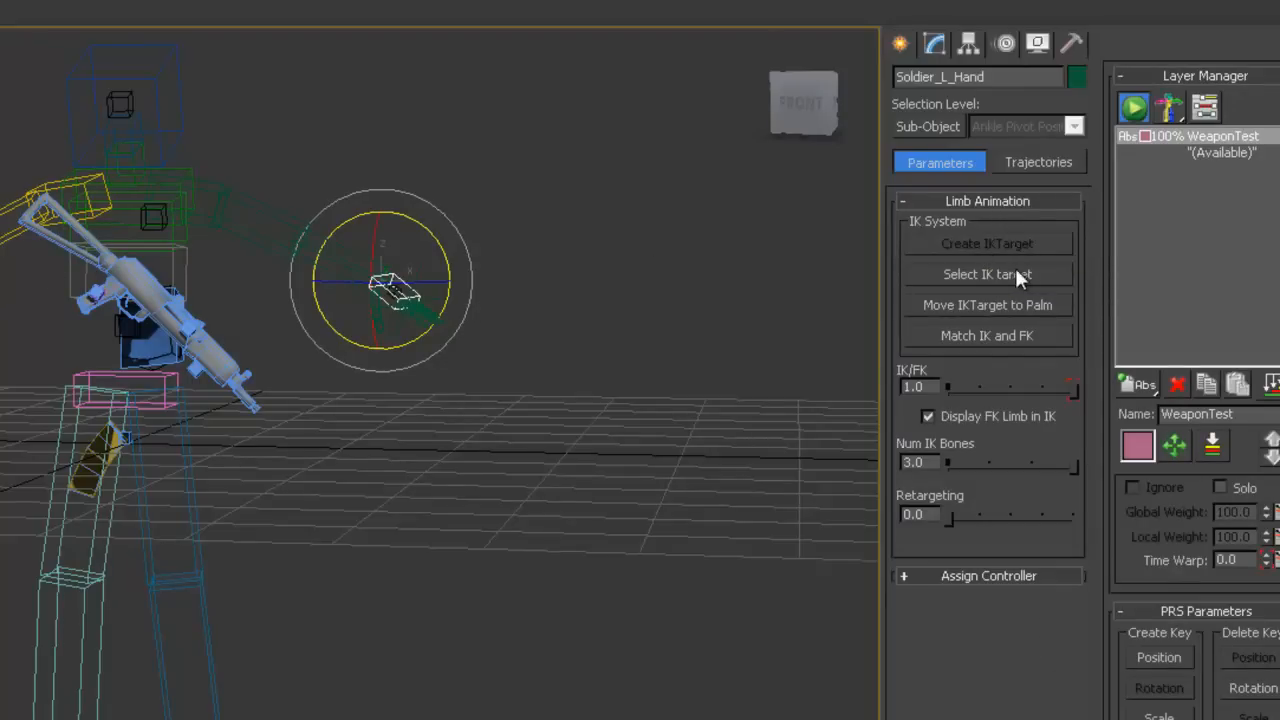
{"action": "left_click", "coordinate": [988, 274]}
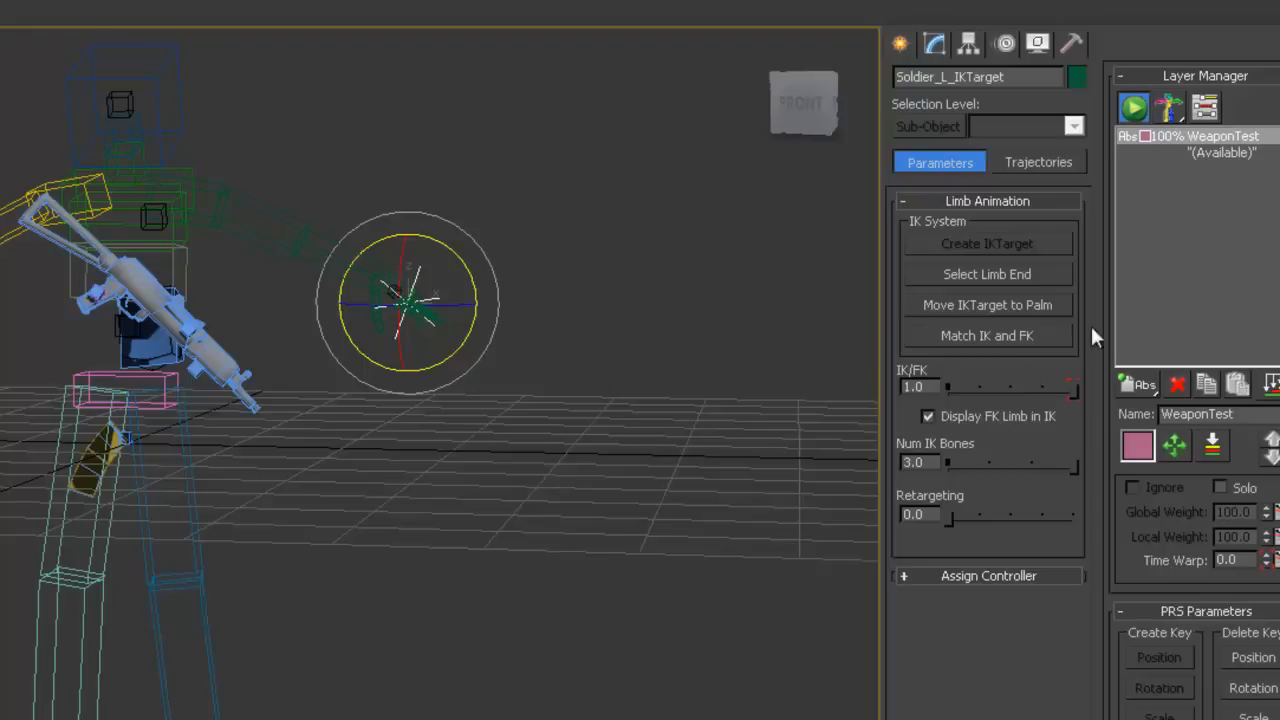
{"action": "left_click", "coordinate": [988, 274]}
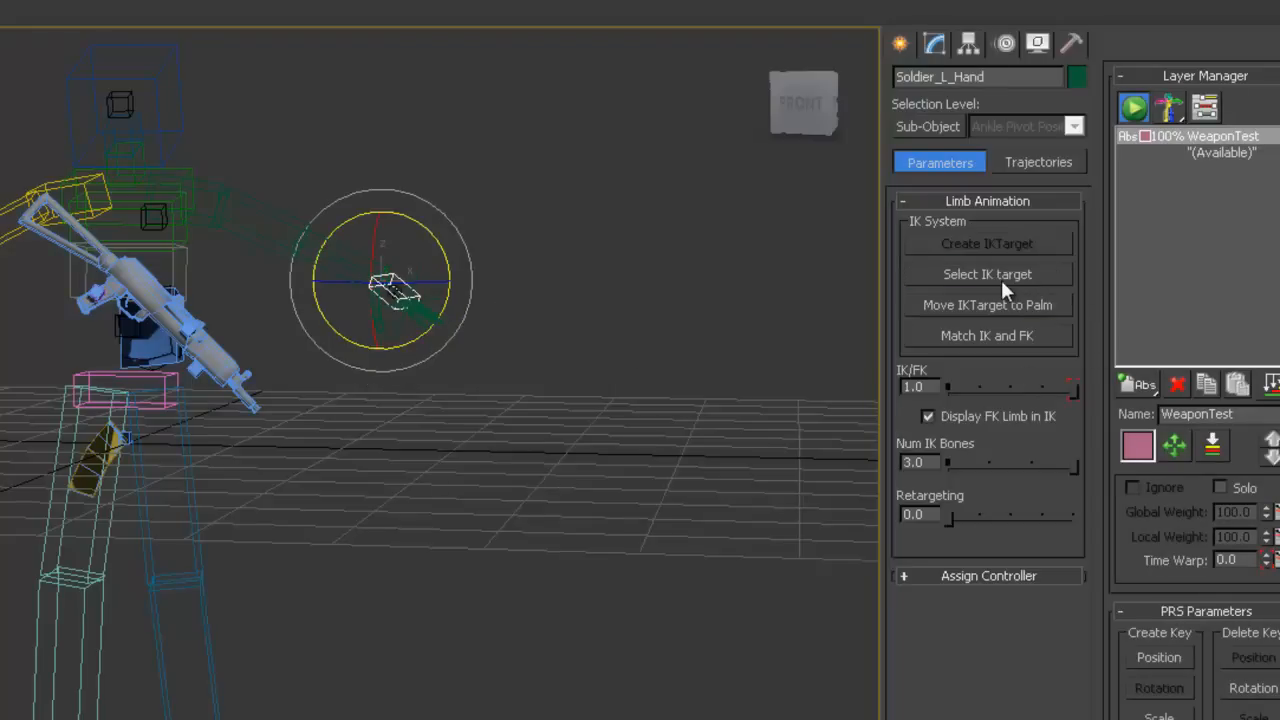
{"action": "left_click", "coordinate": [988, 274]}
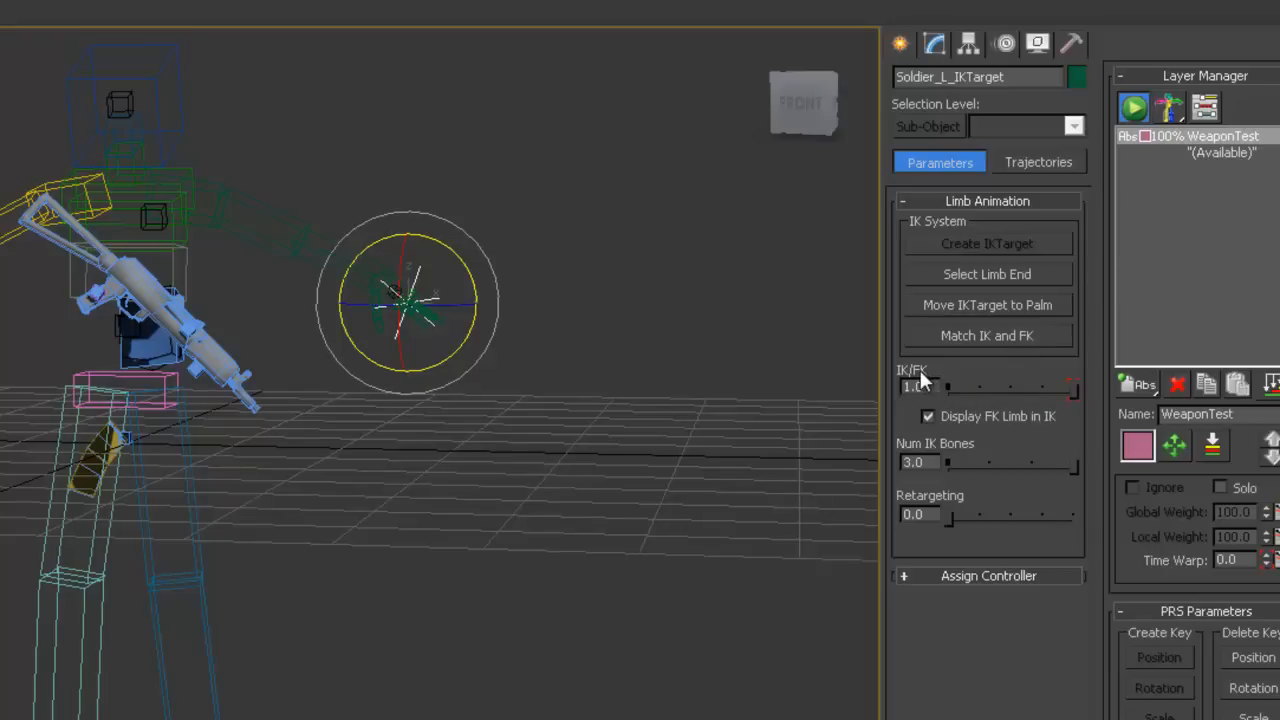
{"action": "mouse_move", "coordinate": [1004, 384]}
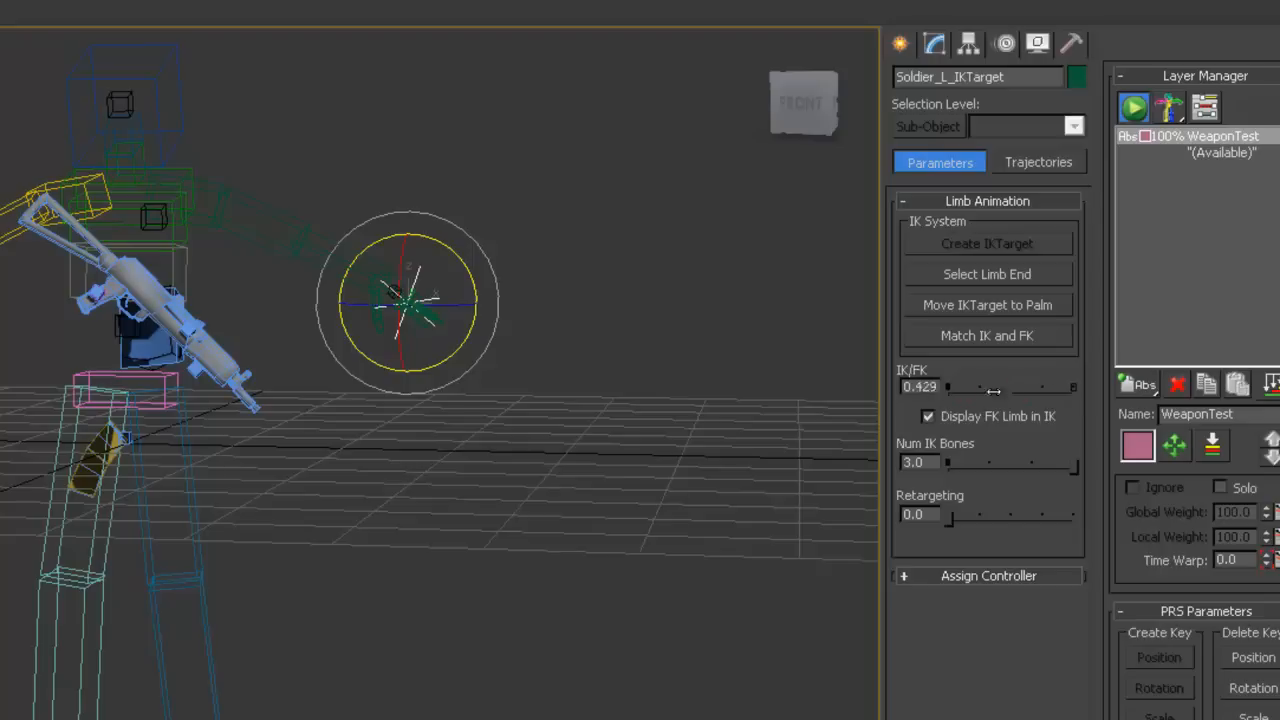
{"action": "left_click_drag", "start_coordinate": [948, 388], "coordinate": [1072, 388]}
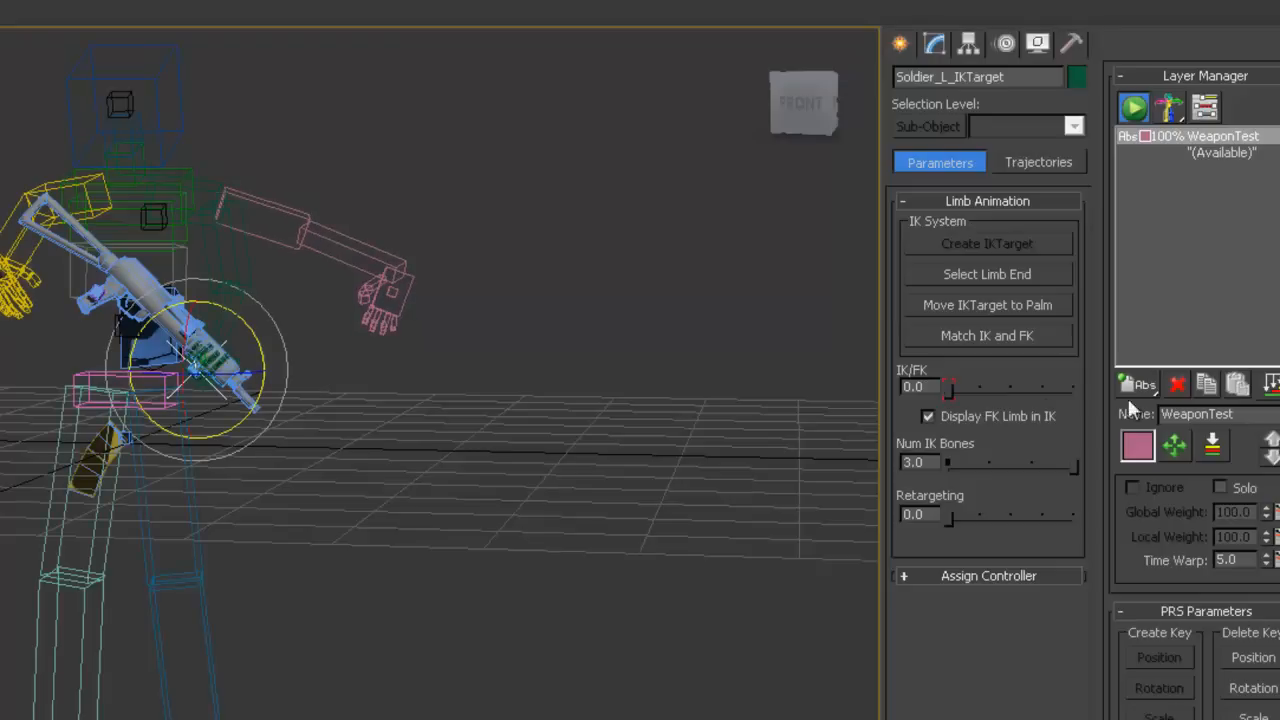
{"action": "mouse_move", "coordinate": [284, 344]}
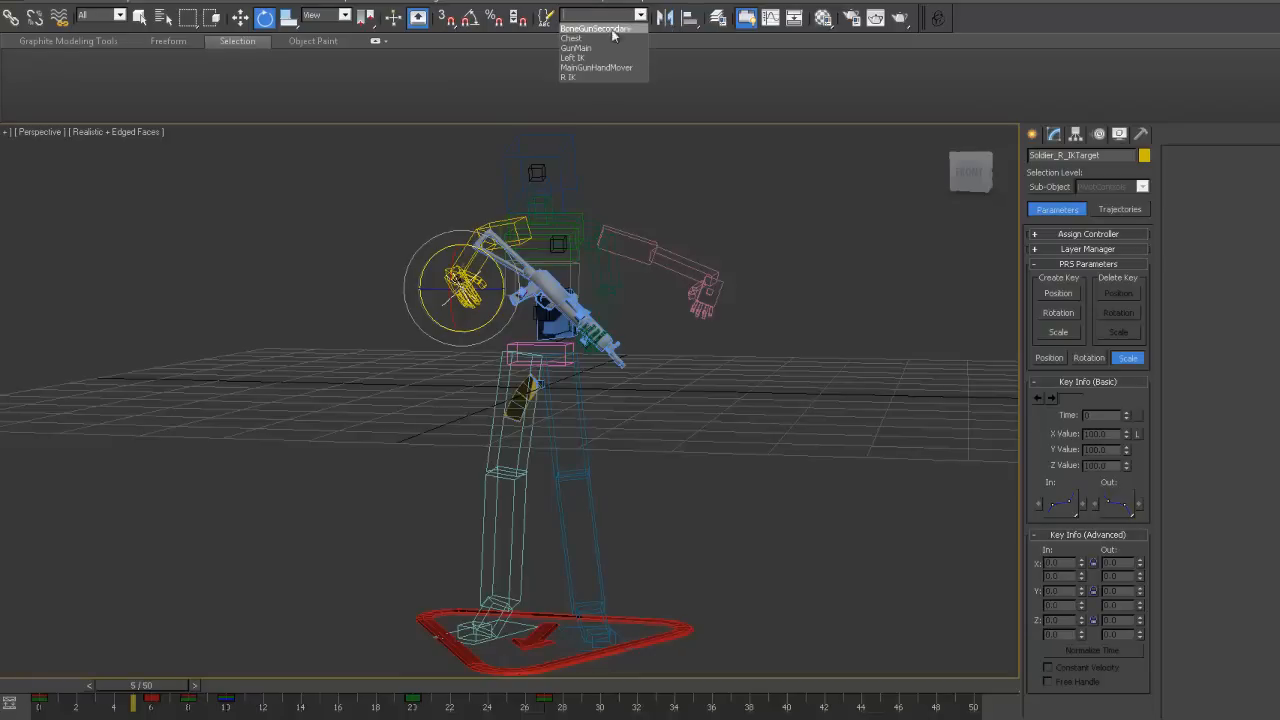
- Pick GunMain and then MainGunHandMover from the named selection sets
{"action": "left_click", "coordinate": [576, 48]}
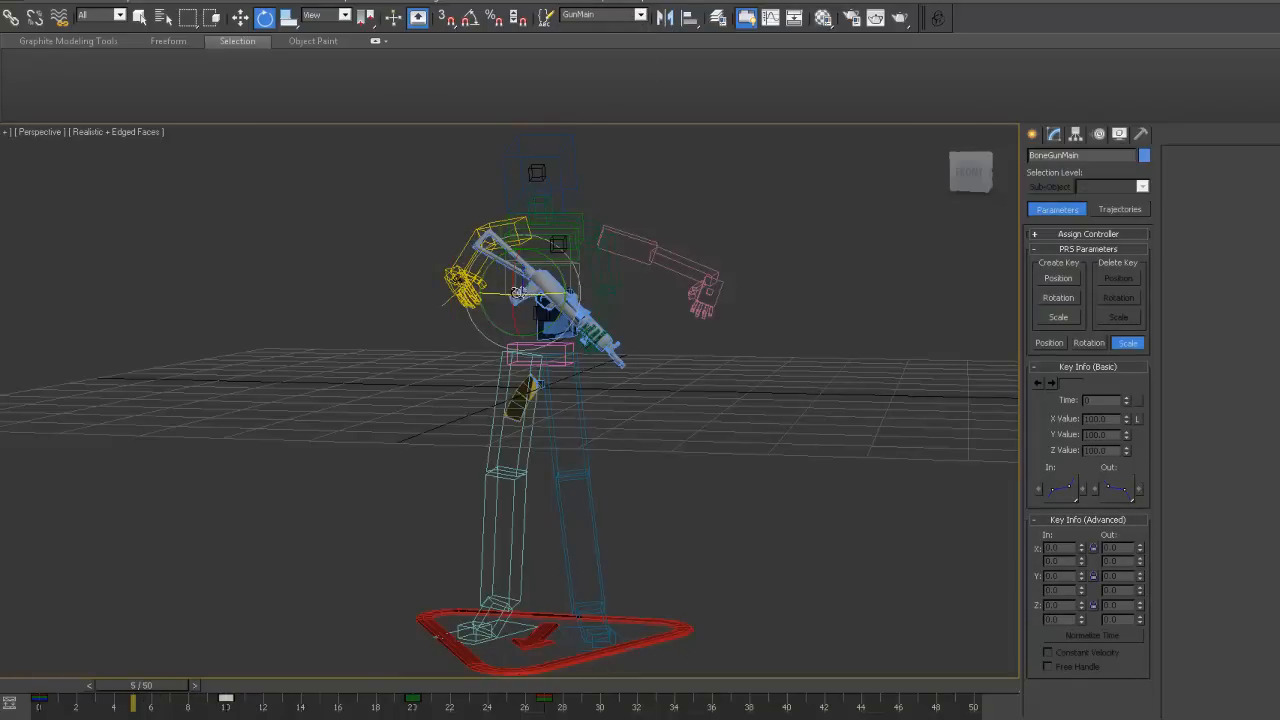
{"action": "left_click", "coordinate": [640, 16]}
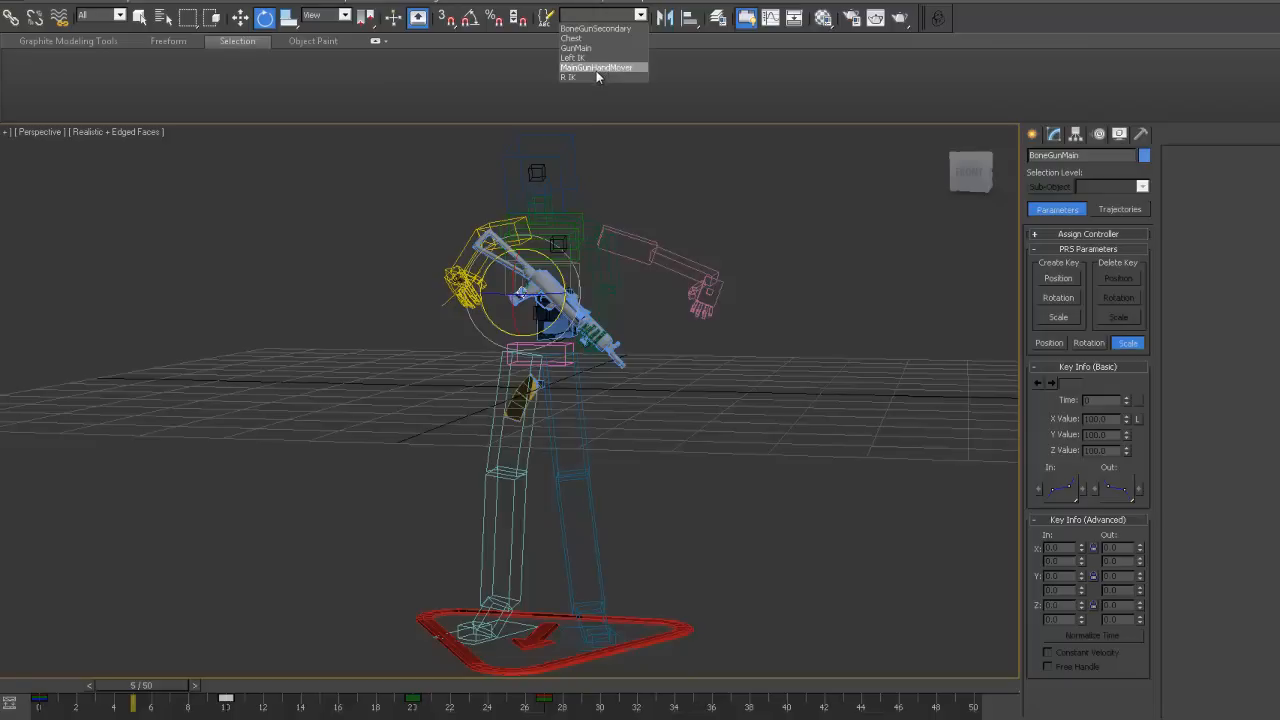
{"action": "left_click", "coordinate": [596, 68]}
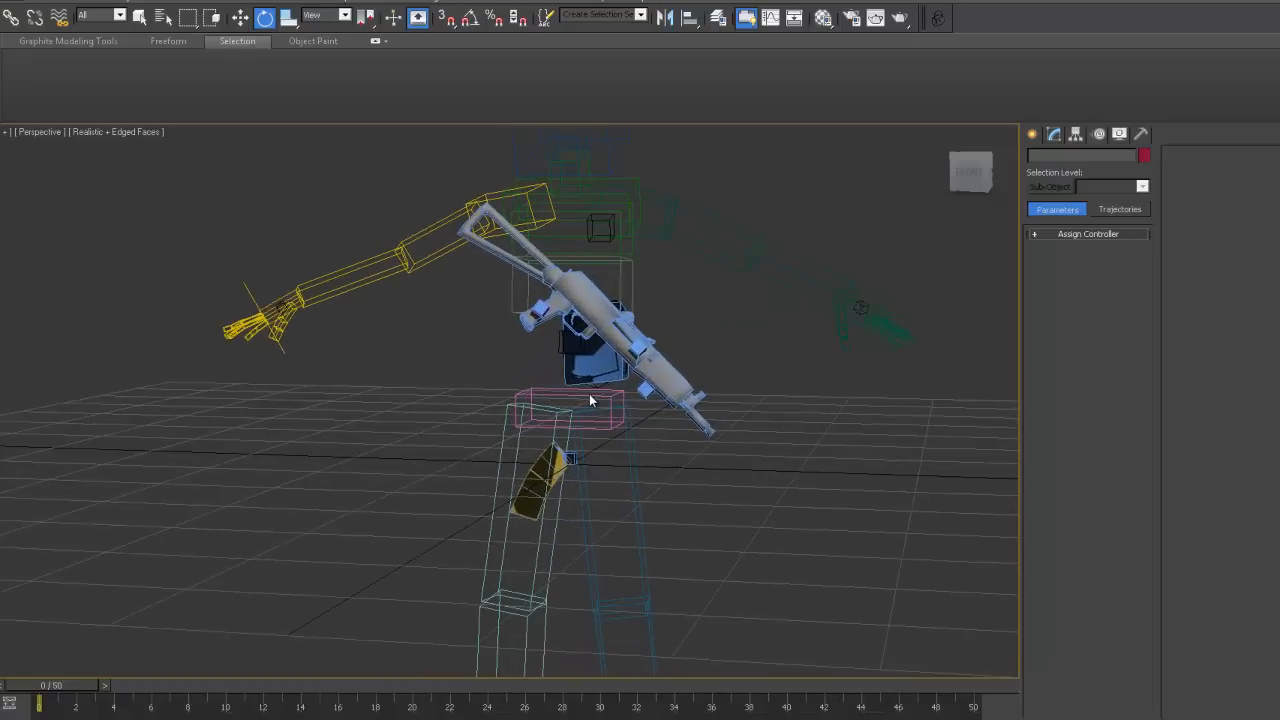
{"action": "left_click_drag", "start_coordinate": [590, 400], "coordinate": [640, 330]}
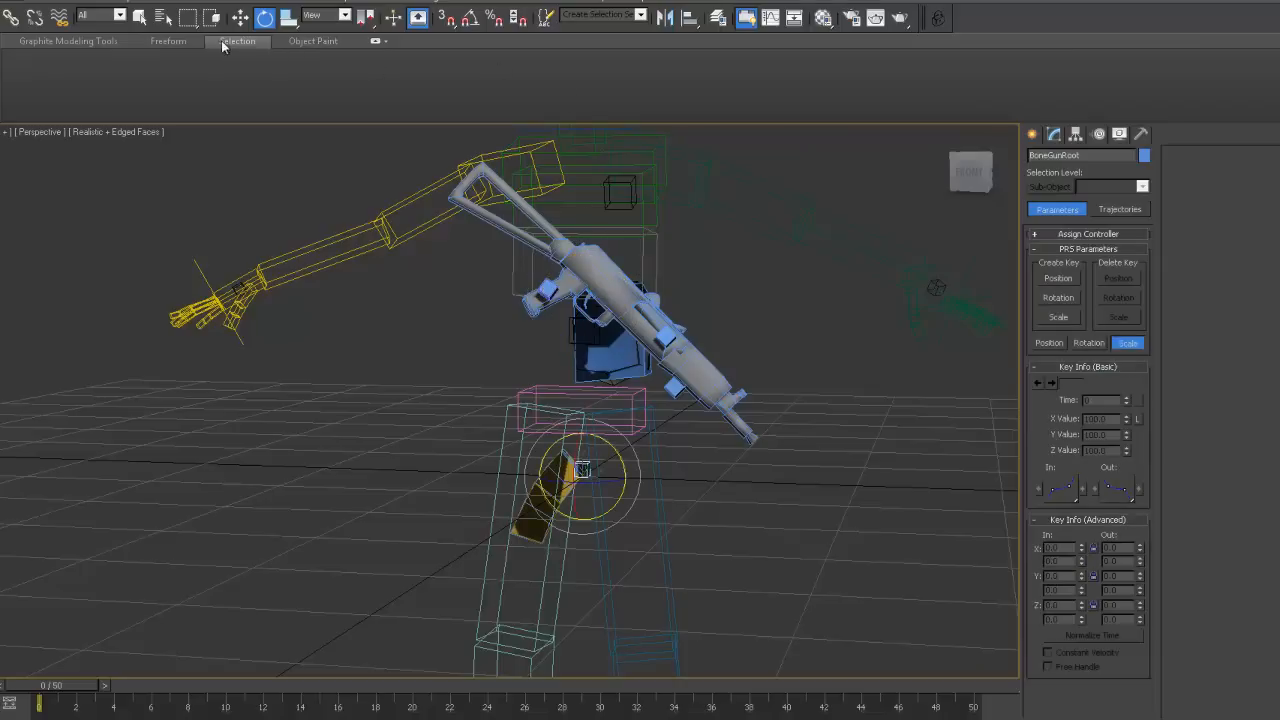
{"action": "left_click", "coordinate": [164, 16]}
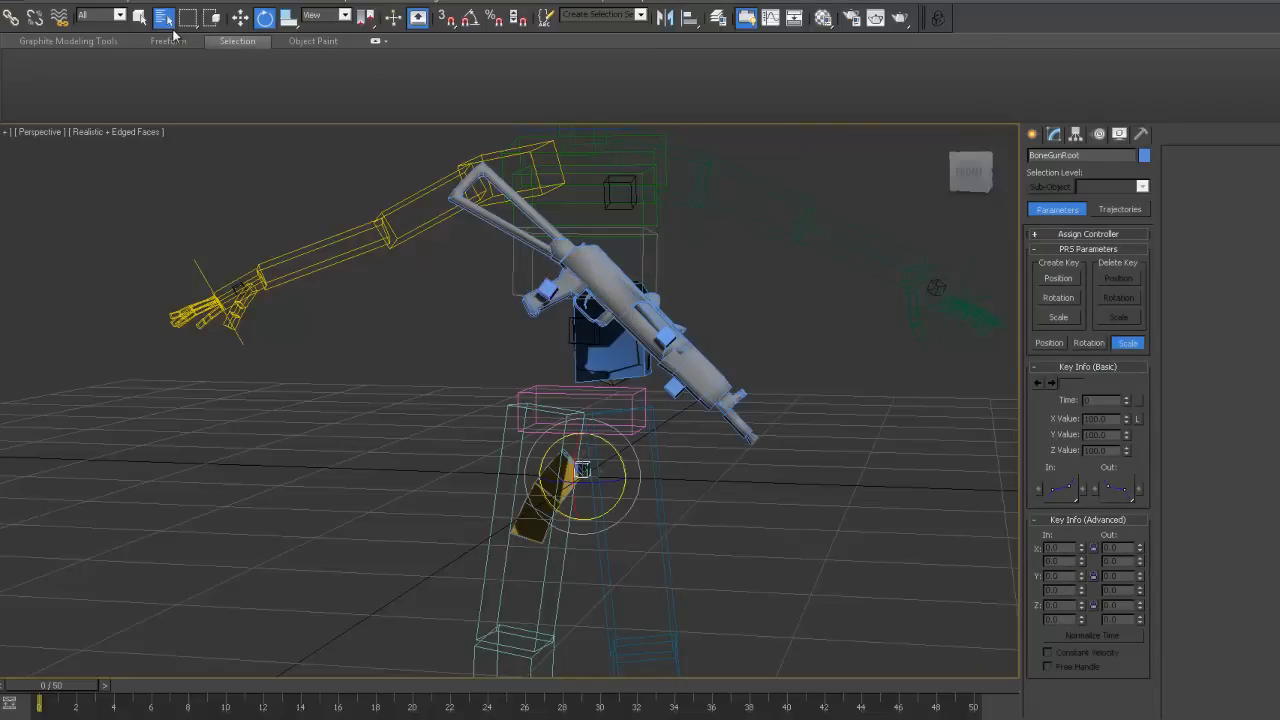
{"action": "left_click", "coordinate": [164, 16]}
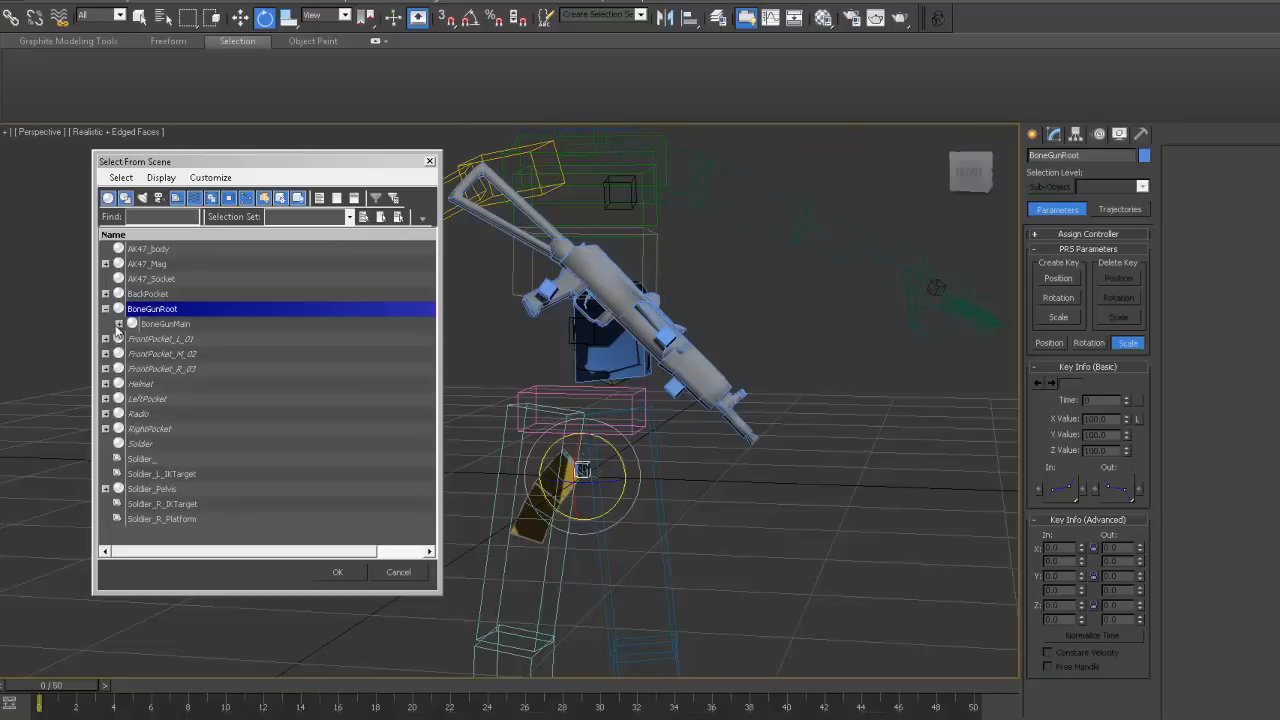
{"action": "left_click", "coordinate": [104, 308]}
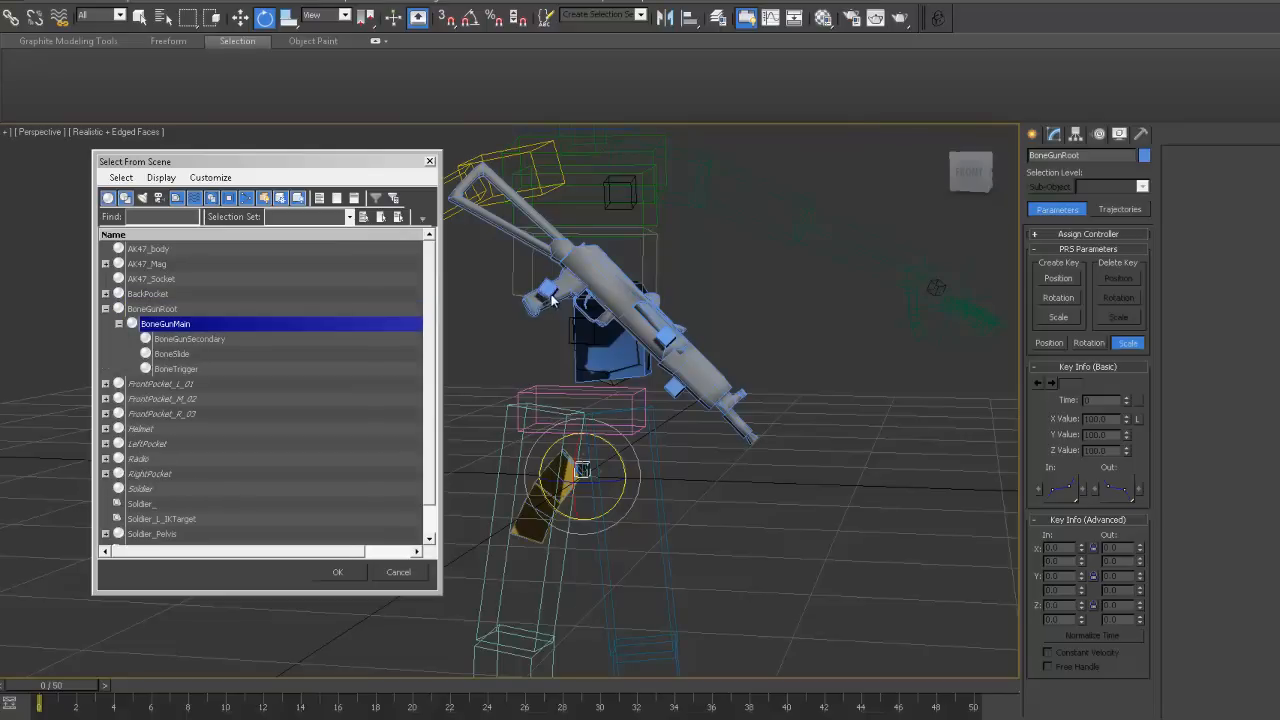
{"action": "left_click", "coordinate": [176, 368]}
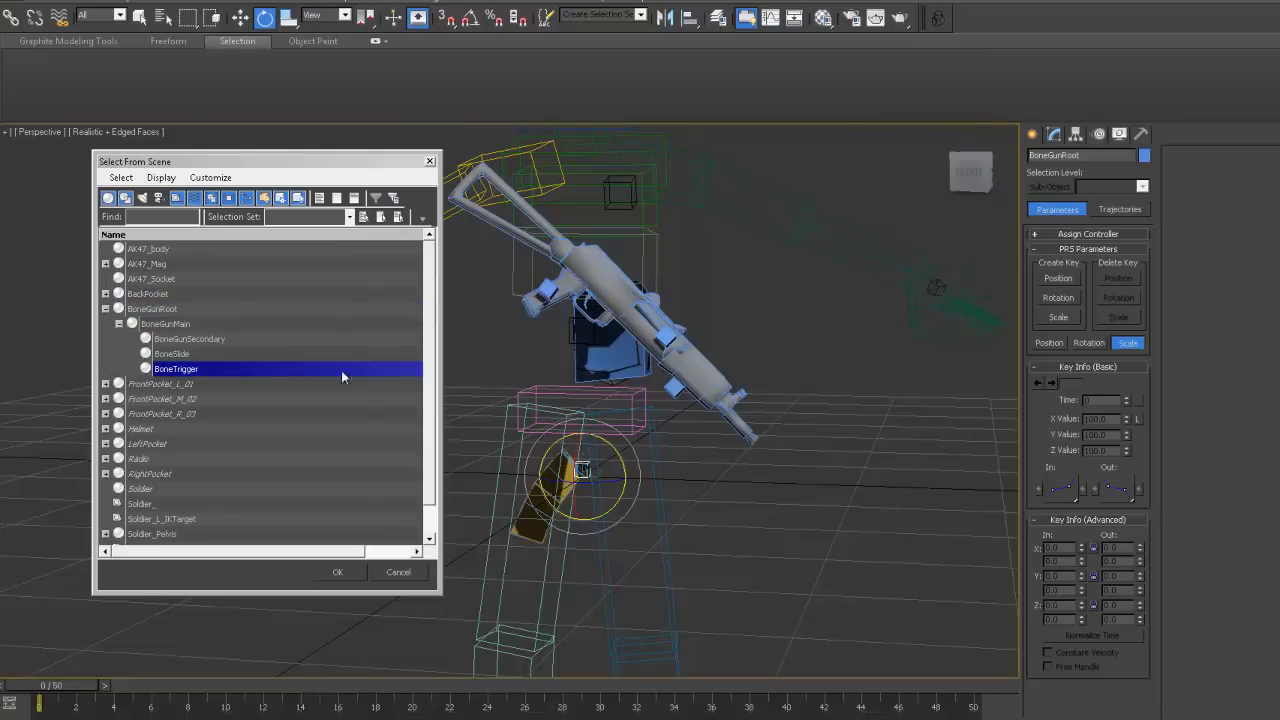
{"action": "mouse_move", "coordinate": [590, 304]}
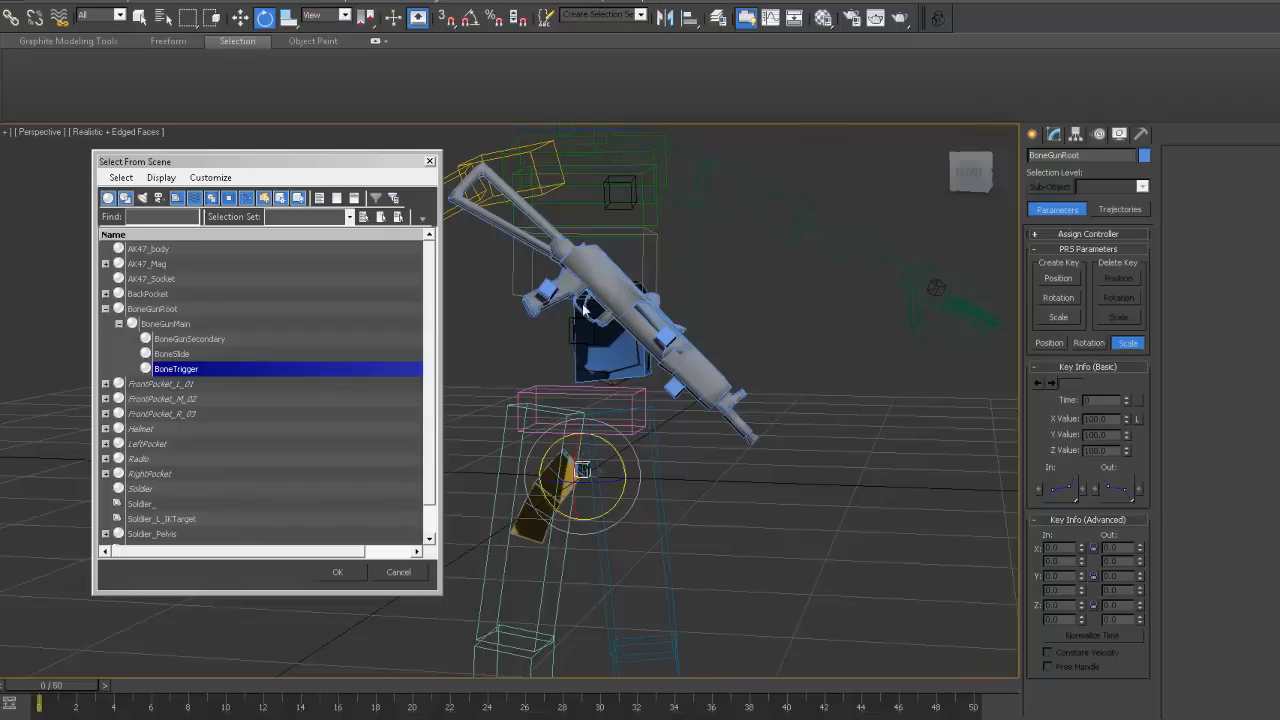
{"action": "mouse_move", "coordinate": [590, 302]}
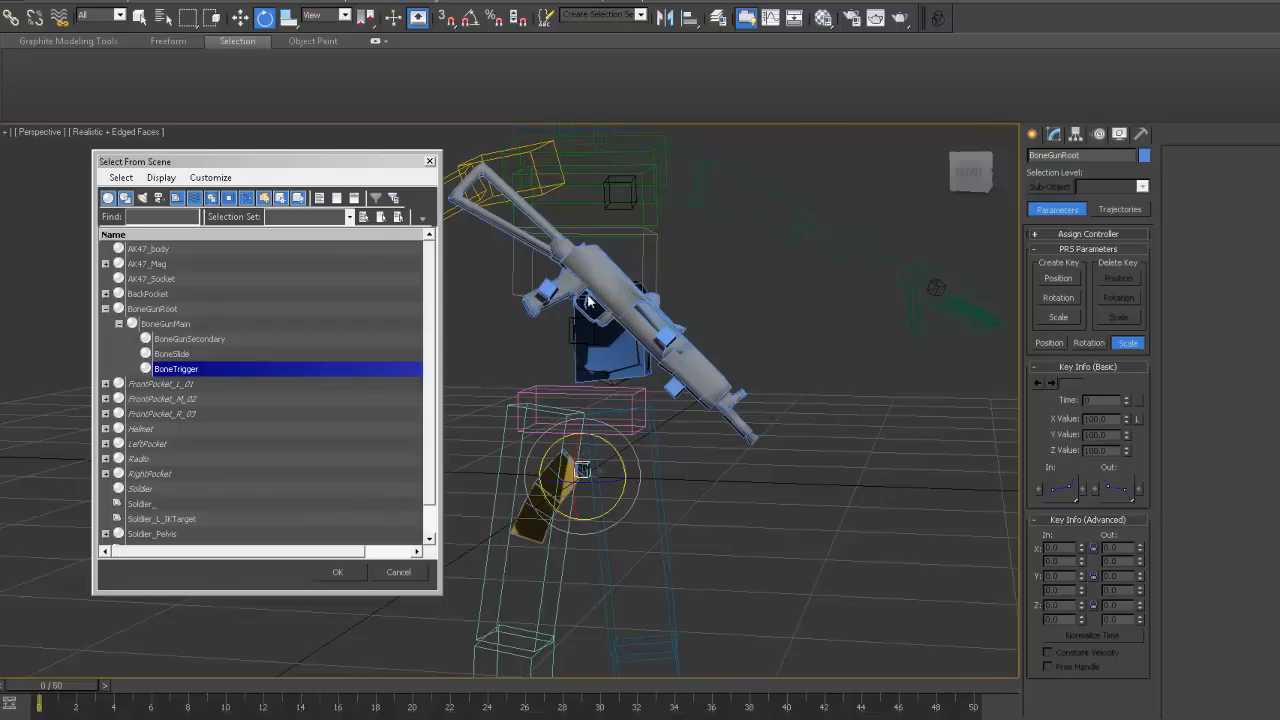
{"action": "left_click", "coordinate": [172, 354]}
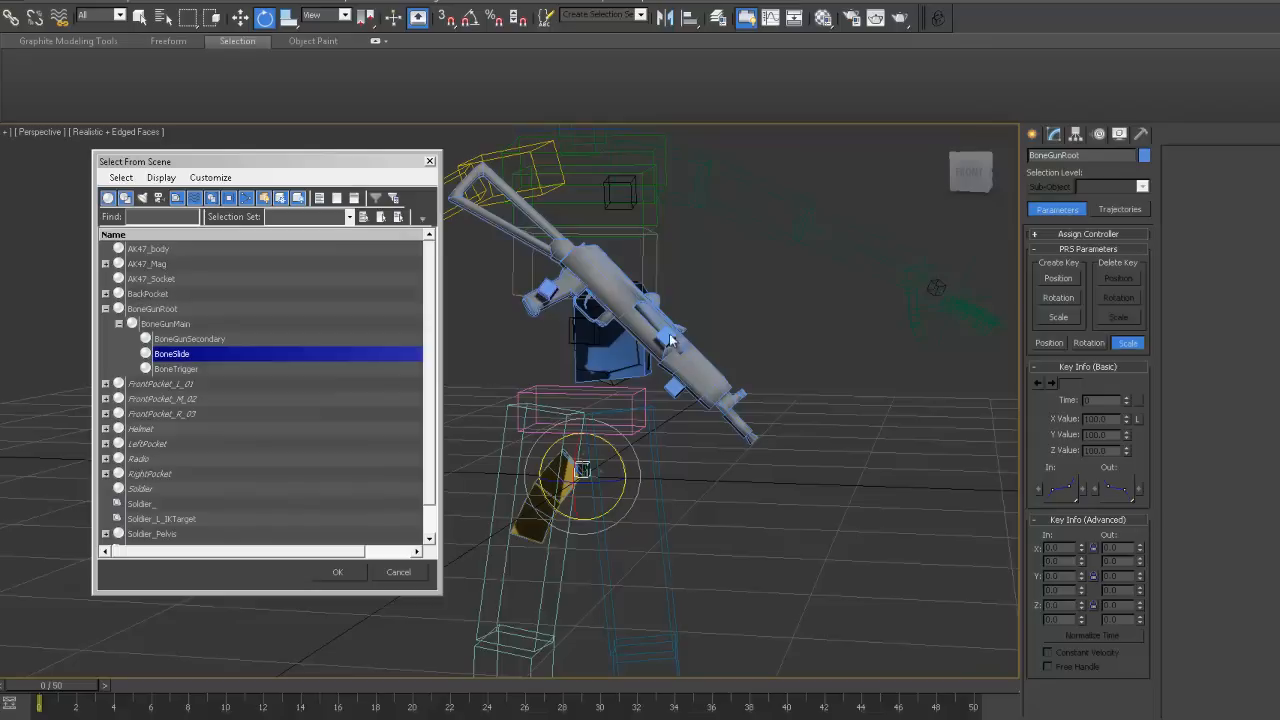
{"action": "mouse_move", "coordinate": [660, 336]}
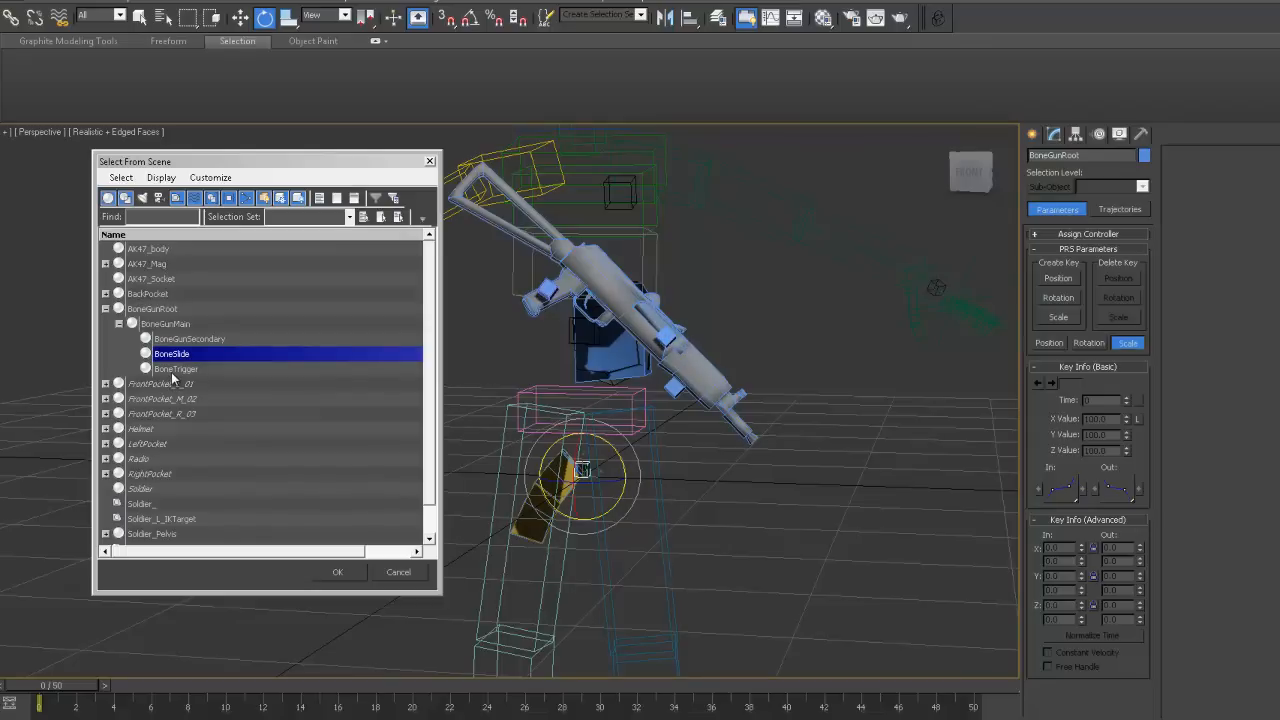
{"action": "left_click", "coordinate": [188, 338]}
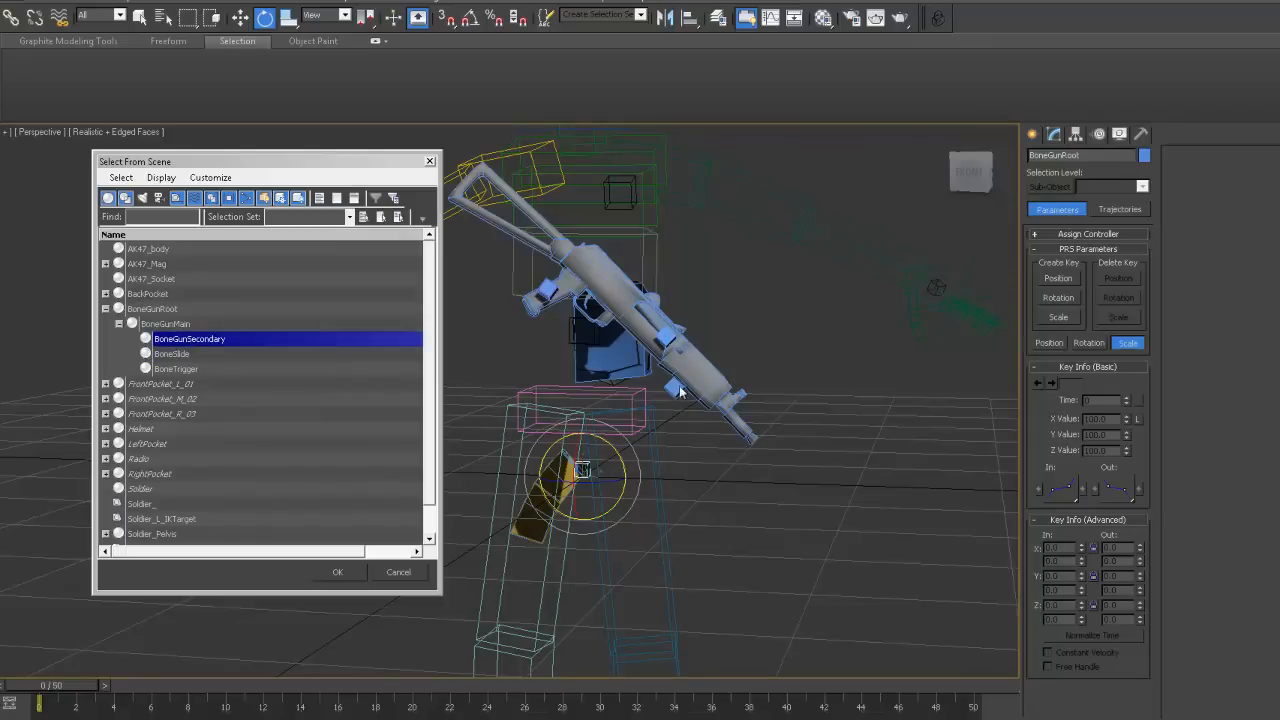
{"action": "mouse_move", "coordinate": [764, 464]}
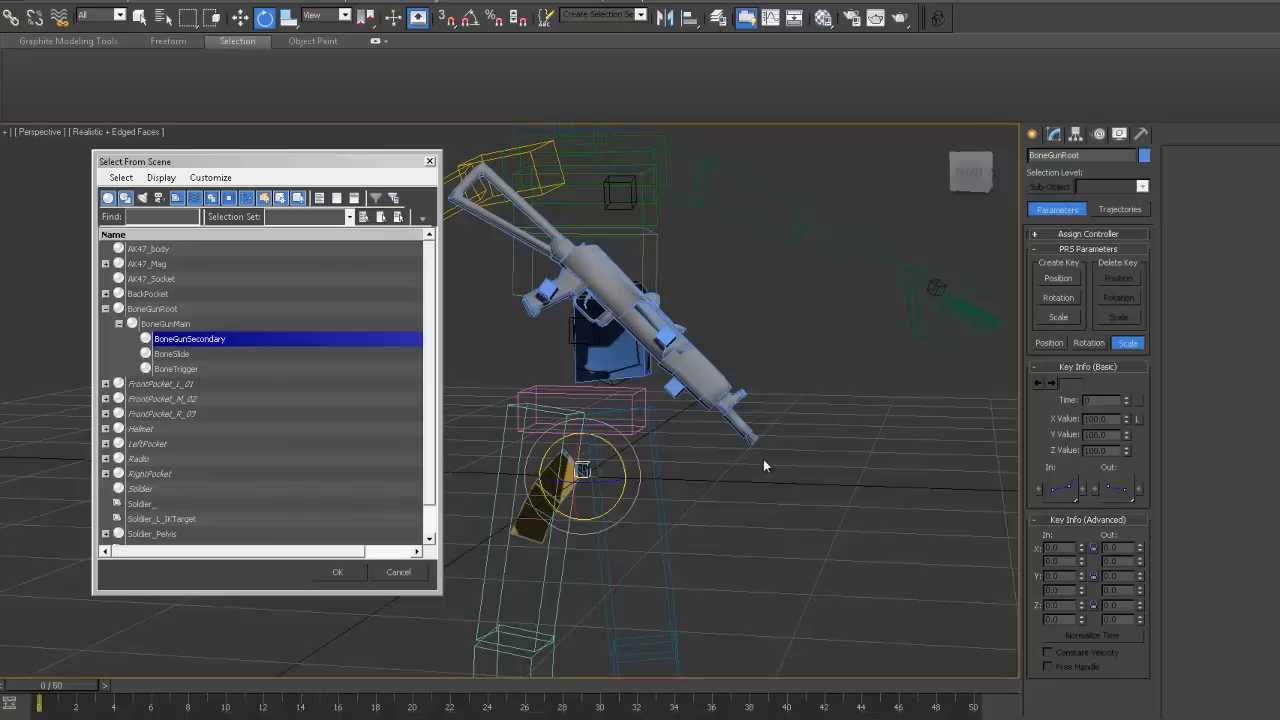
{"action": "mouse_move", "coordinate": [754, 452]}
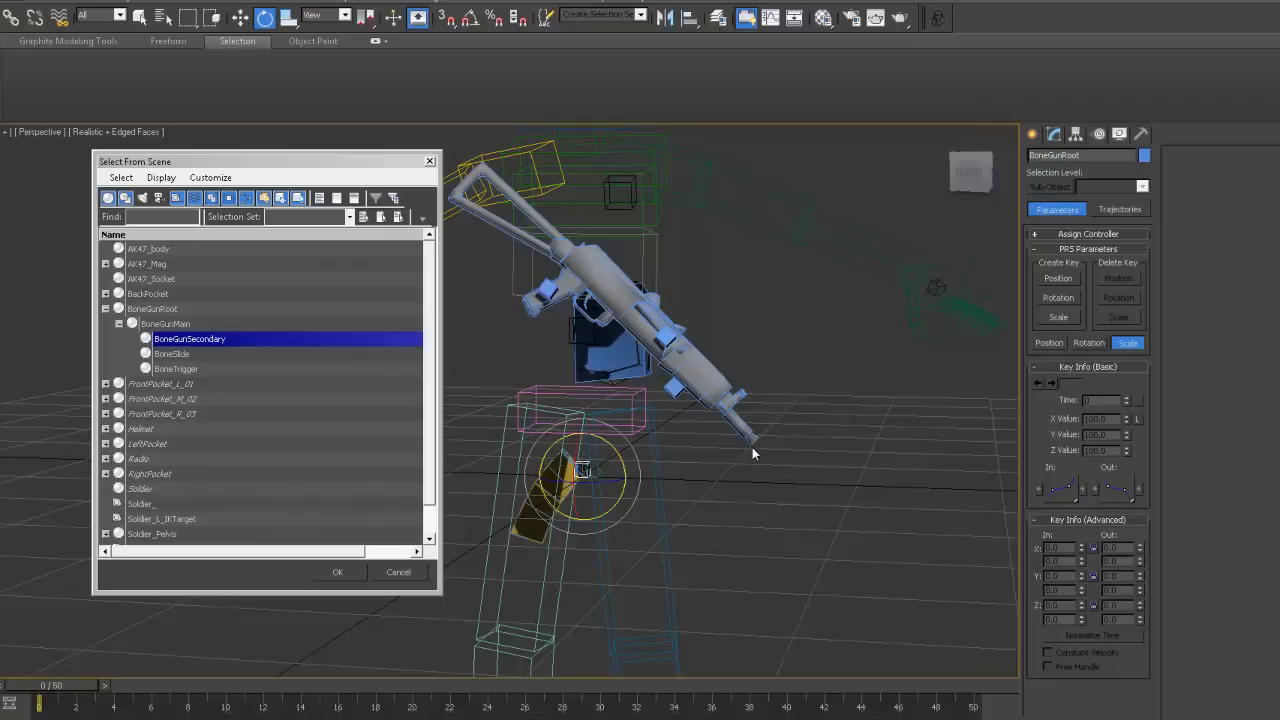
{"action": "mouse_move", "coordinate": [764, 446]}
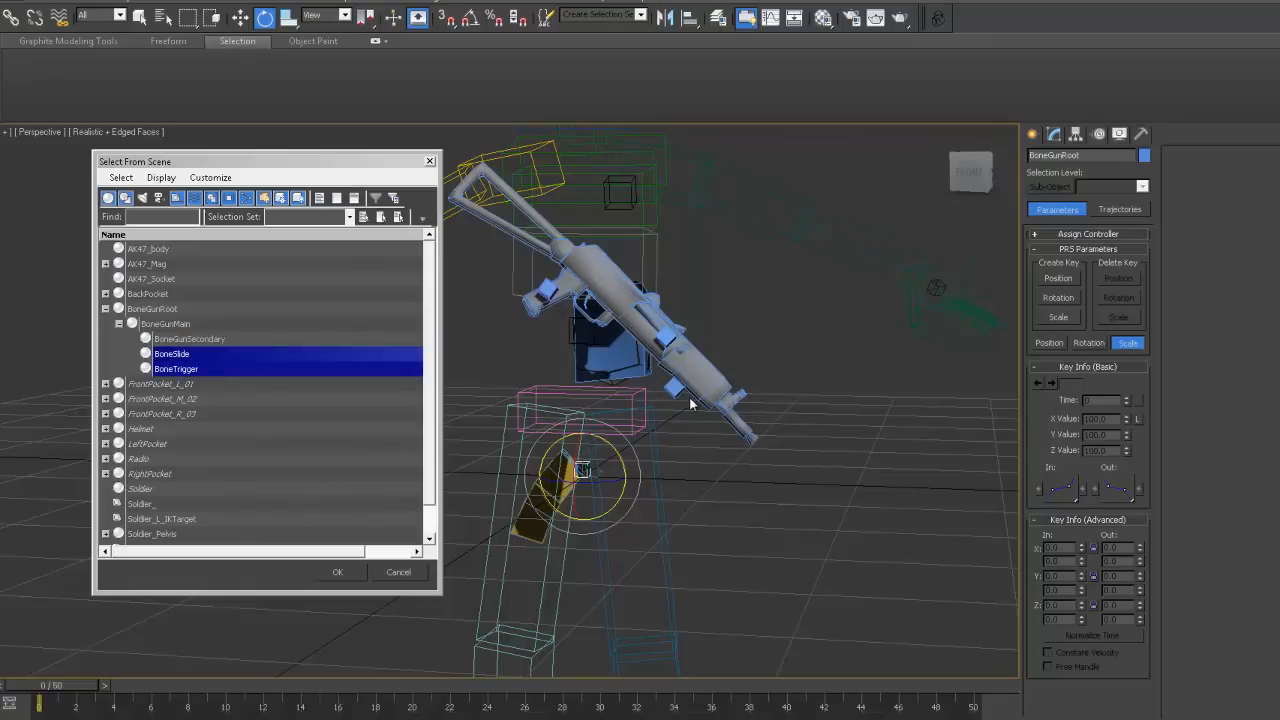
{"action": "left_click", "coordinate": [190, 338]}
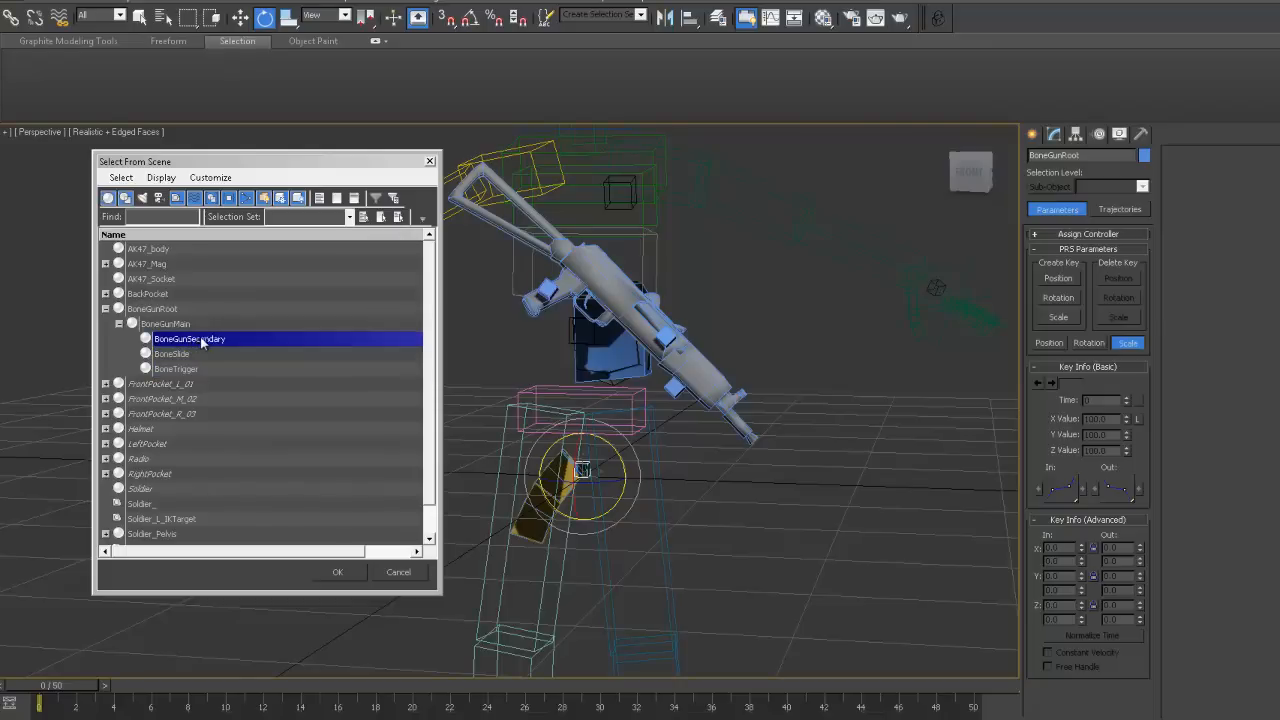
{"action": "left_click", "coordinate": [164, 324]}
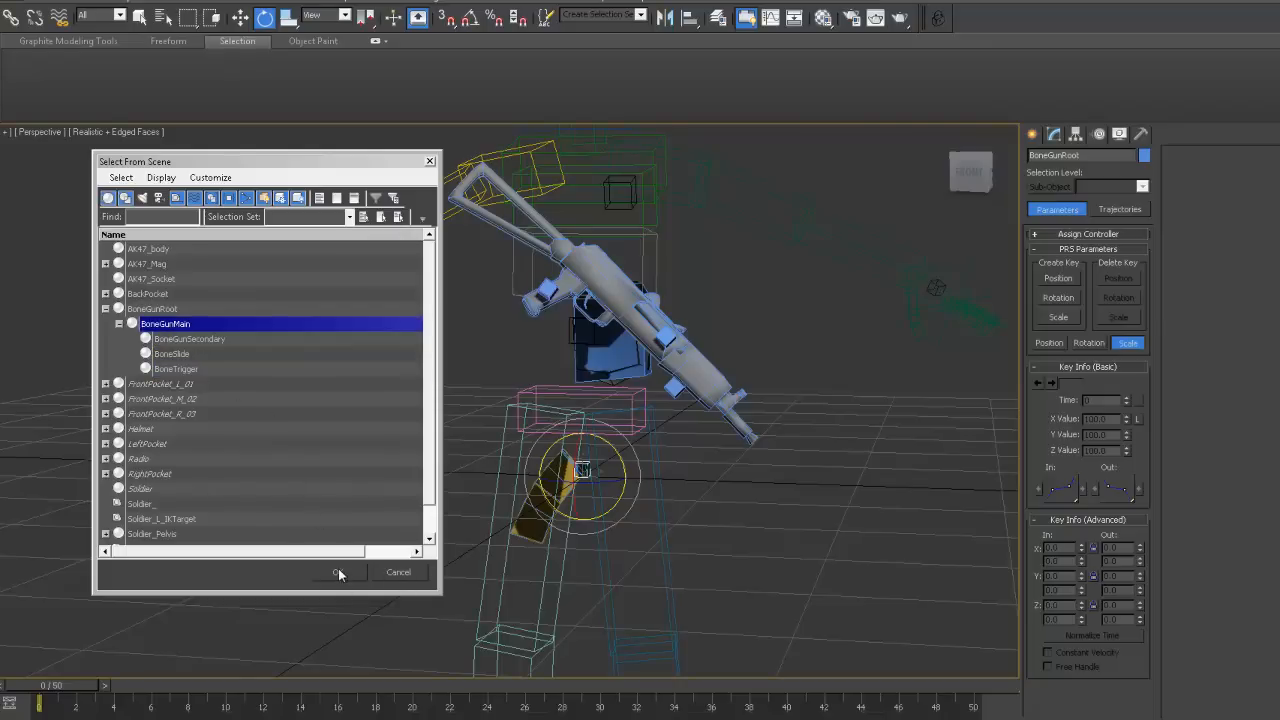
{"action": "left_click", "coordinate": [152, 308]}
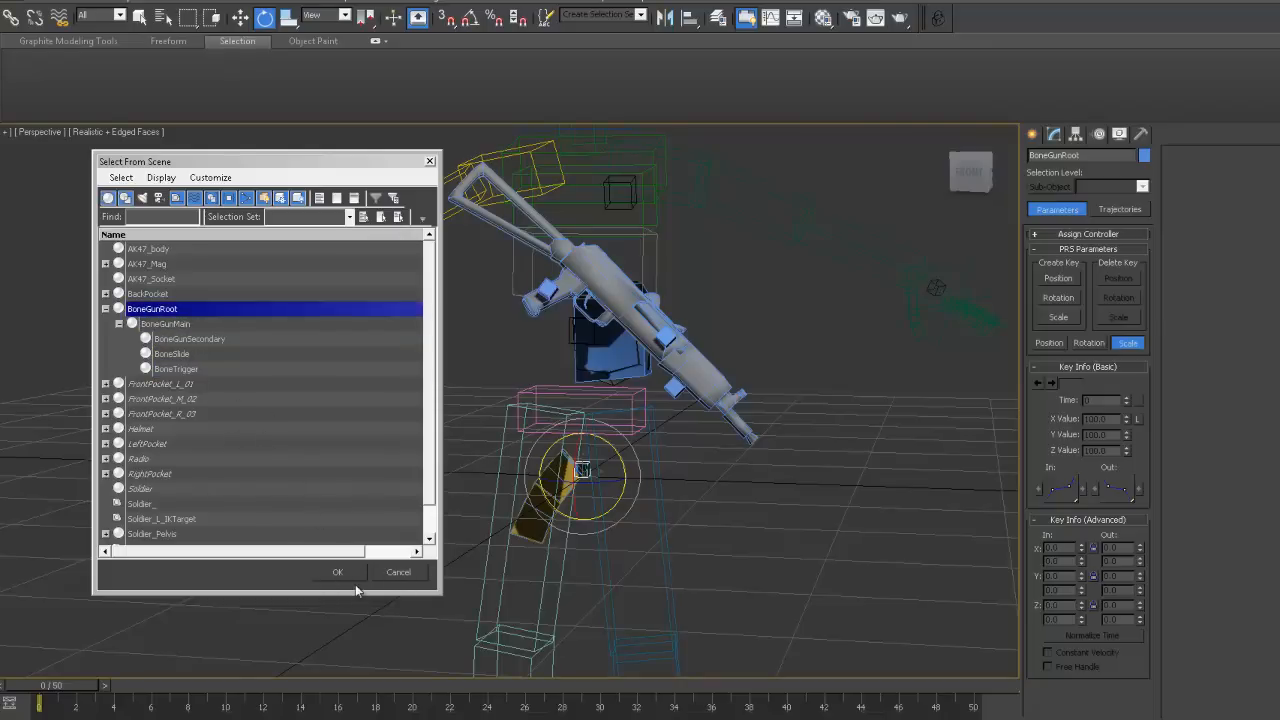
{"action": "left_click", "coordinate": [336, 572]}
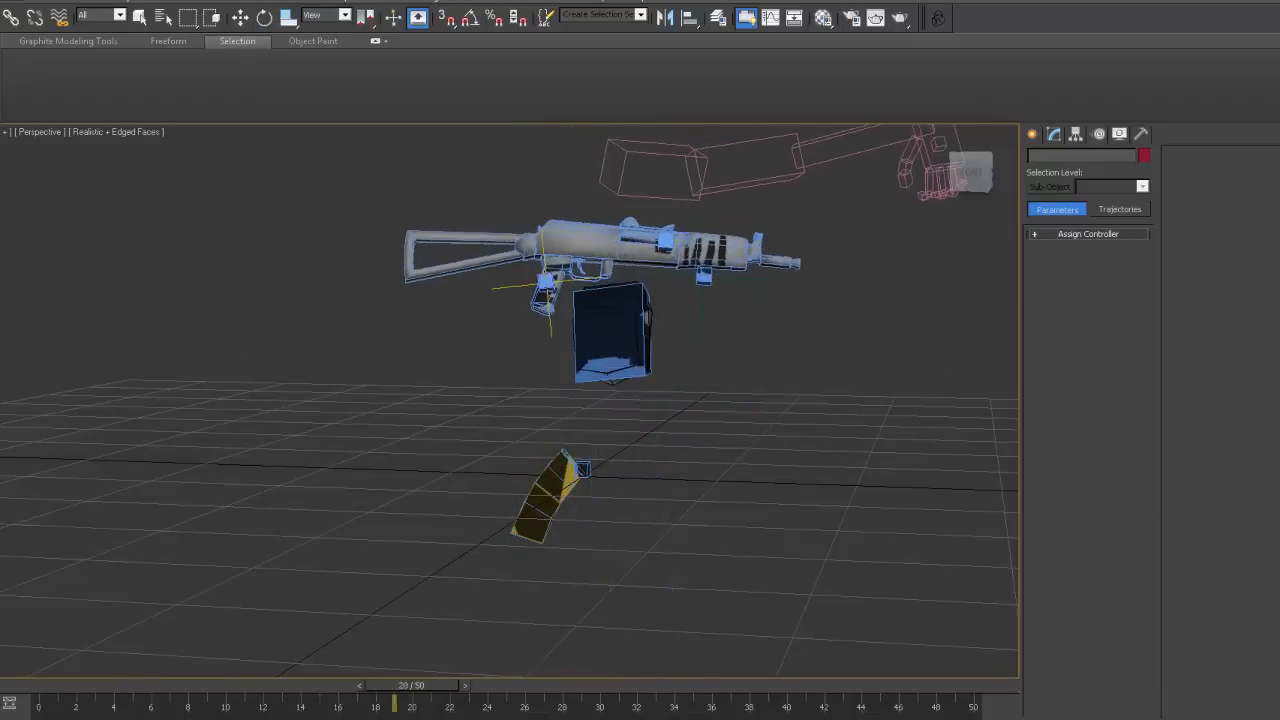
- Scrub to an early frame, select the right IK target, then pick the BoneGunSecondary set
{"action": "left_click_drag", "start_coordinate": [392, 706], "coordinate": [96, 706]}
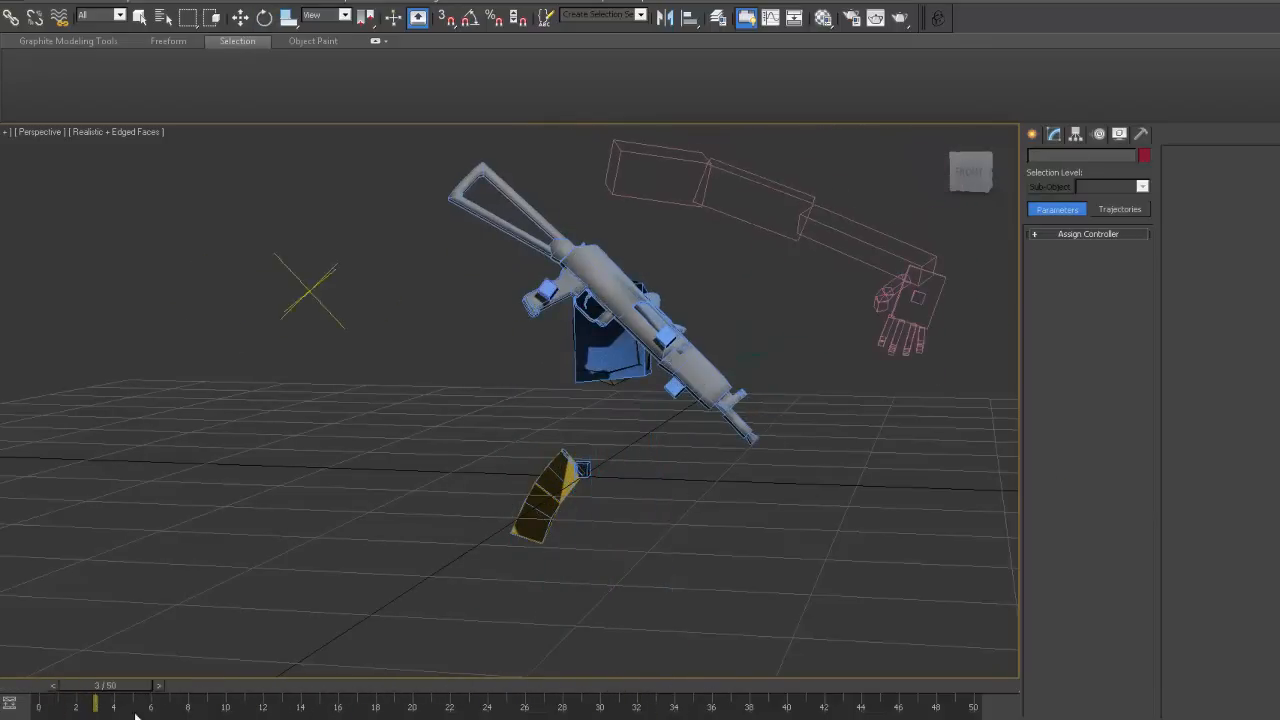
{"action": "left_click", "coordinate": [188, 704]}
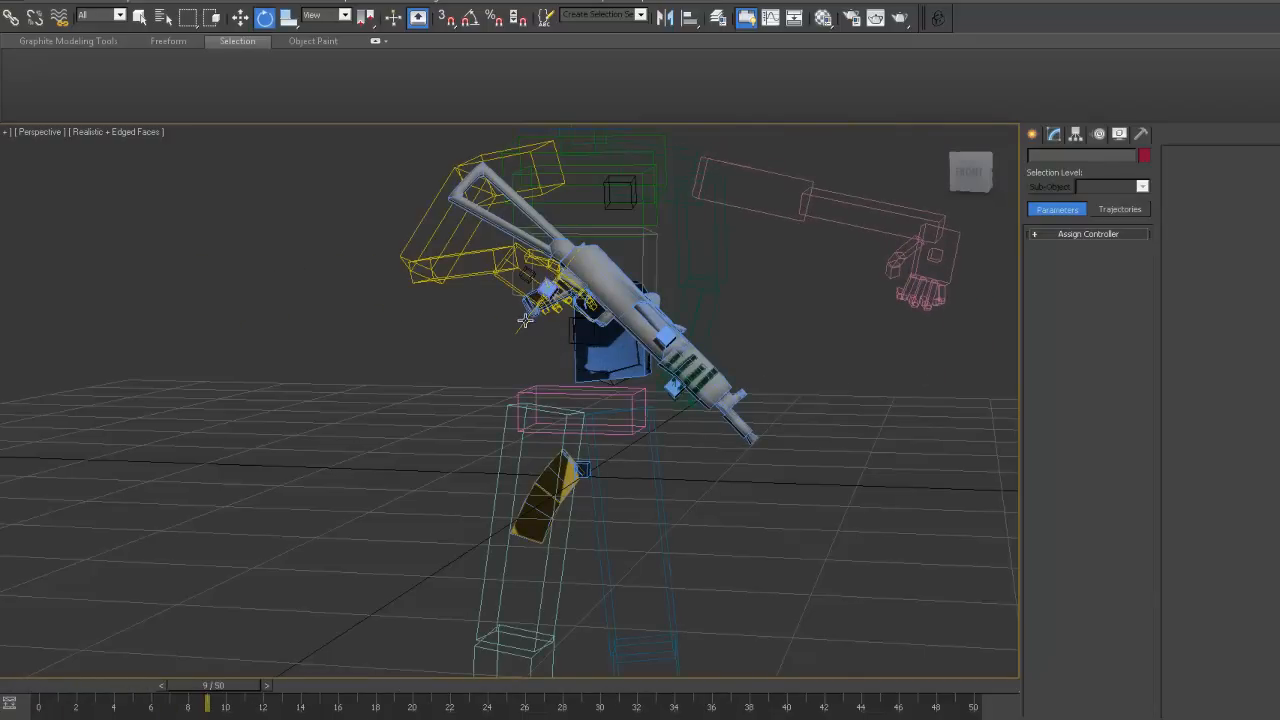
{"action": "left_click", "coordinate": [548, 290]}
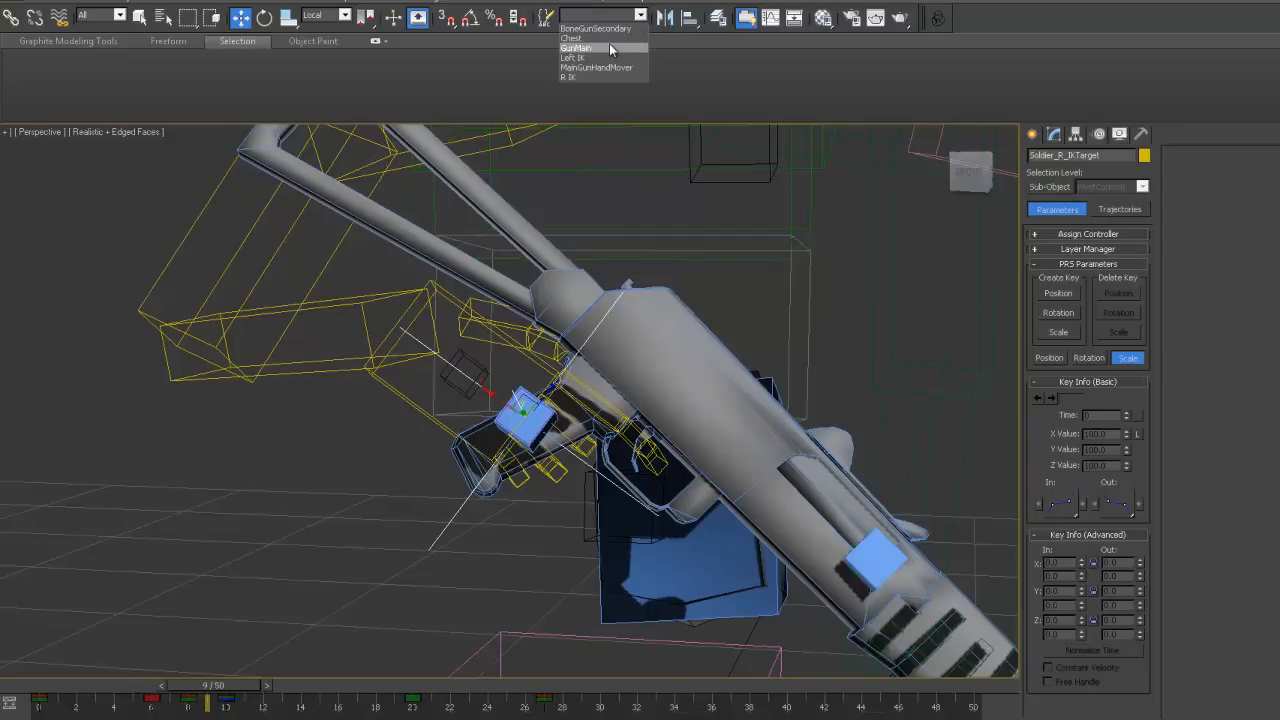
{"action": "left_click", "coordinate": [576, 48]}
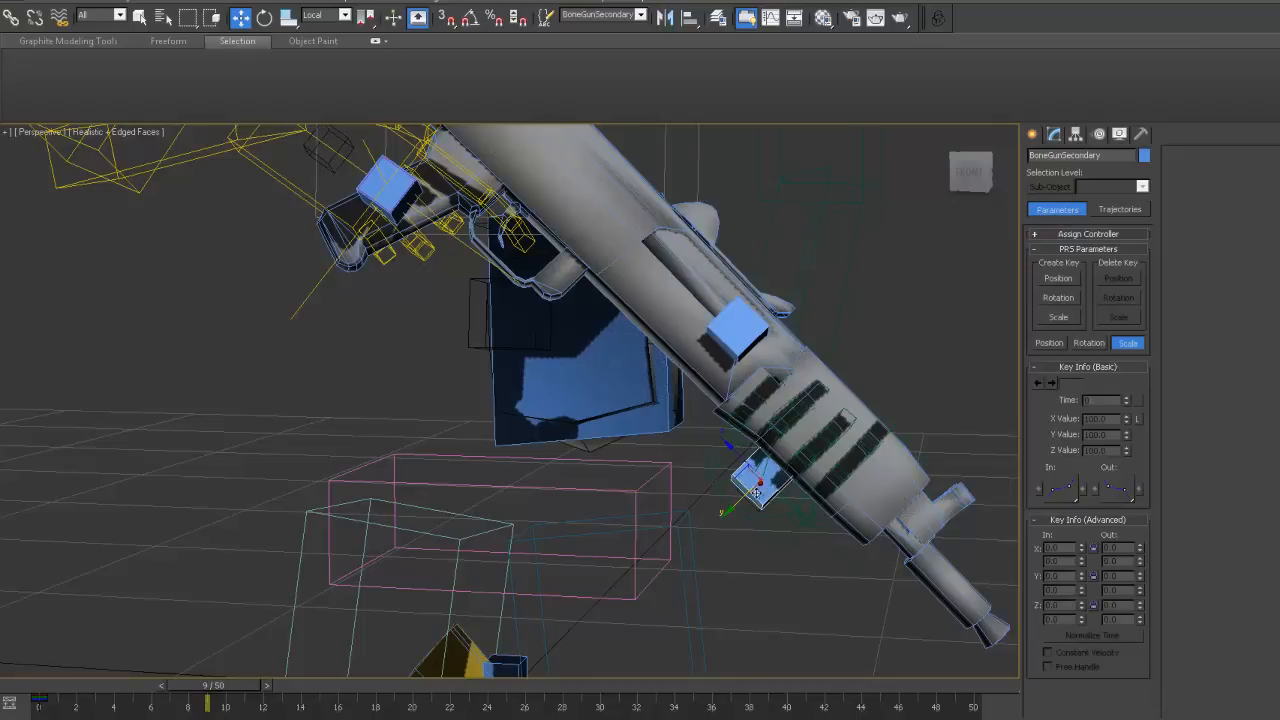
{"action": "mouse_move", "coordinate": [792, 432]}
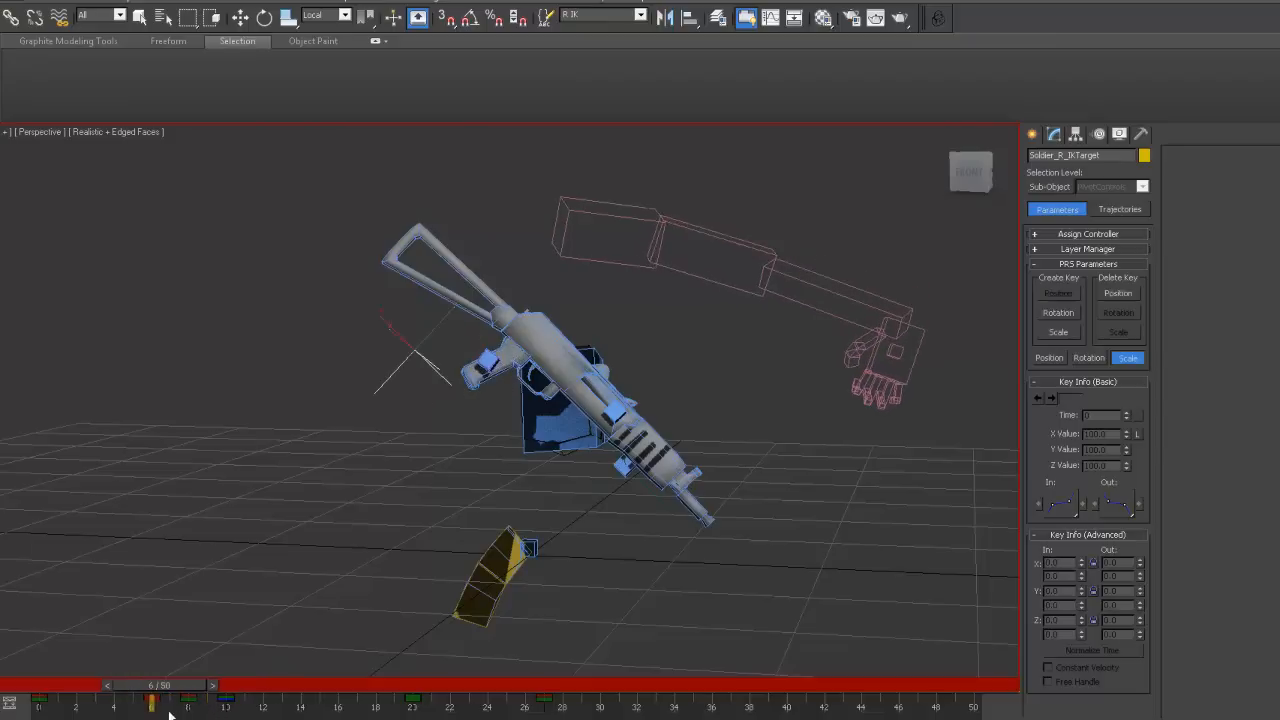
- Scrub to the last frame and set the rotation reference space to the gun bone's own axes
{"action": "left_click", "coordinate": [168, 704]}
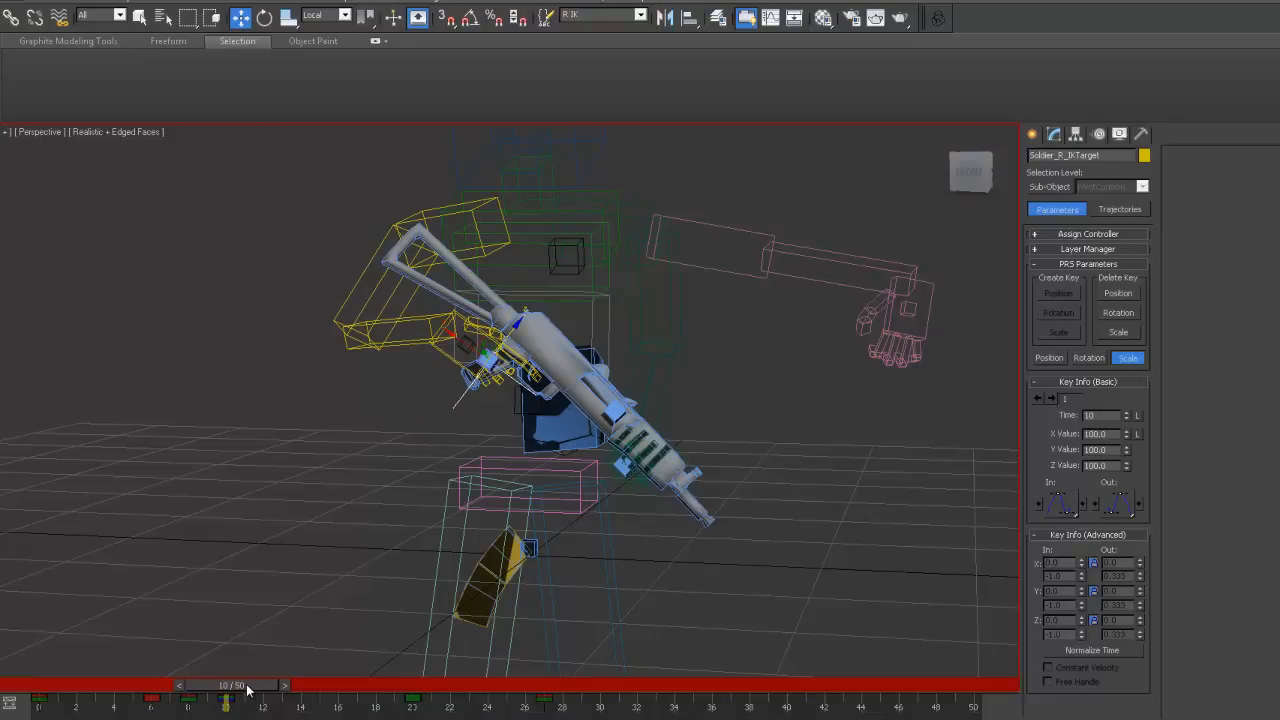
{"action": "left_click_drag", "start_coordinate": [248, 684], "coordinate": [340, 684]}
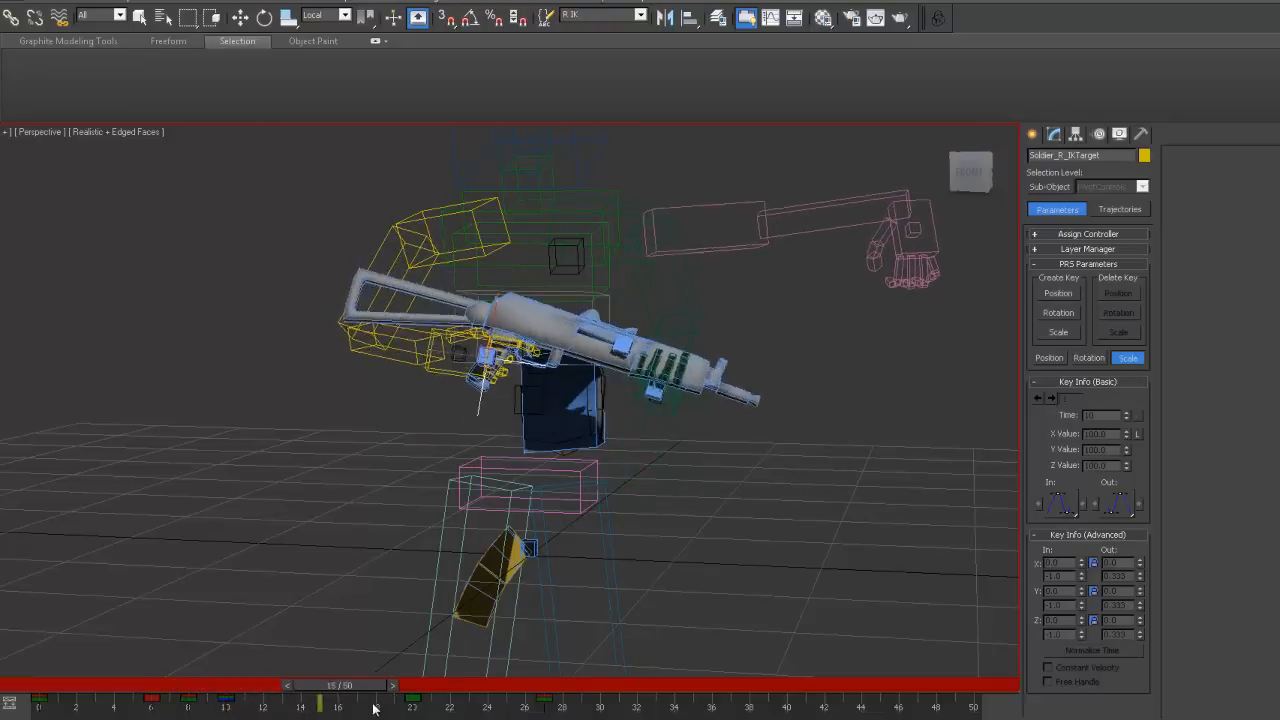
{"action": "left_click_drag", "start_coordinate": [330, 684], "coordinate": [556, 684]}
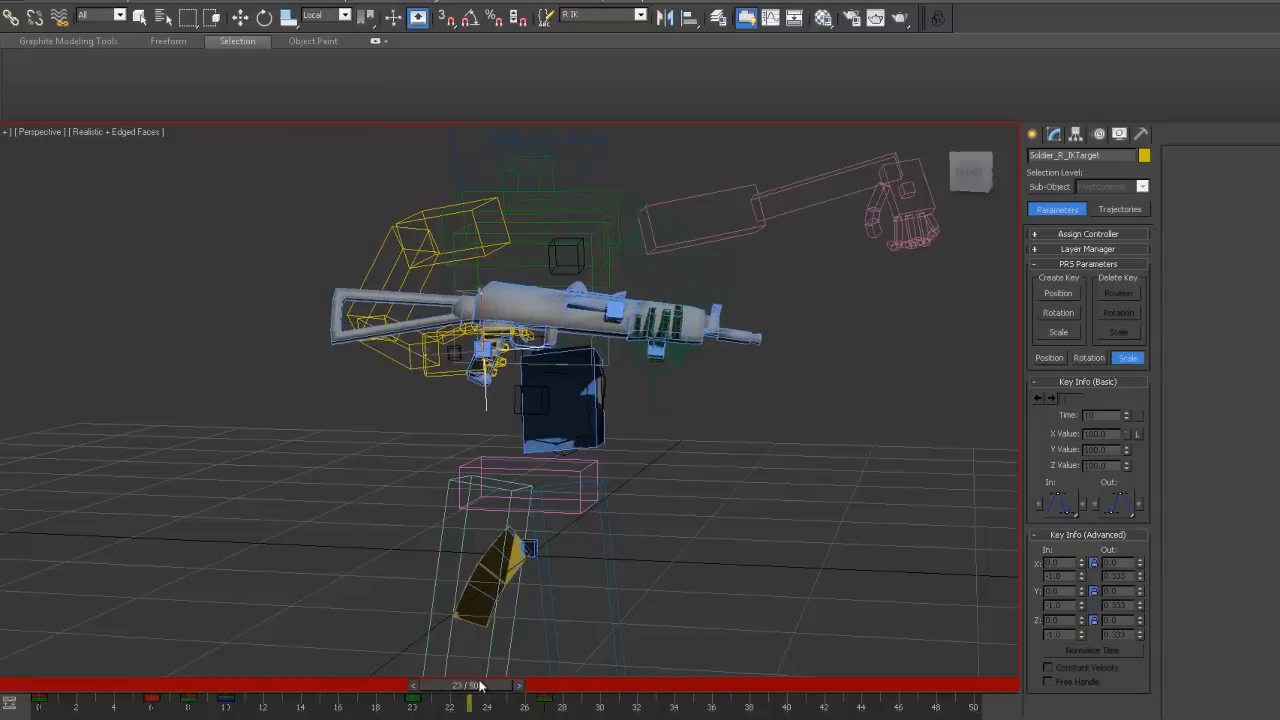
{"action": "left_click_drag", "start_coordinate": [470, 684], "coordinate": [320, 684]}
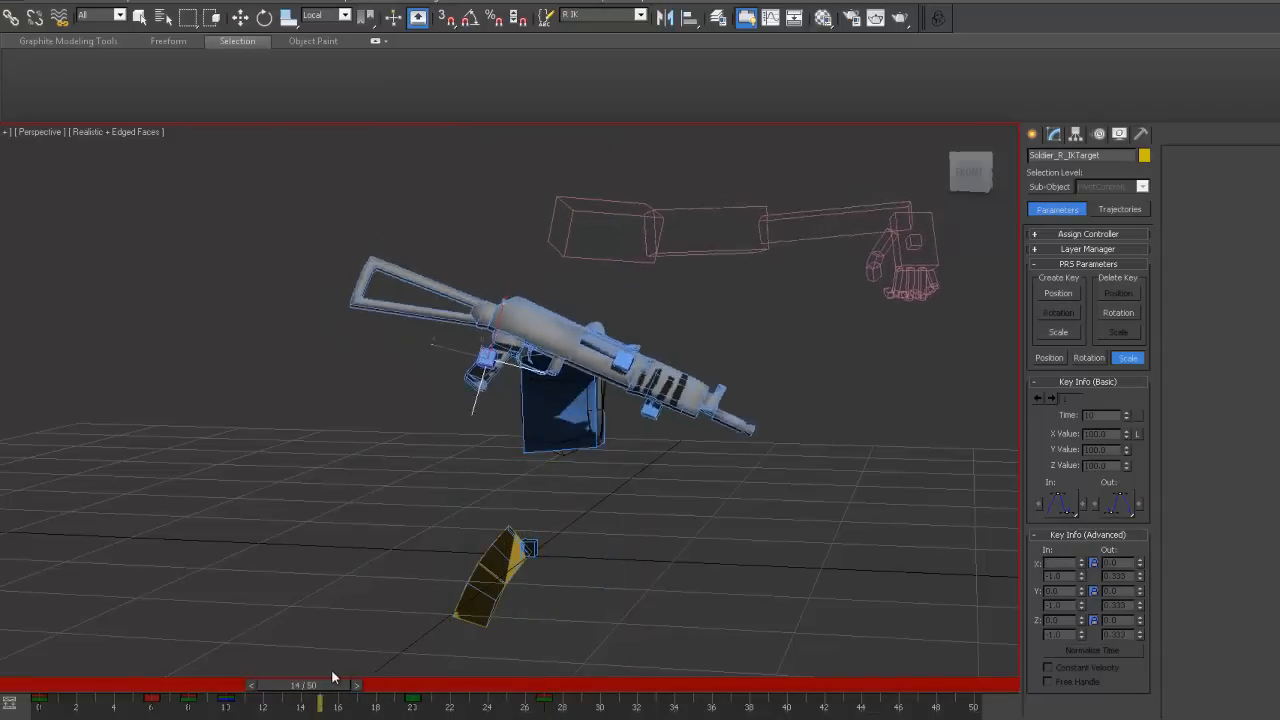
{"action": "left_click_drag", "start_coordinate": [320, 684], "coordinate": [596, 684]}
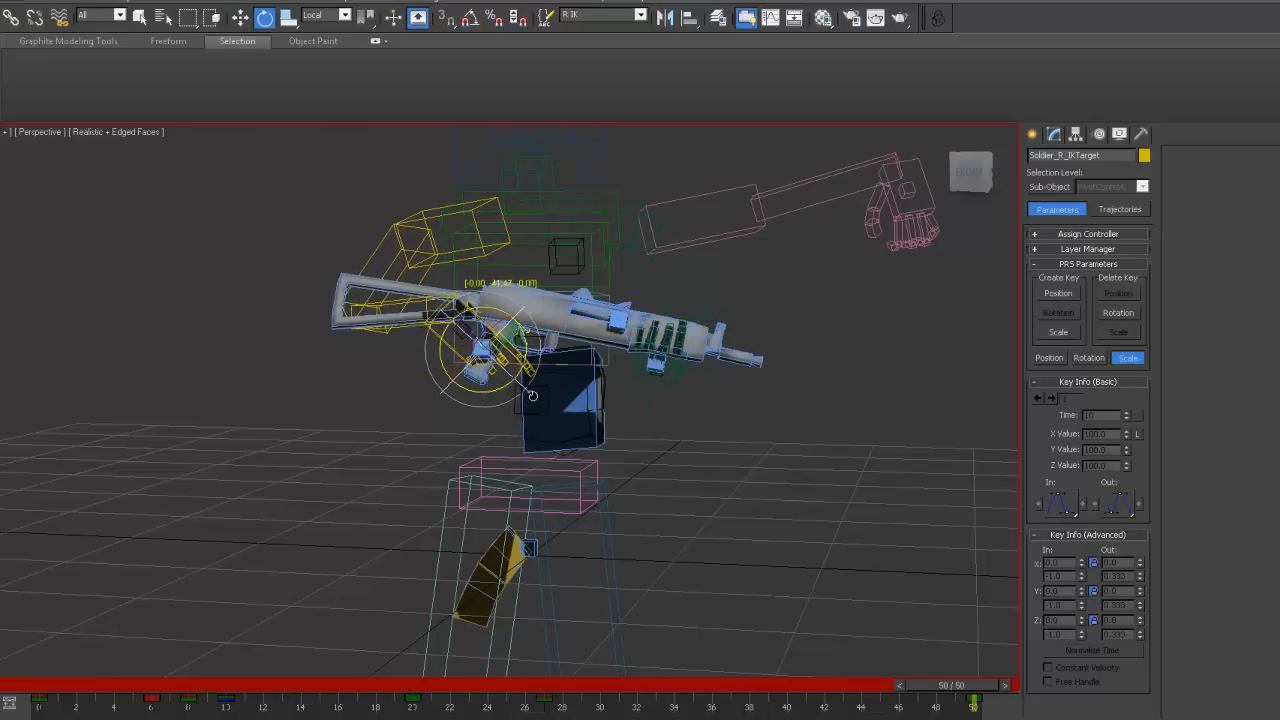
{"action": "left_click", "coordinate": [598, 14]}
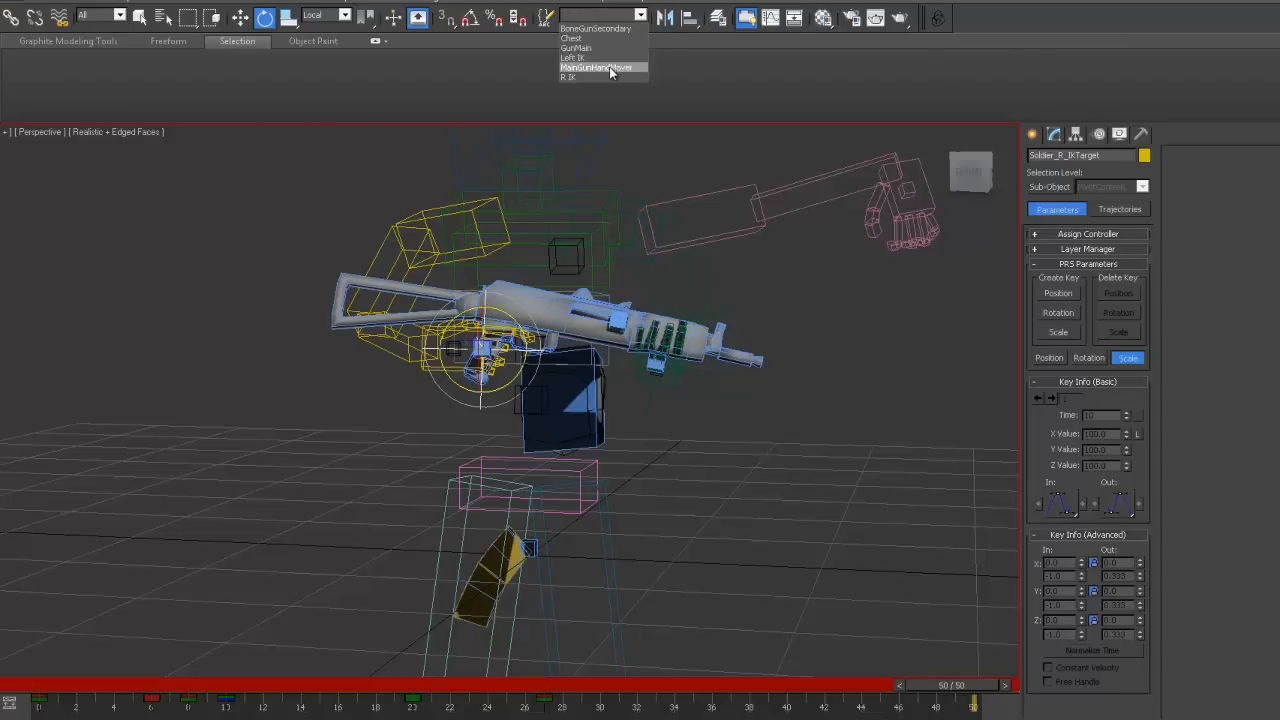
{"action": "left_click", "coordinate": [600, 68]}
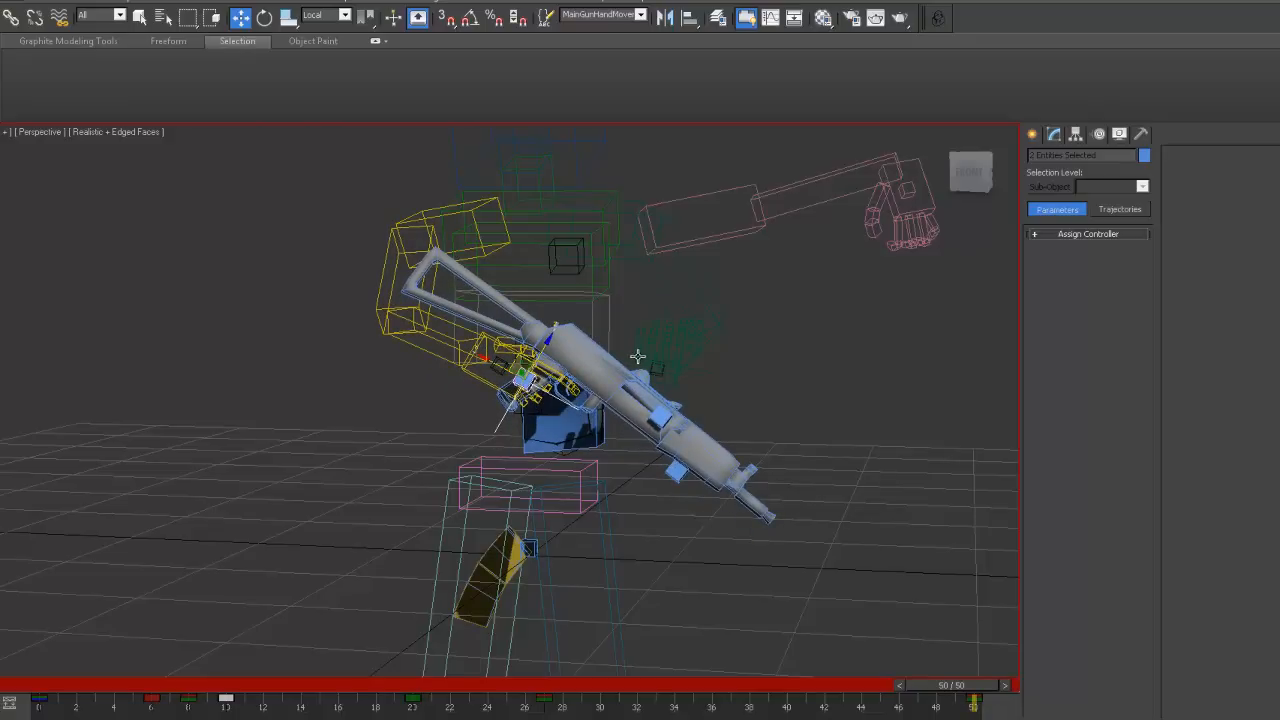
{"action": "mouse_move", "coordinate": [982, 692]}
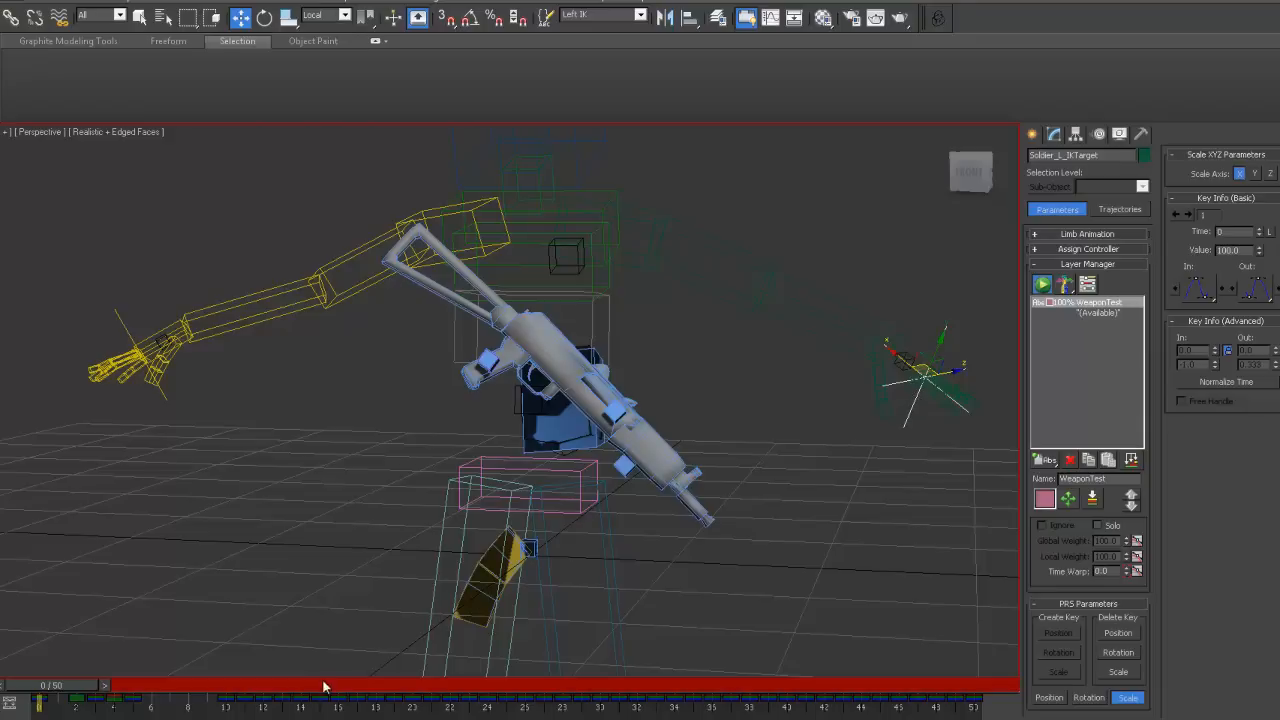
{"action": "mouse_move", "coordinate": [116, 684]}
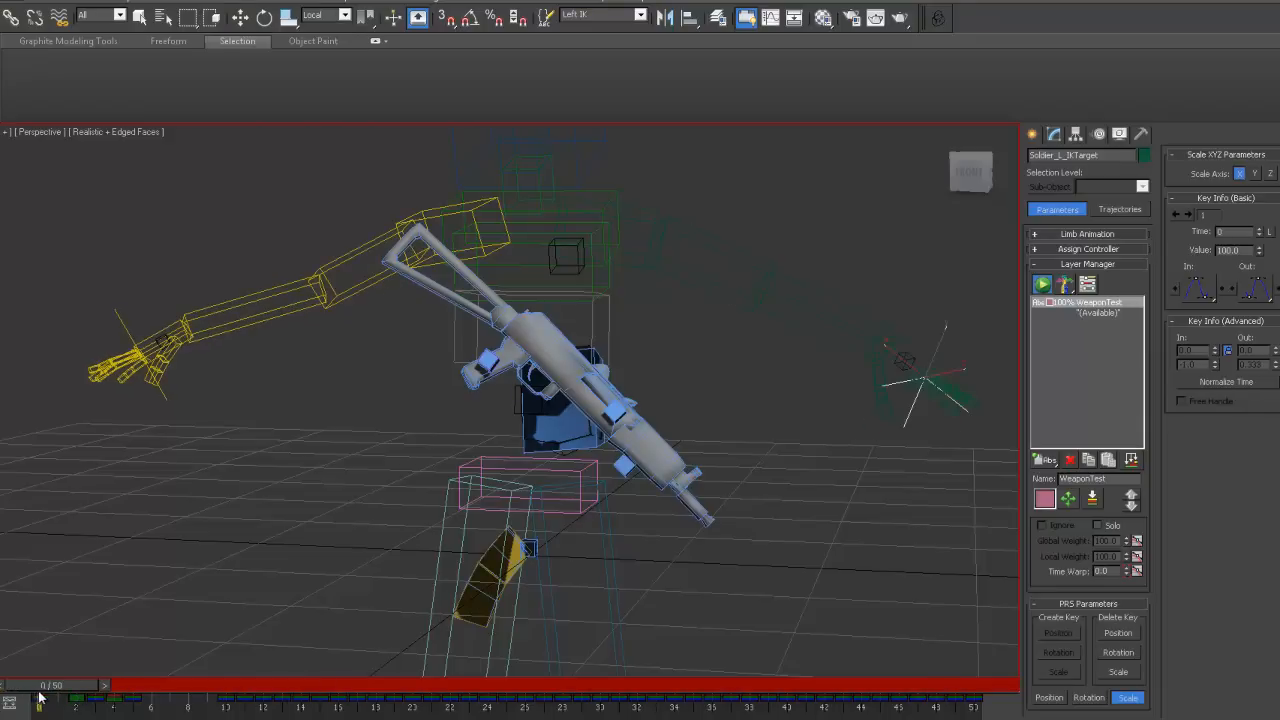
- Scrub the timeline from the start to midway to check the gun and left-arm poses
{"action": "left_click_drag", "start_coordinate": [40, 696], "coordinate": [124, 696]}
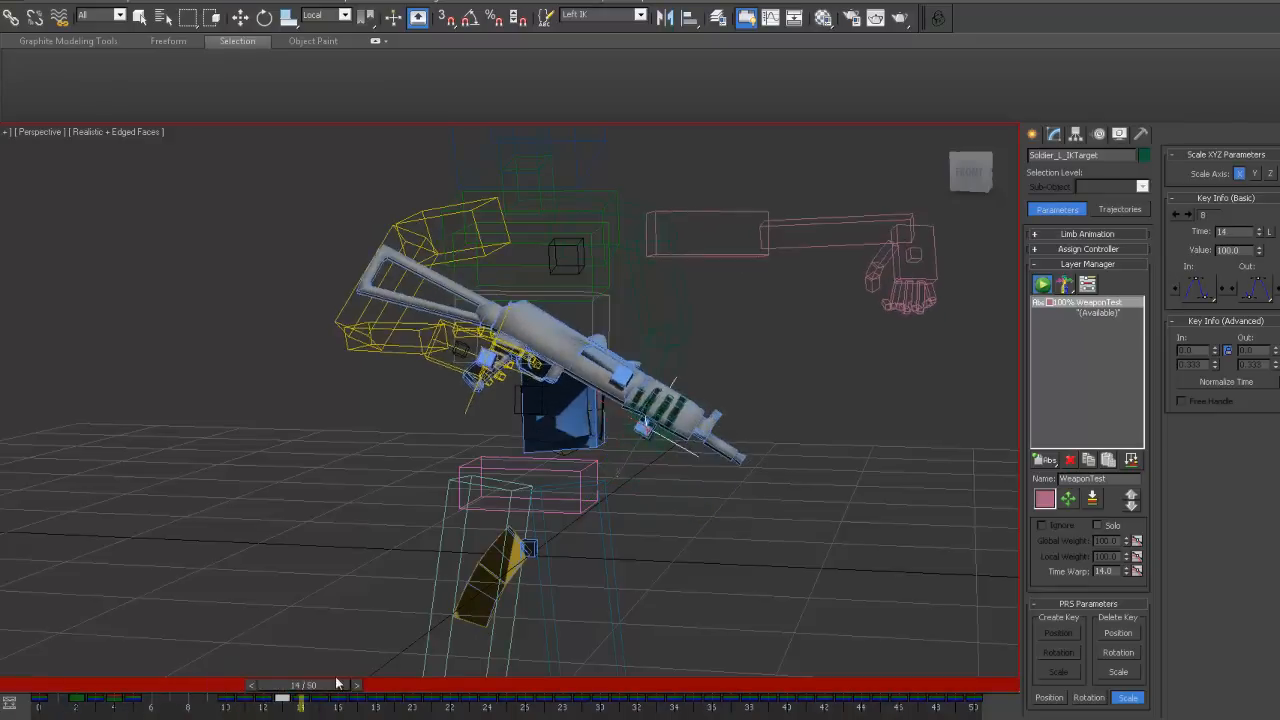
{"action": "left_click_drag", "start_coordinate": [300, 684], "coordinate": [524, 684]}
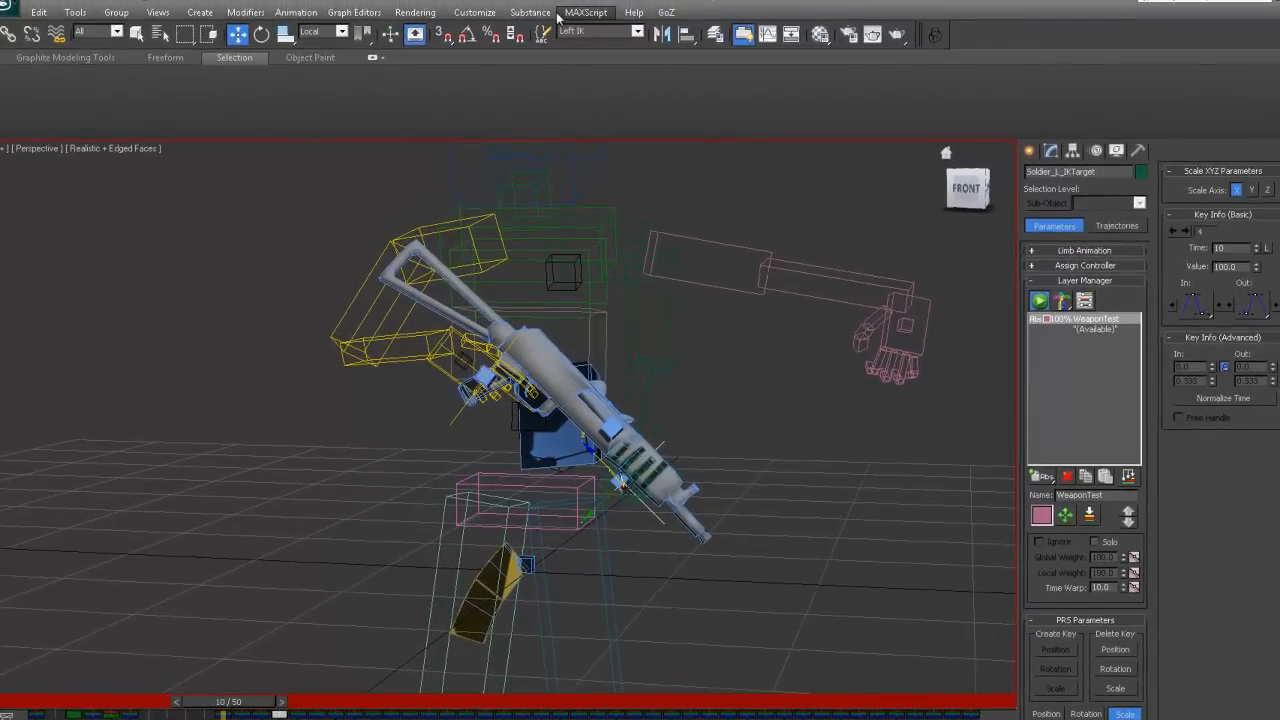
- Add the Sticky Lock action to the quad menu in Customize User Interface
{"action": "left_click", "coordinate": [474, 12]}
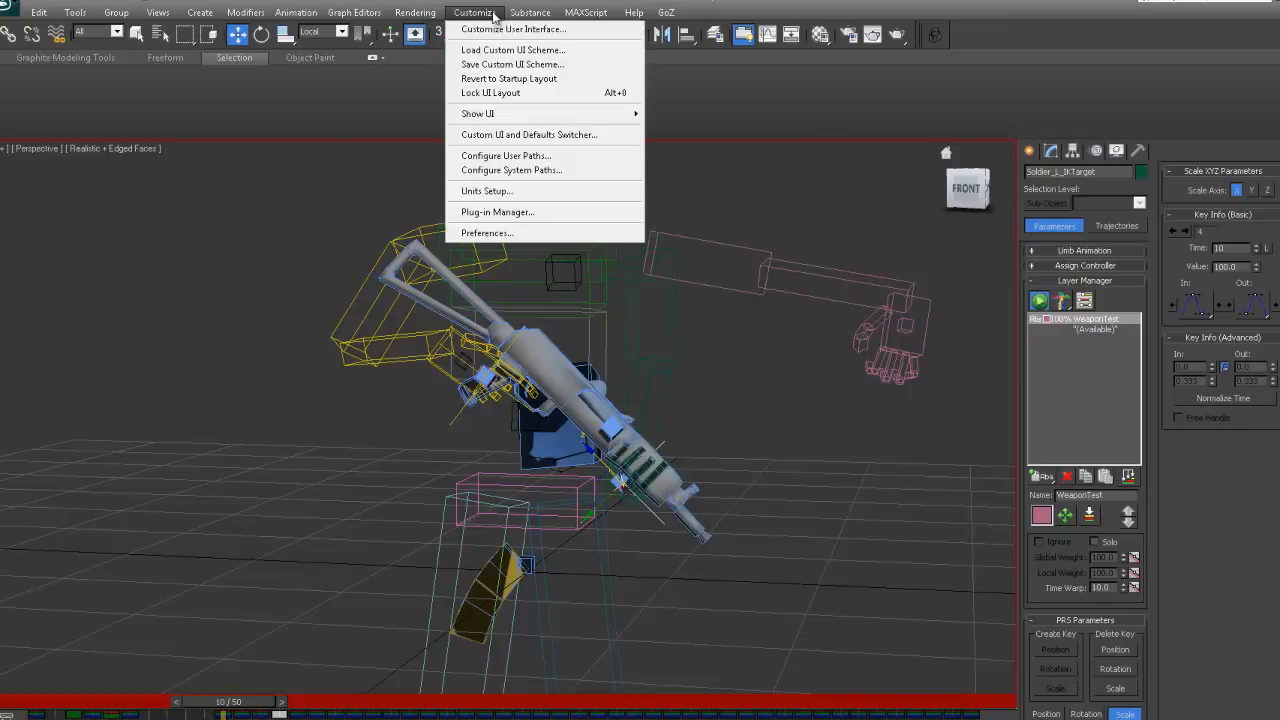
{"action": "mouse_move", "coordinate": [560, 352]}
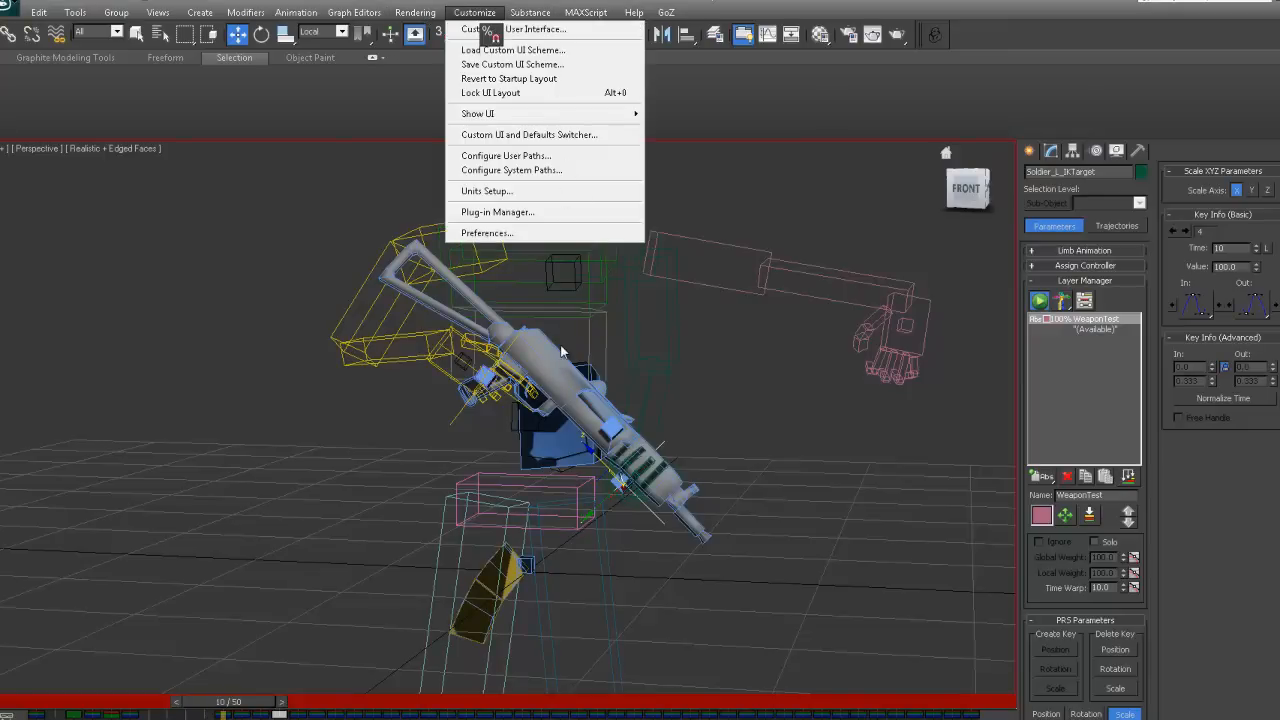
{"action": "left_click", "coordinate": [536, 28]}
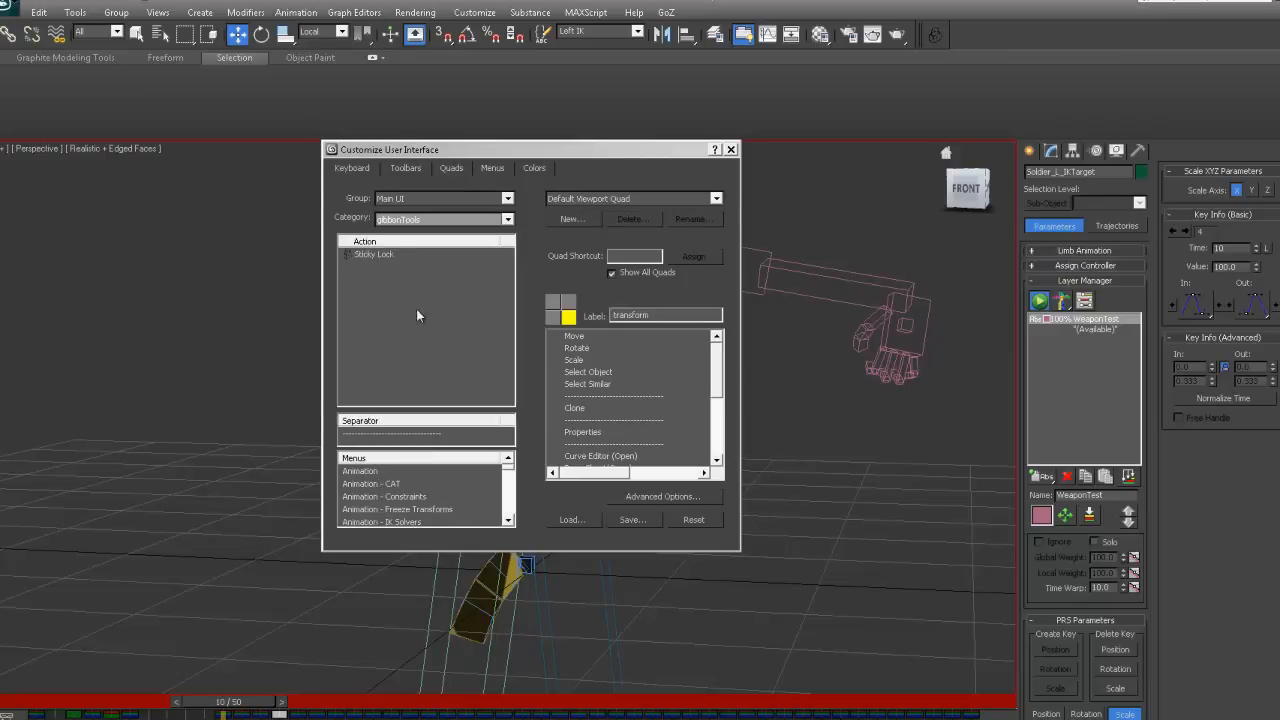
{"action": "left_click", "coordinate": [374, 254]}
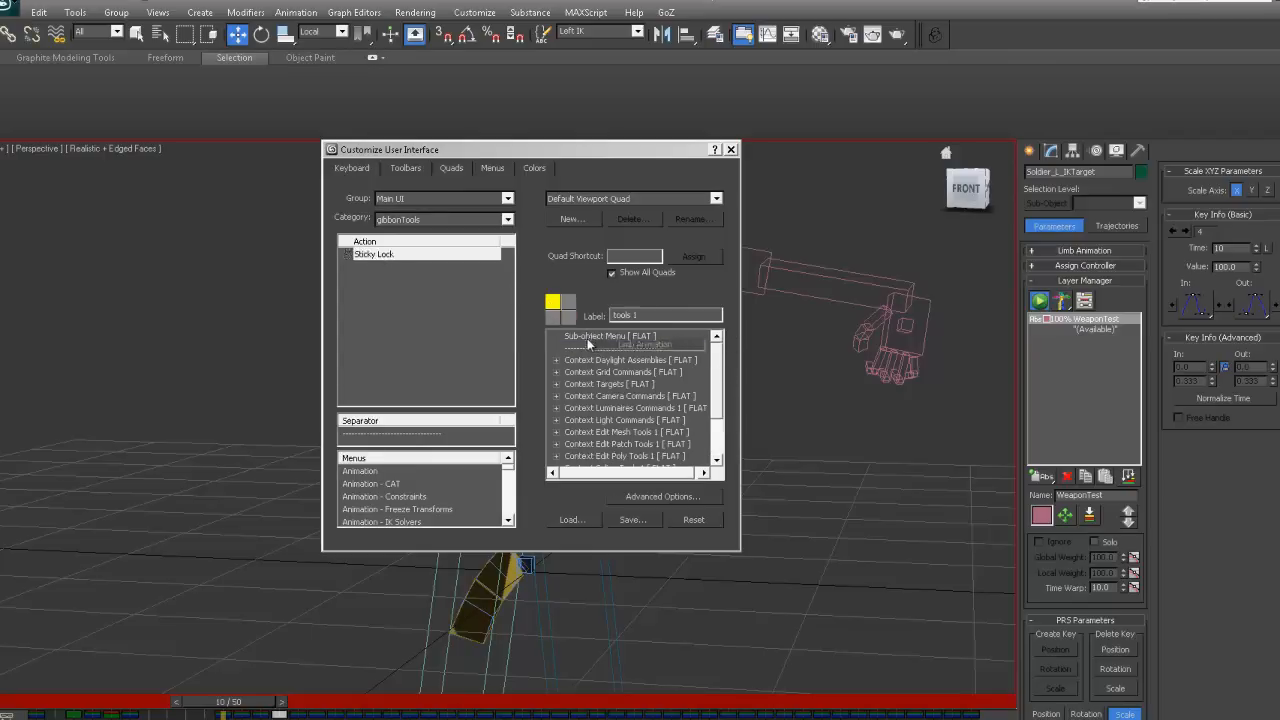
- Save the quad menu over MaxStartUI.mnu and close the customisation dialog
{"action": "left_click", "coordinate": [632, 520]}
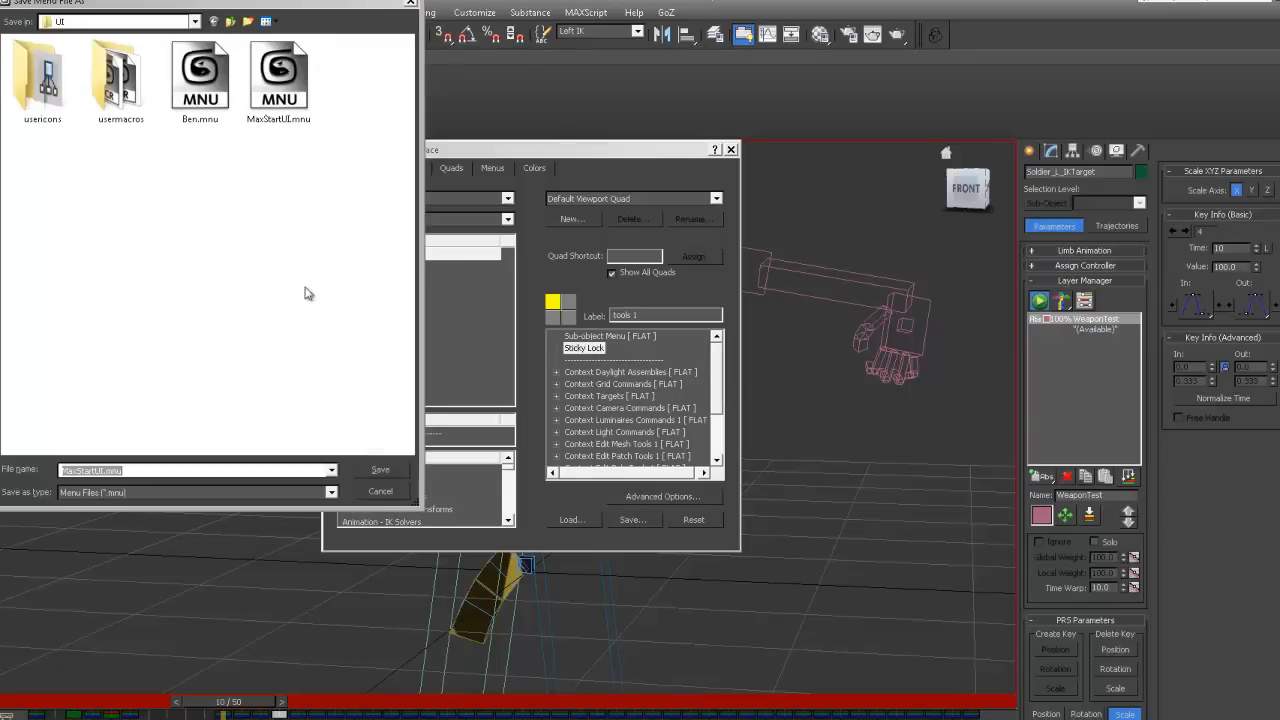
{"action": "left_click", "coordinate": [380, 470]}
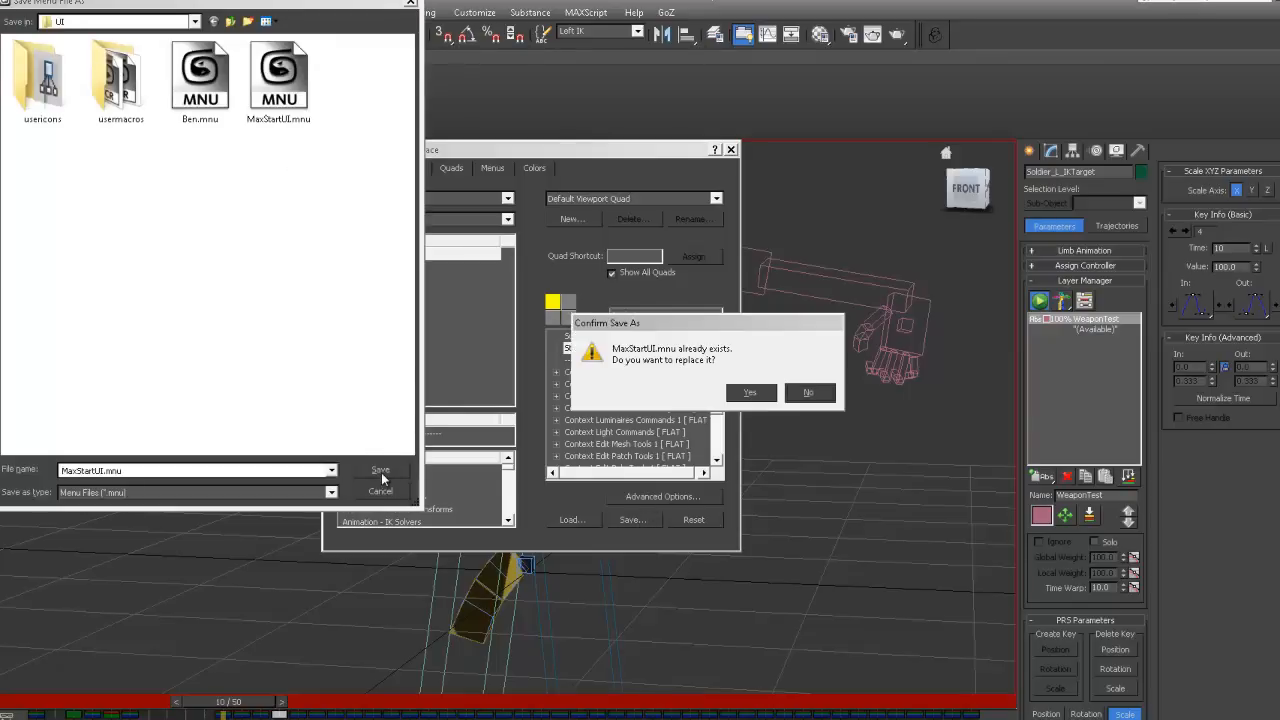
{"action": "left_click", "coordinate": [748, 392]}
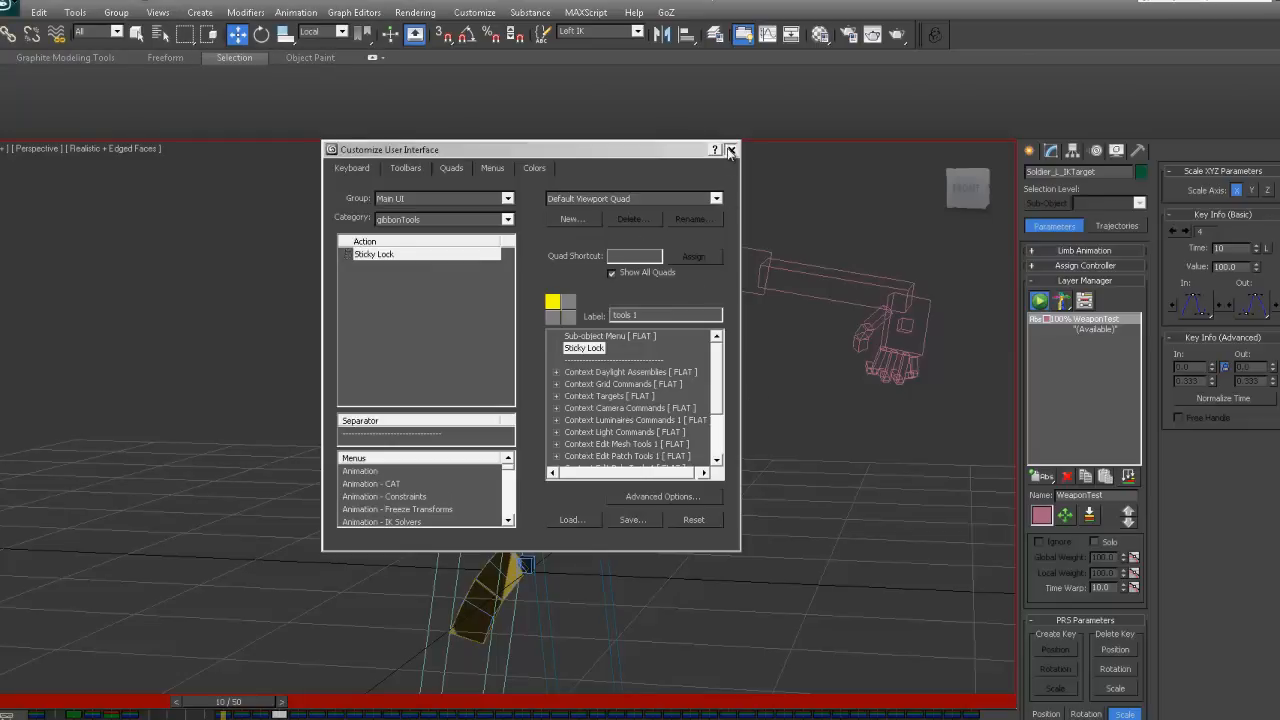
{"action": "left_click", "coordinate": [730, 148]}
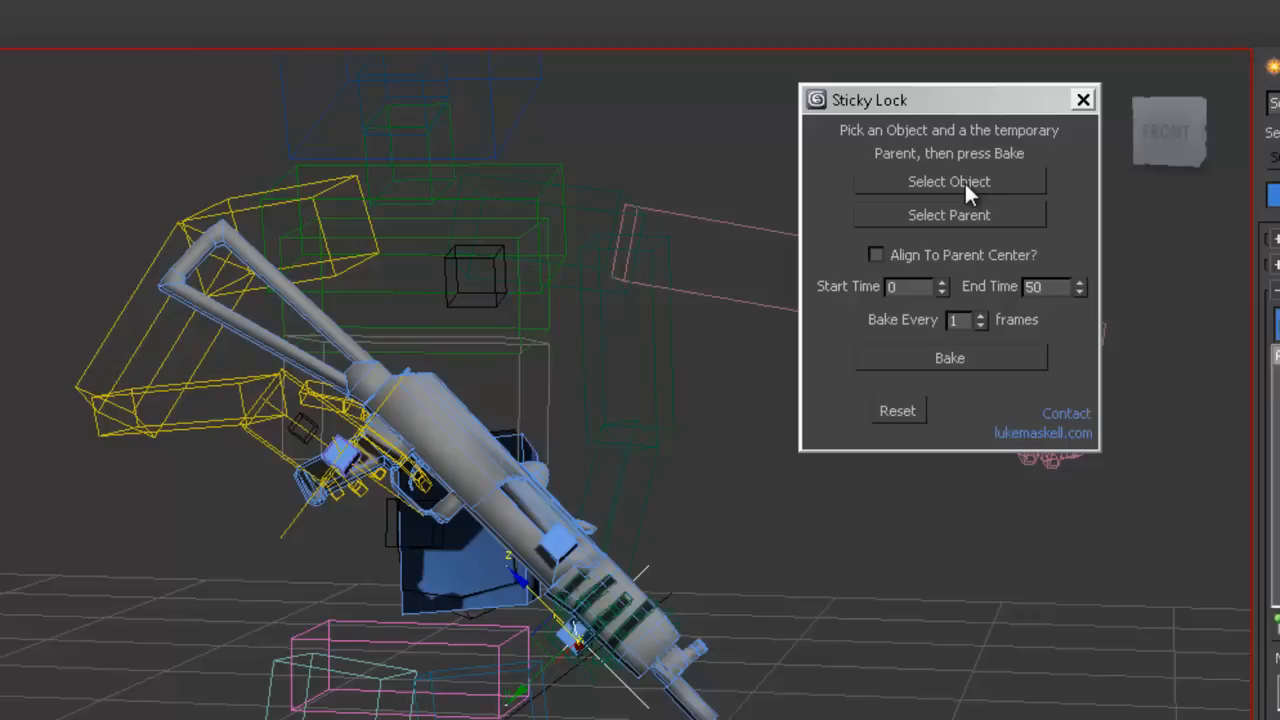
{"action": "mouse_move", "coordinate": [982, 196]}
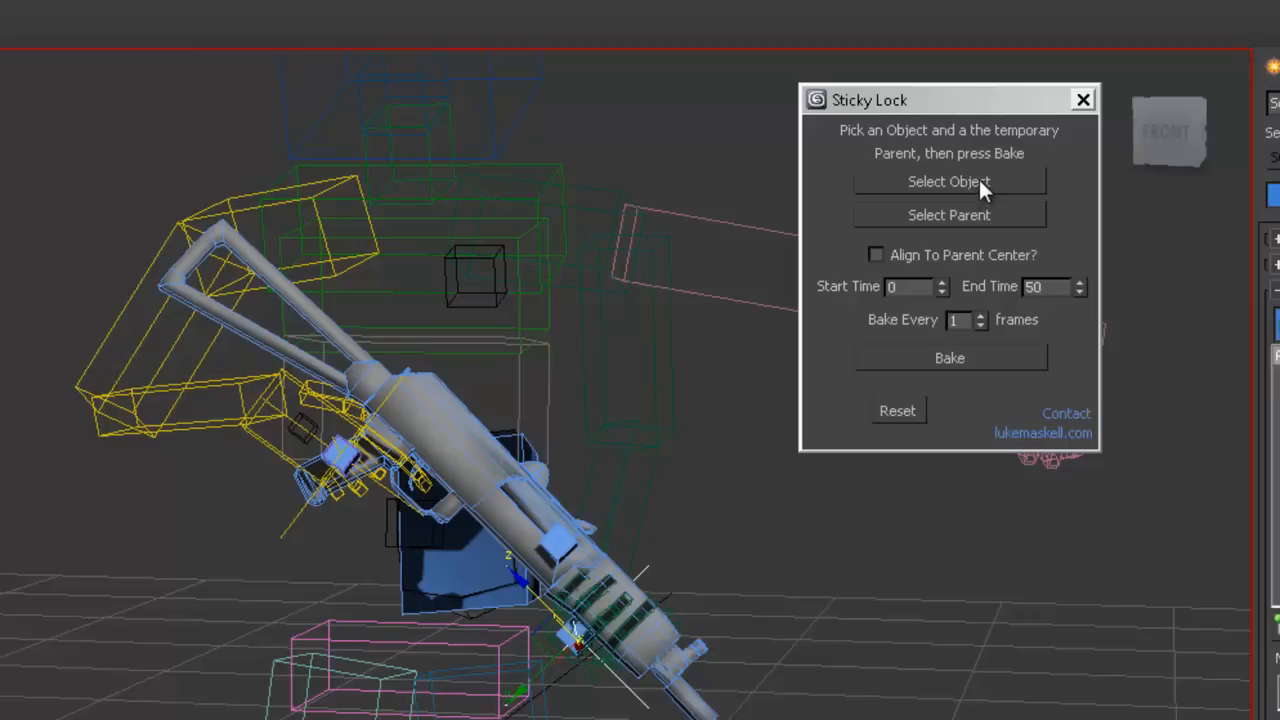
{"action": "mouse_move", "coordinate": [916, 190]}
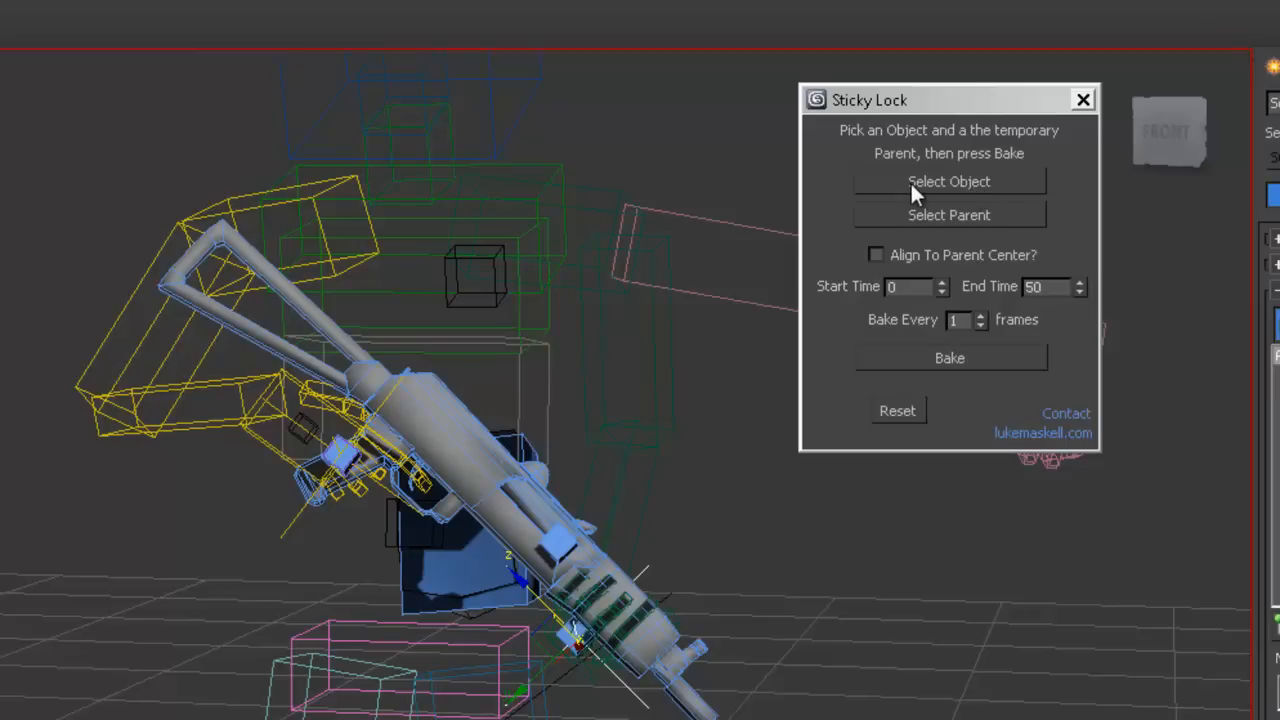
{"action": "mouse_move", "coordinate": [948, 180]}
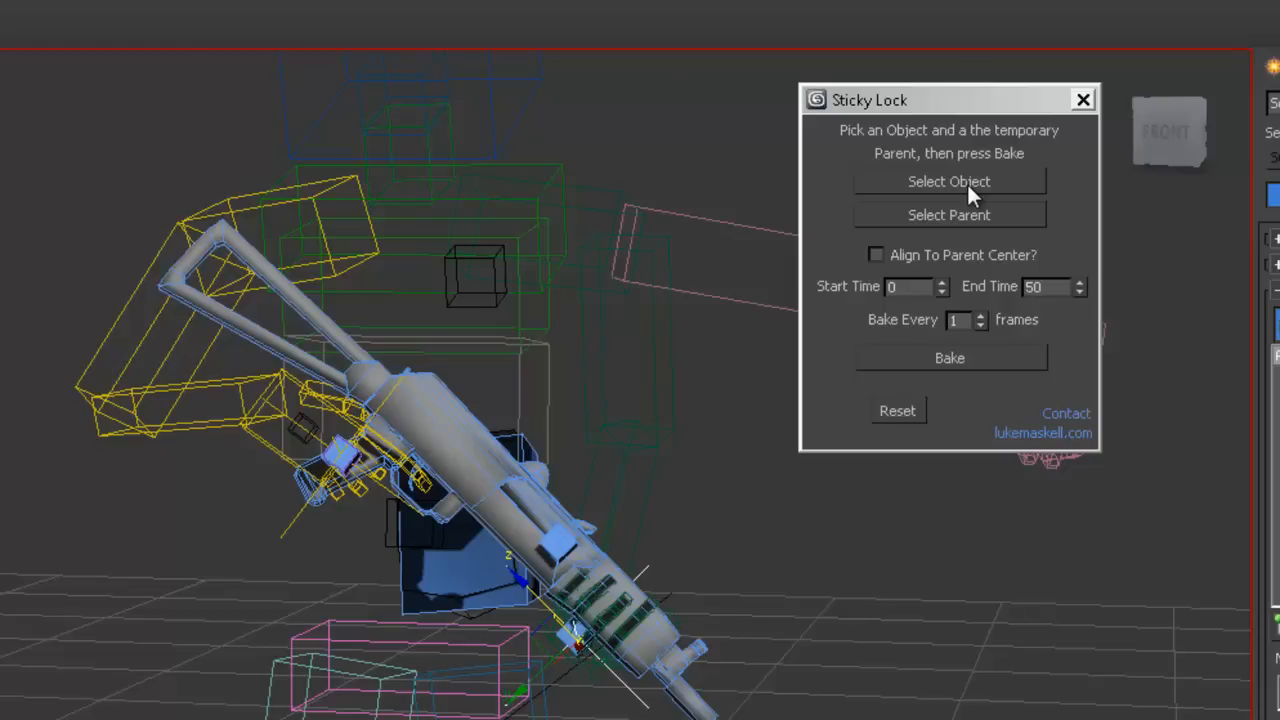
- Make Soldier_L_IKTarget the Sticky Lock object and BoneGunSecondary its temporary parent
{"action": "left_click", "coordinate": [948, 180]}
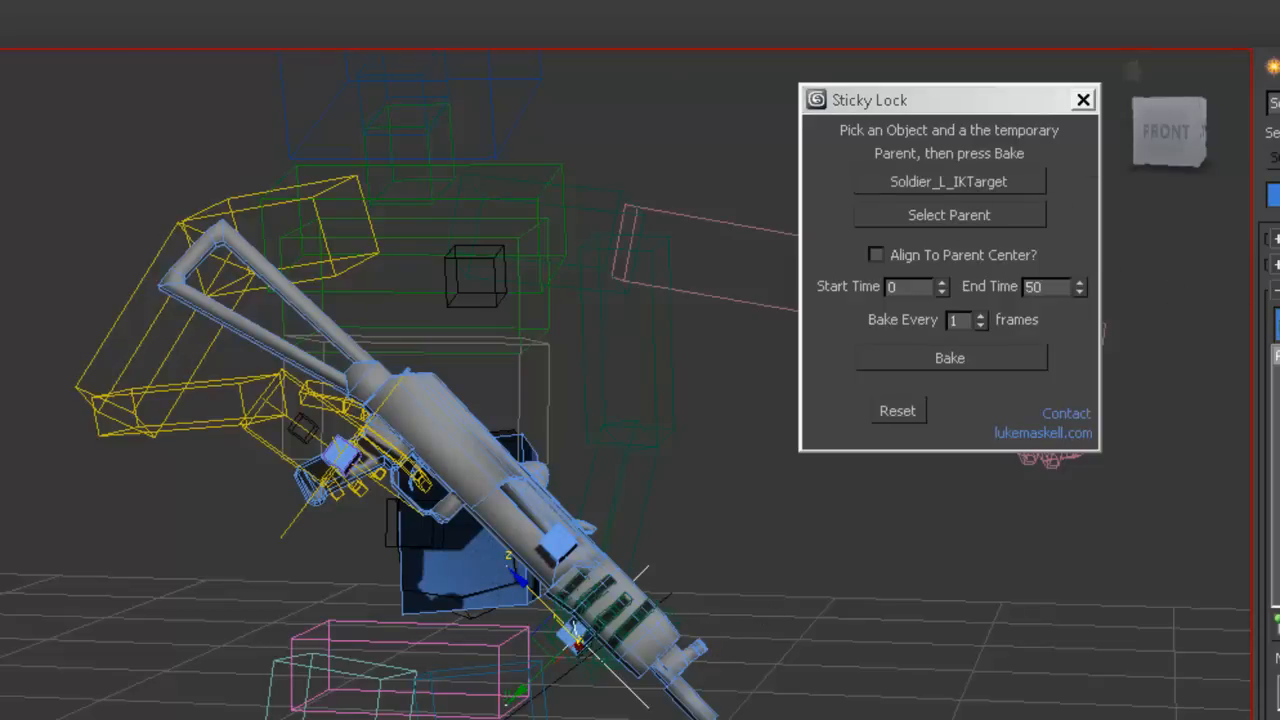
{"action": "left_click", "coordinate": [948, 216]}
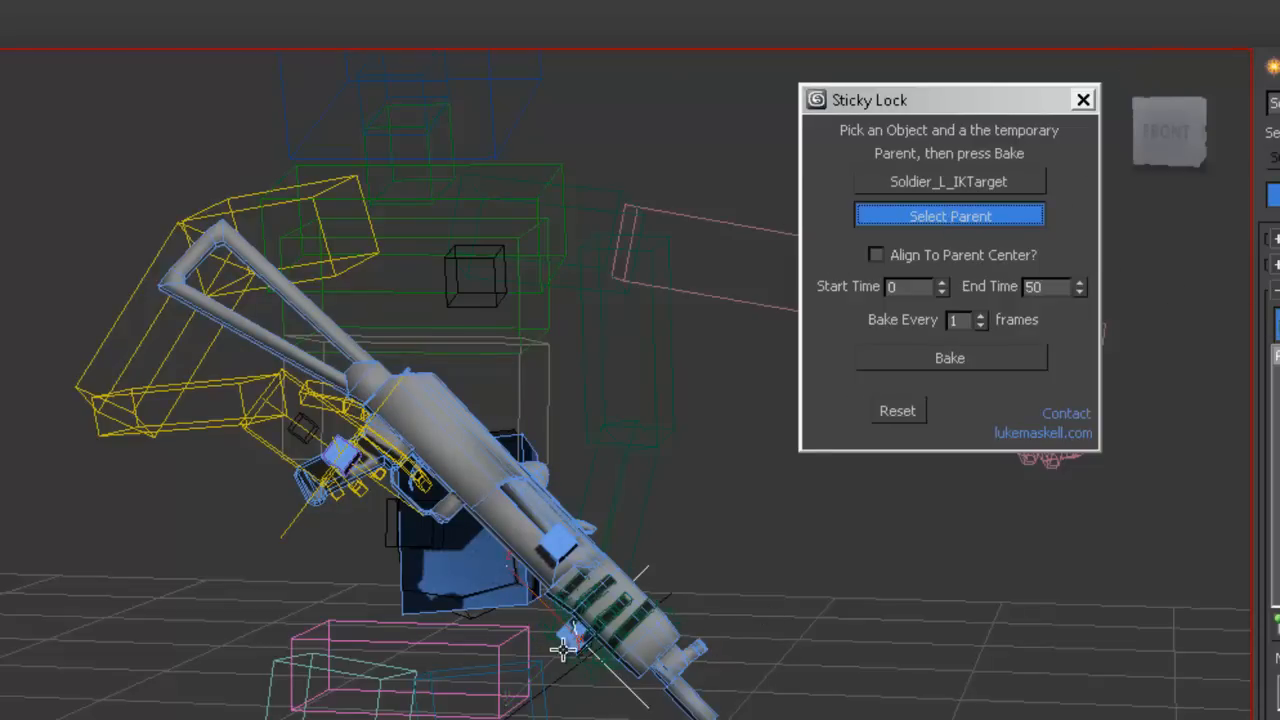
{"action": "left_click", "coordinate": [948, 216]}
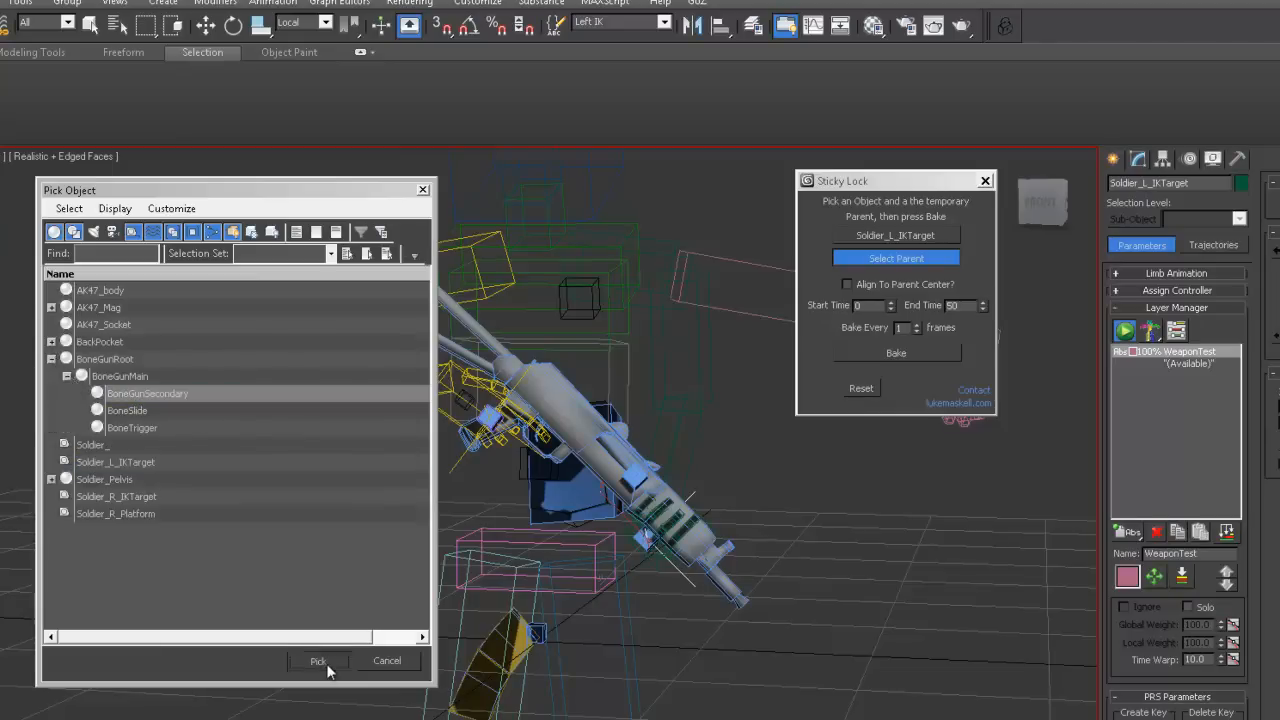
{"action": "left_click", "coordinate": [318, 660]}
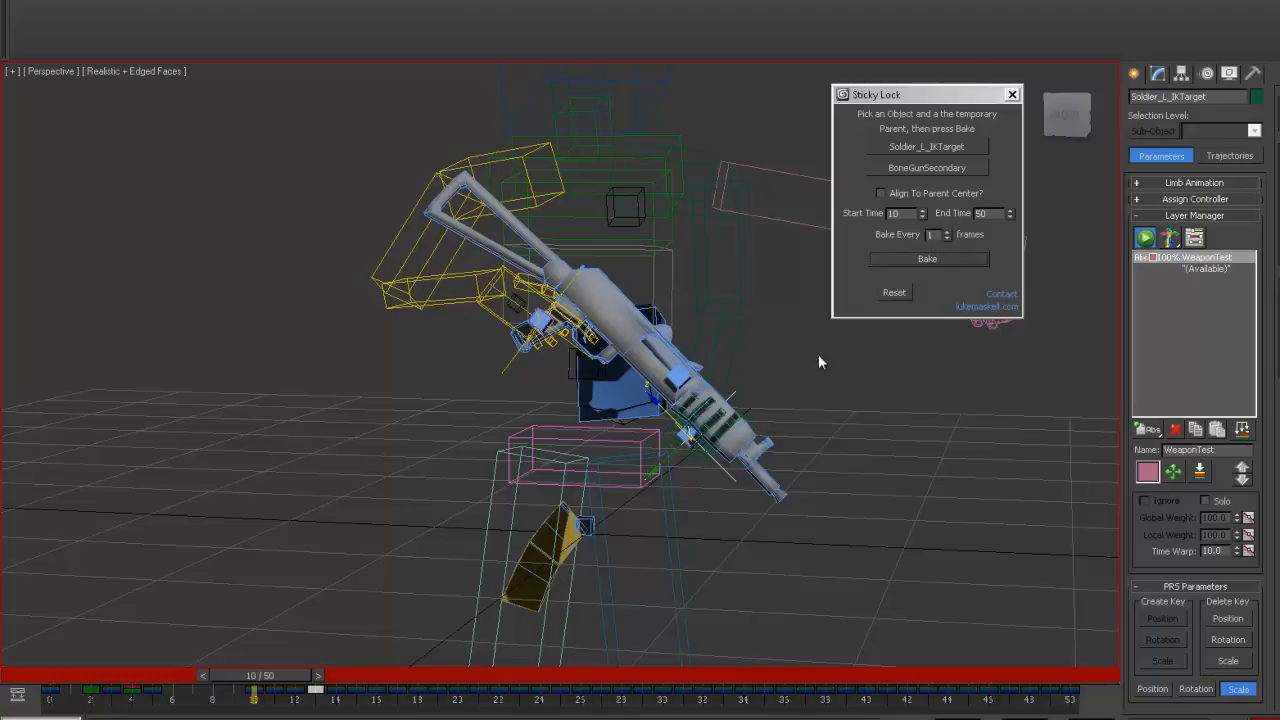
{"action": "mouse_move", "coordinate": [280, 684]}
{"action": "type", "text": "IK ROLL"}
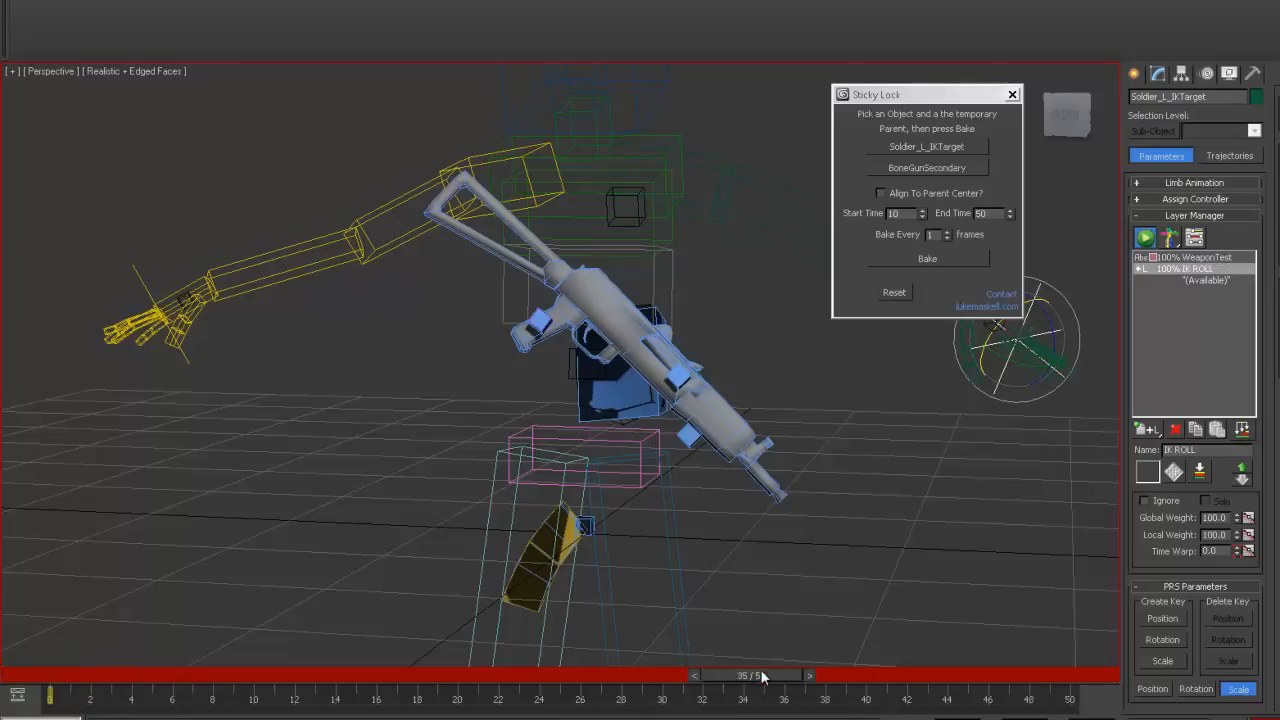
- Rotate the gun at frame 50 so the left hand follows, then review the motion
{"action": "left_click_drag", "start_coordinate": [756, 676], "coordinate": [1070, 692]}
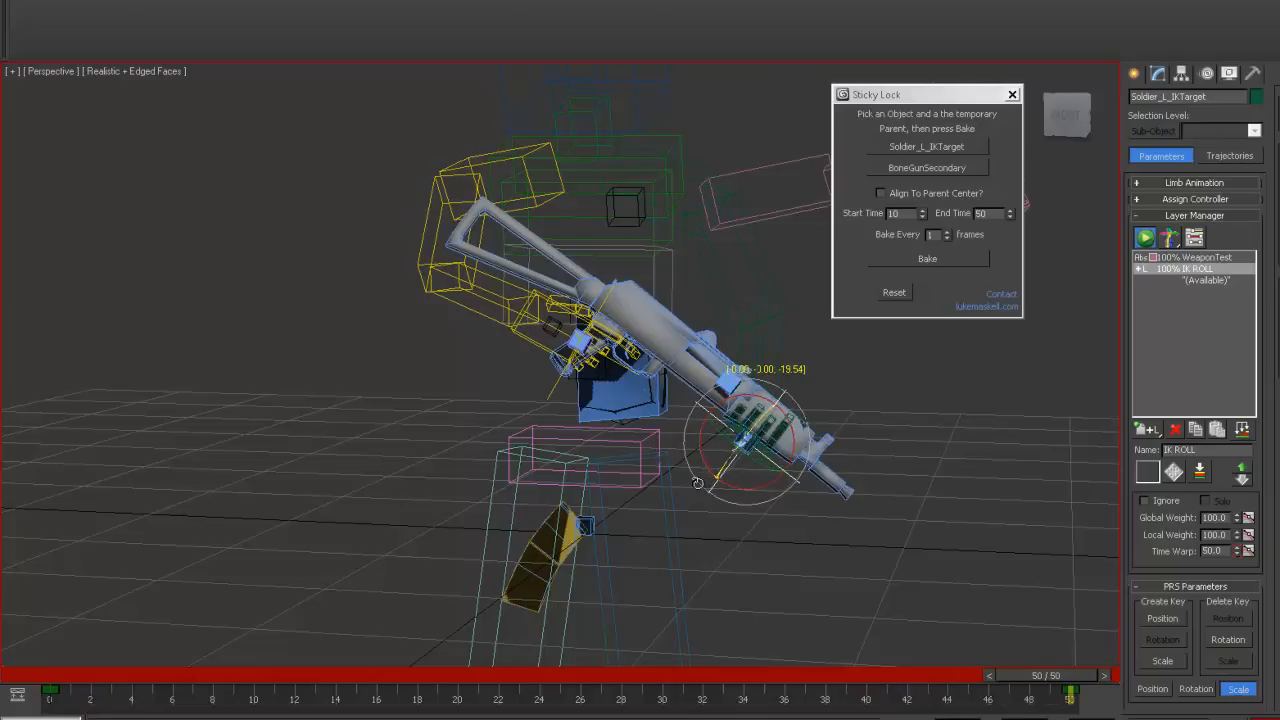
{"action": "left_click_drag", "start_coordinate": [696, 482], "coordinate": [790, 420]}
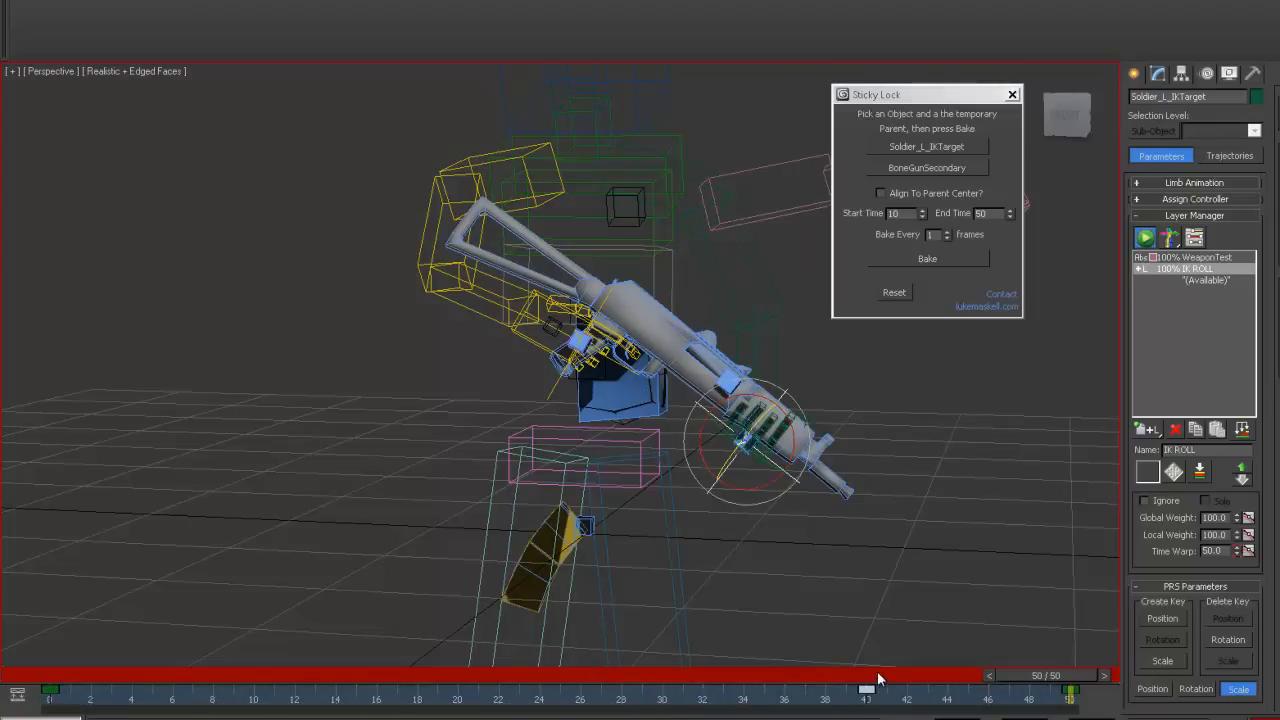
{"action": "left_click_drag", "start_coordinate": [1040, 688], "coordinate": [850, 688]}
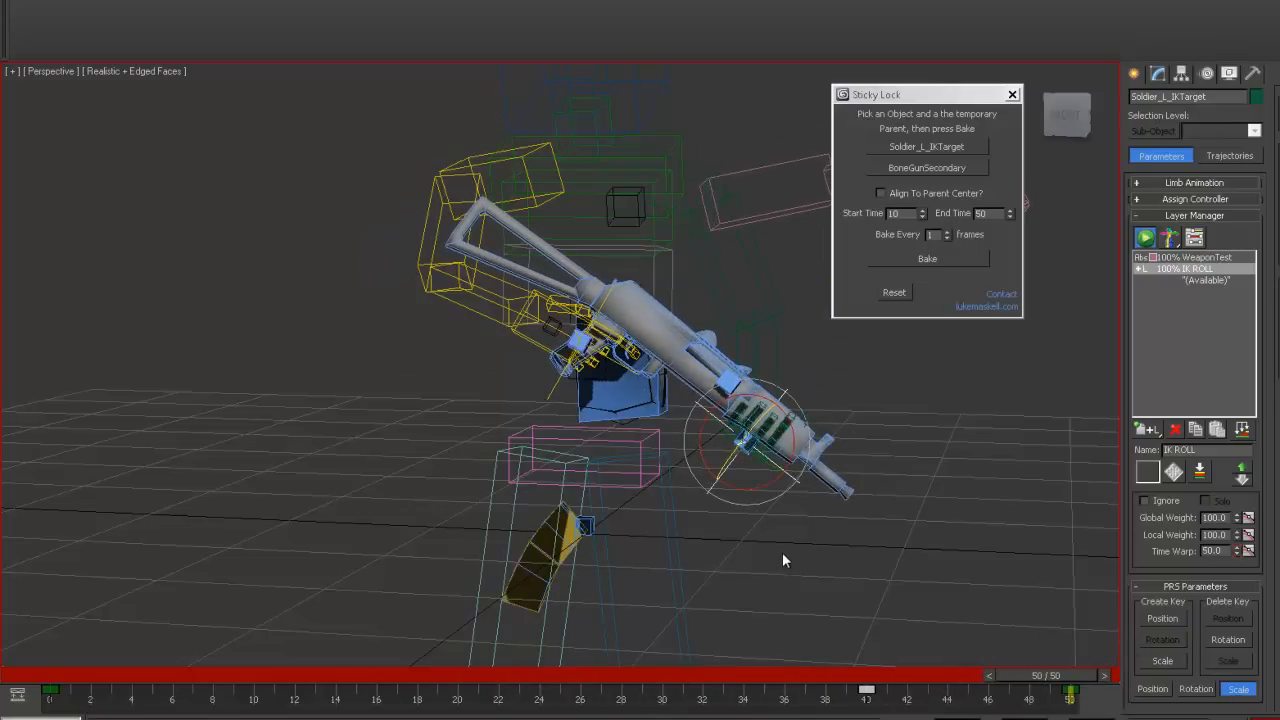
- Unhide the Soldier body mesh by name and return the time slider to frame 0
{"action": "right_click", "coordinate": [784, 560]}
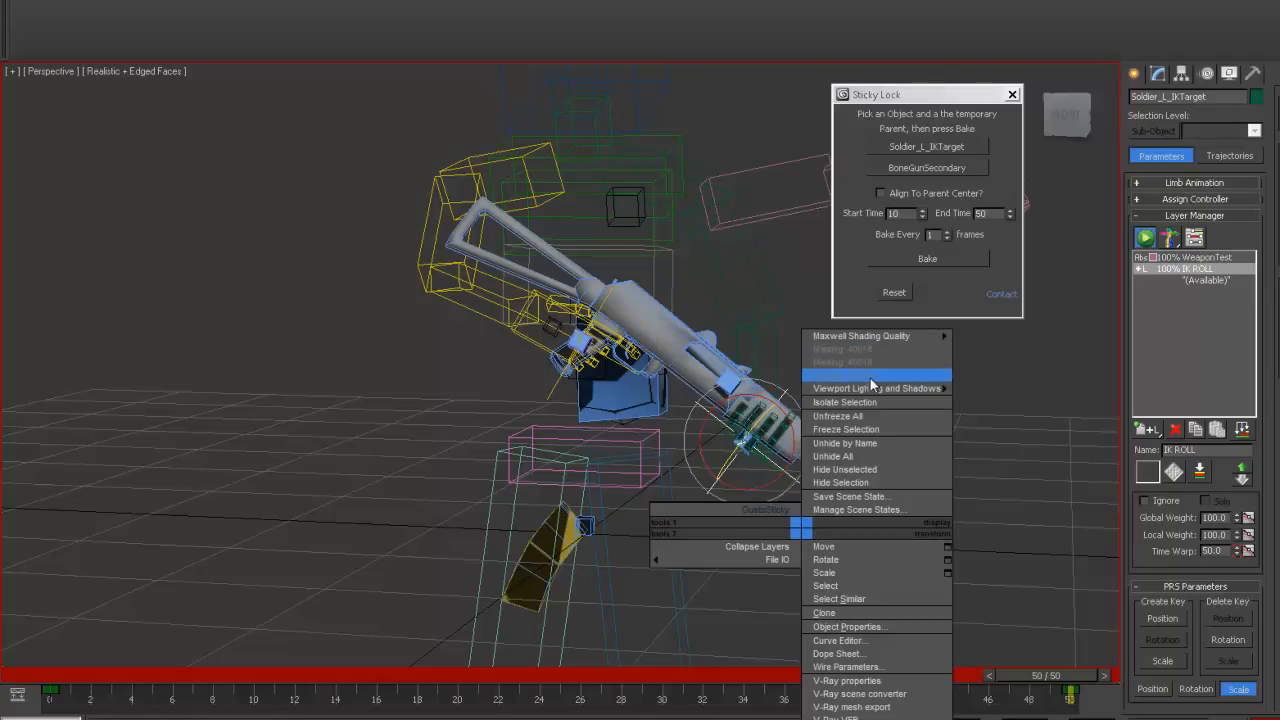
{"action": "mouse_move", "coordinate": [862, 428]}
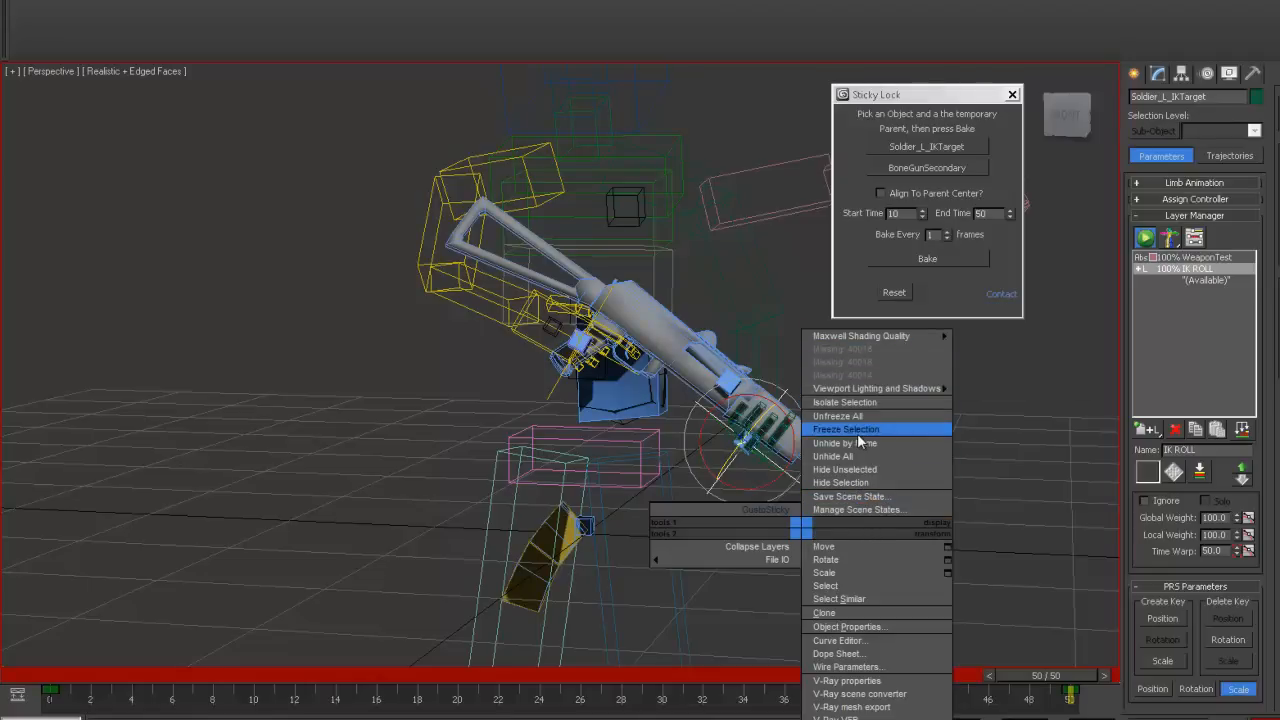
{"action": "left_click", "coordinate": [844, 444]}
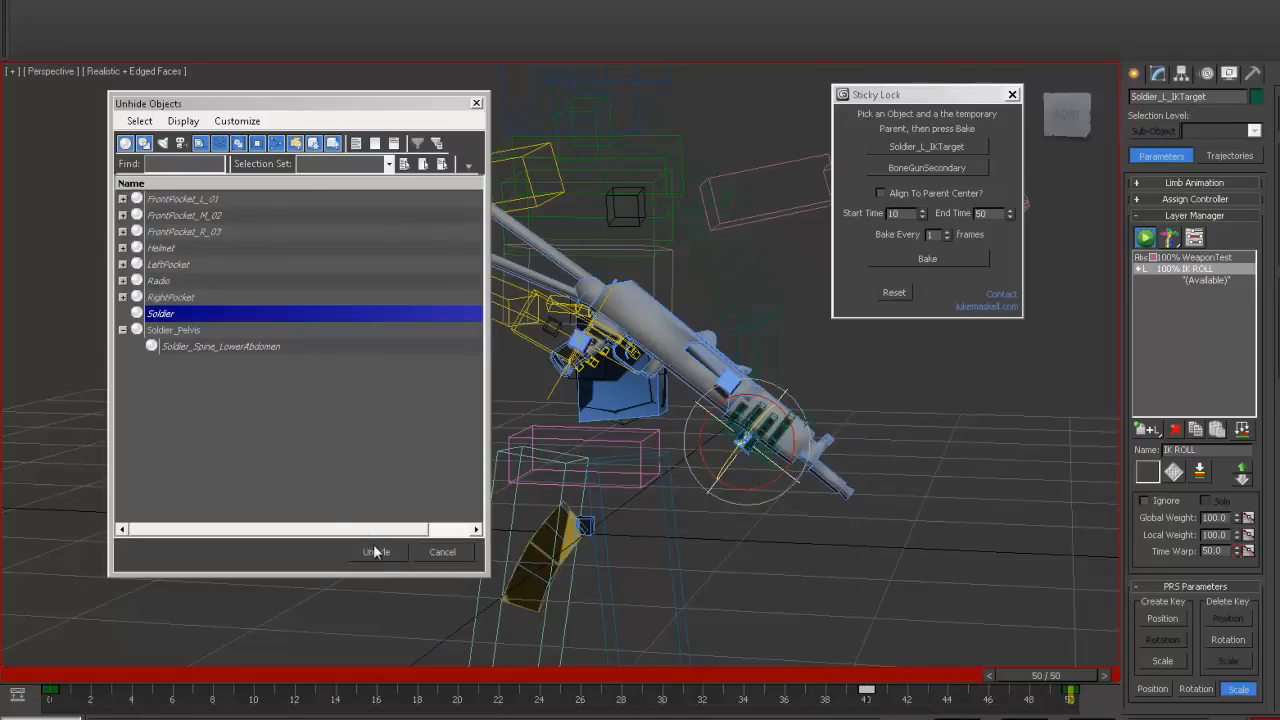
{"action": "left_click", "coordinate": [376, 552]}
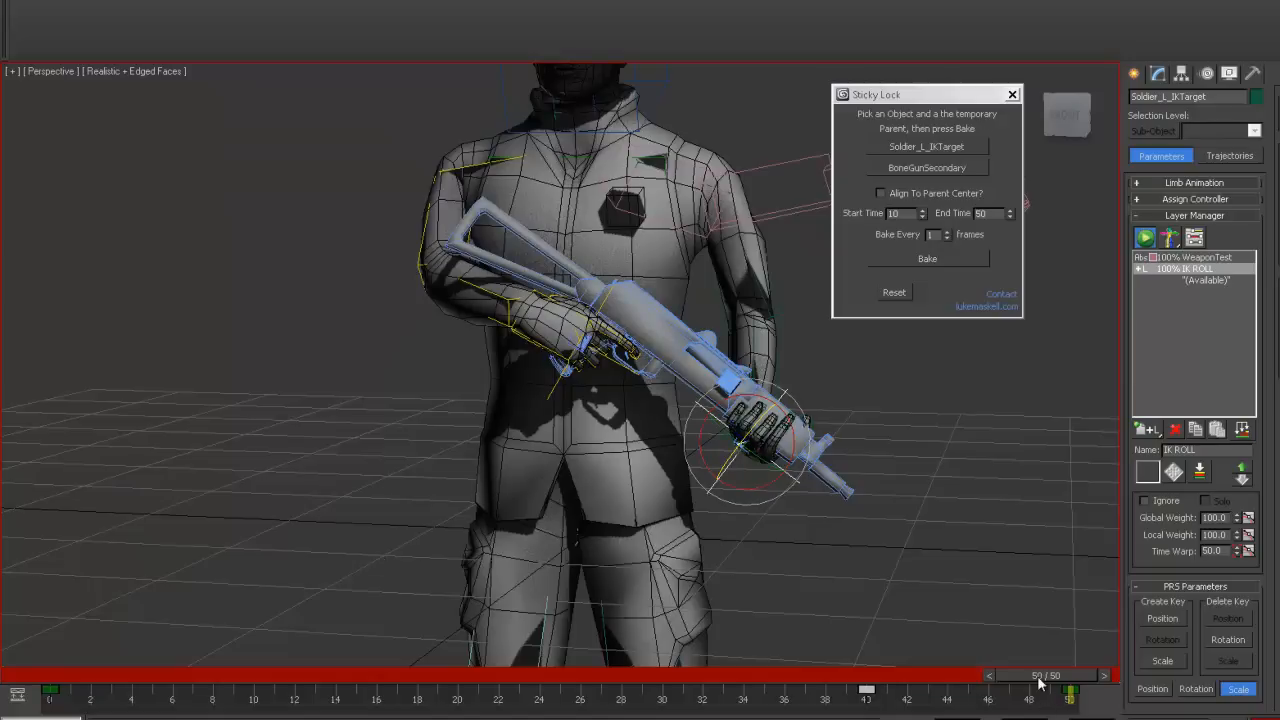
{"action": "left_click_drag", "start_coordinate": [1048, 688], "coordinate": [416, 688]}
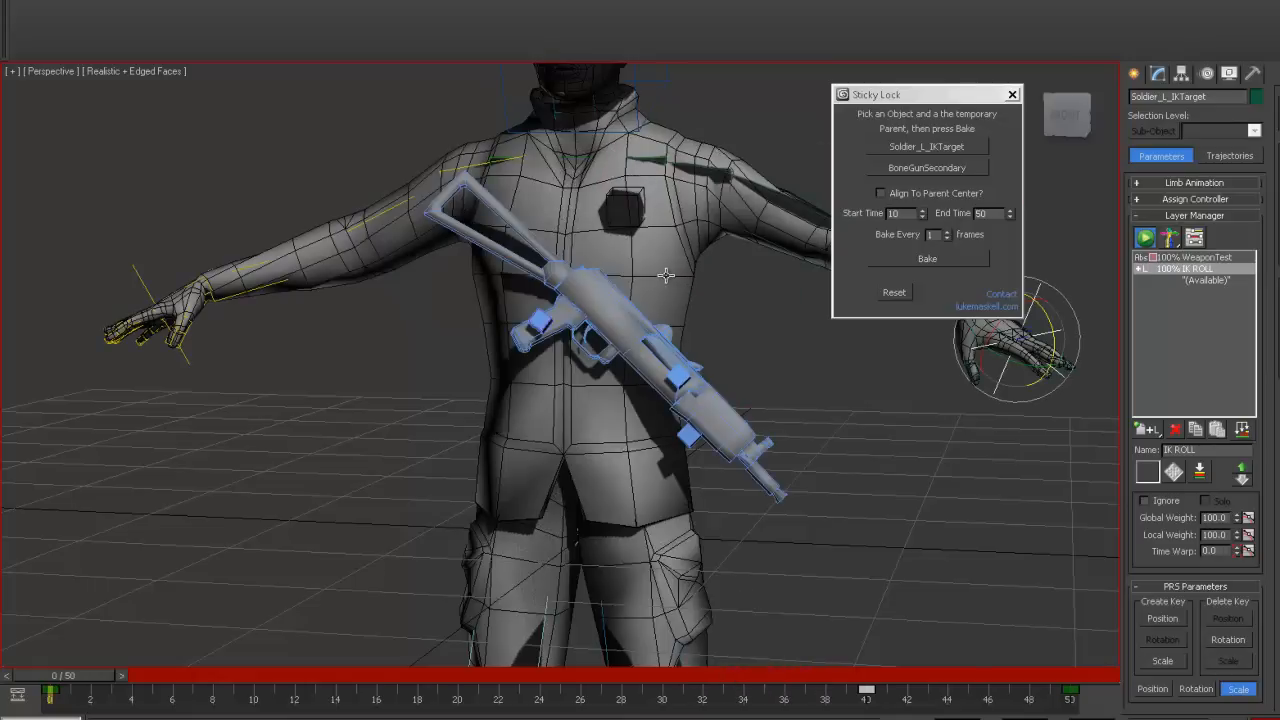
{"action": "mouse_move", "coordinate": [632, 380]}
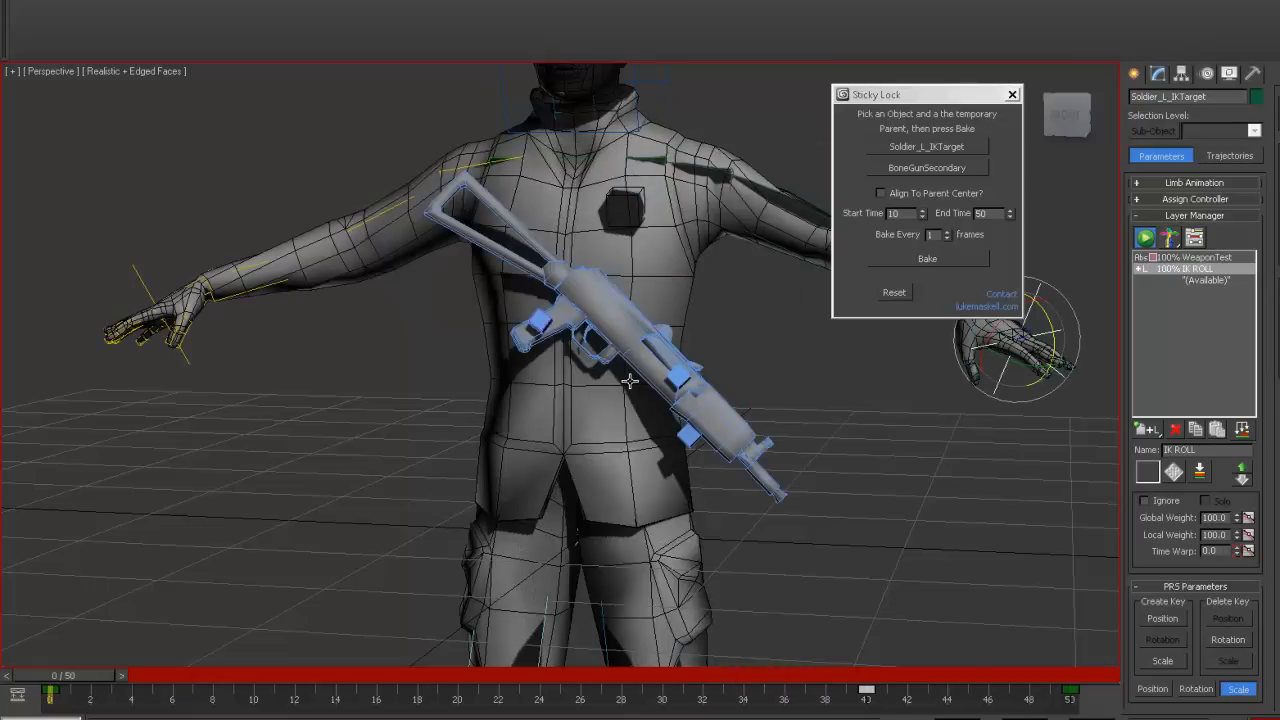
{"action": "left_click_drag", "start_coordinate": [56, 690], "coordinate": [256, 690]}
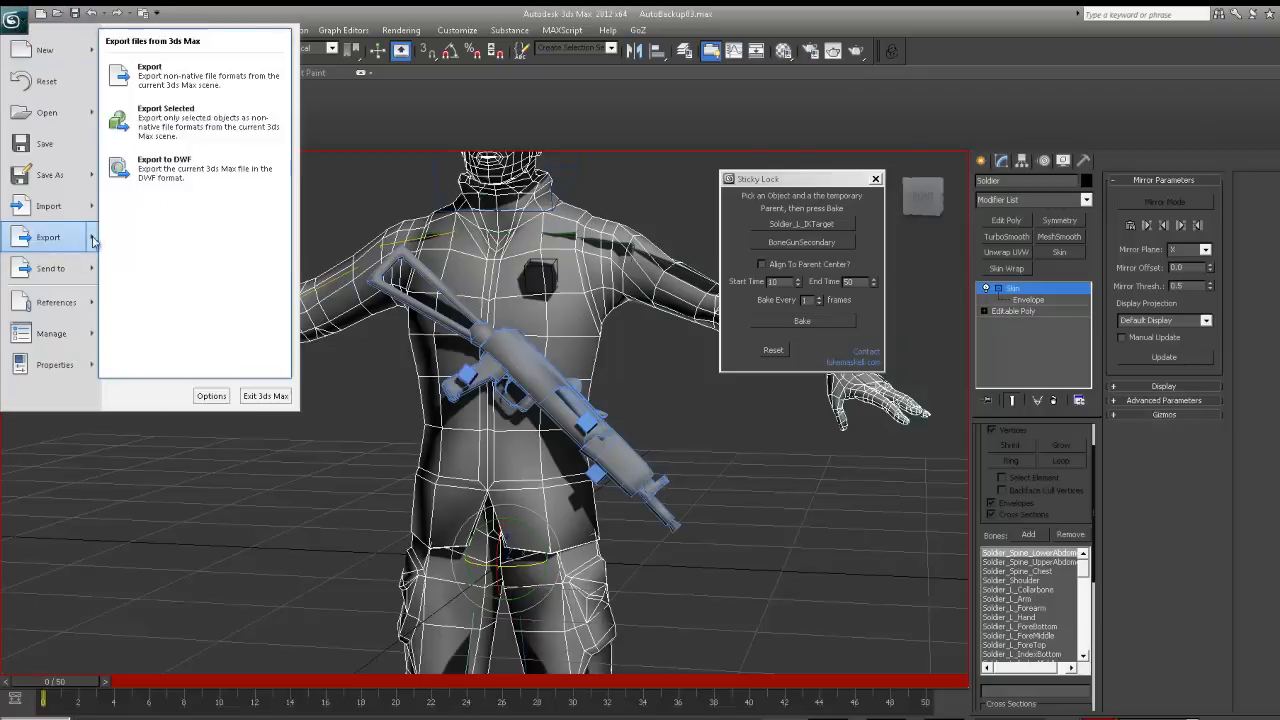
- Start an export and browse to UDK\UDK-2011-11\UDKGame\Content\X9
{"action": "left_click", "coordinate": [148, 76]}
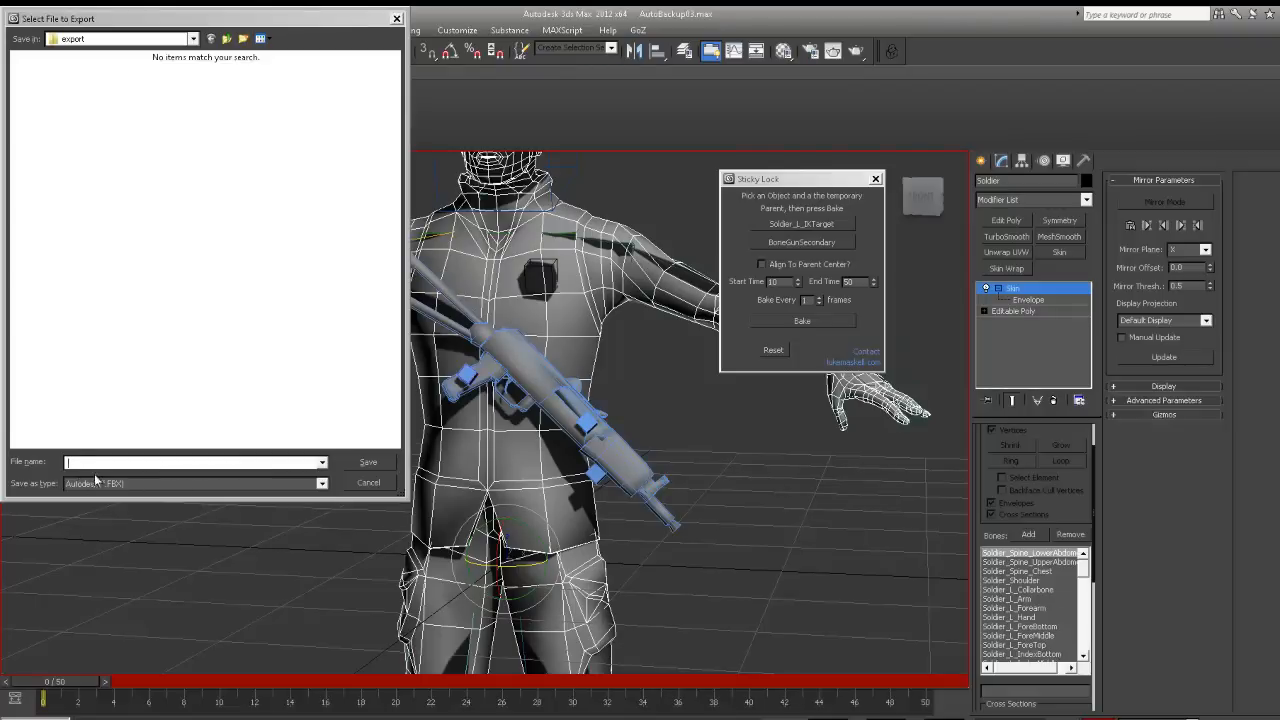
{"action": "left_click", "coordinate": [204, 38]}
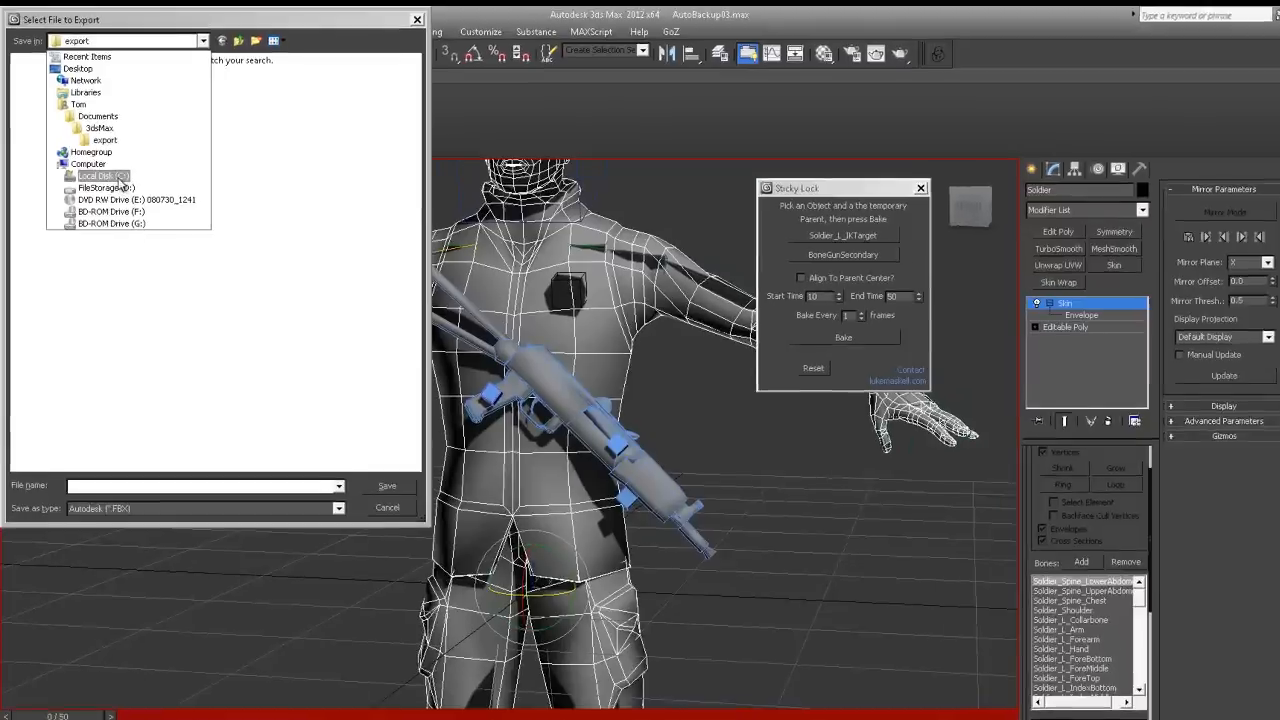
{"action": "left_click", "coordinate": [104, 176]}
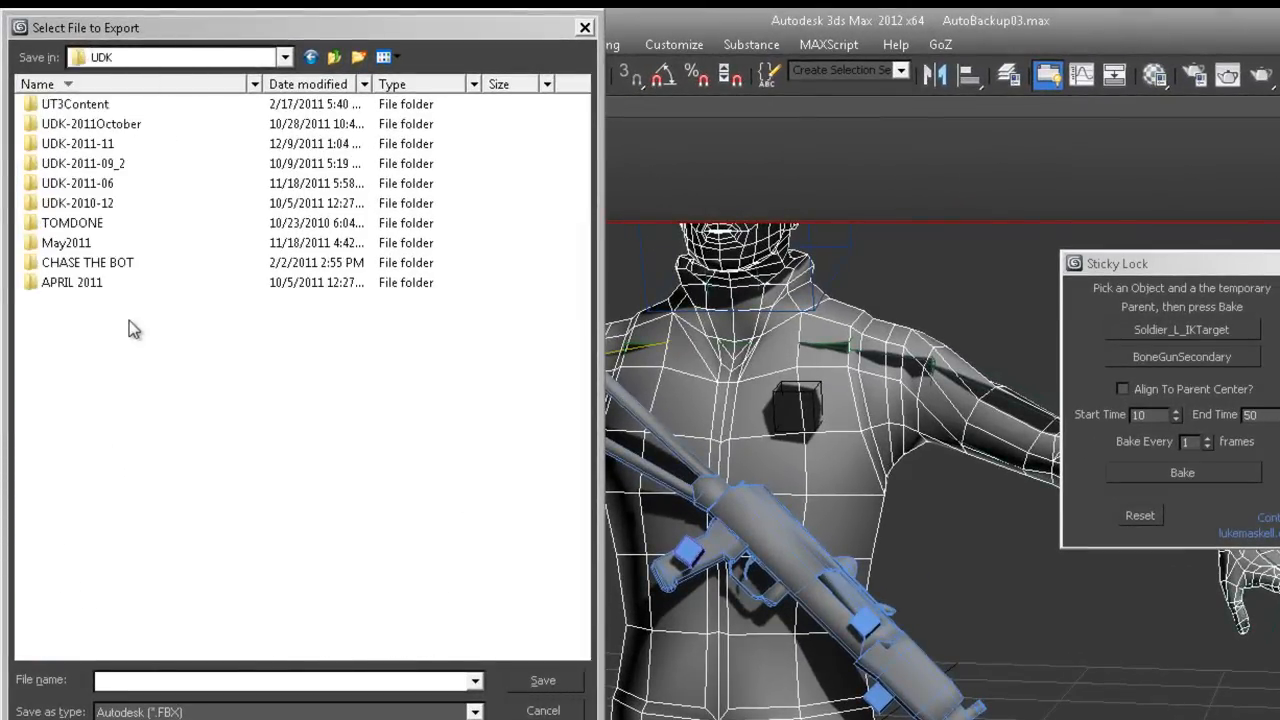
{"action": "double_click", "coordinate": [76, 144]}
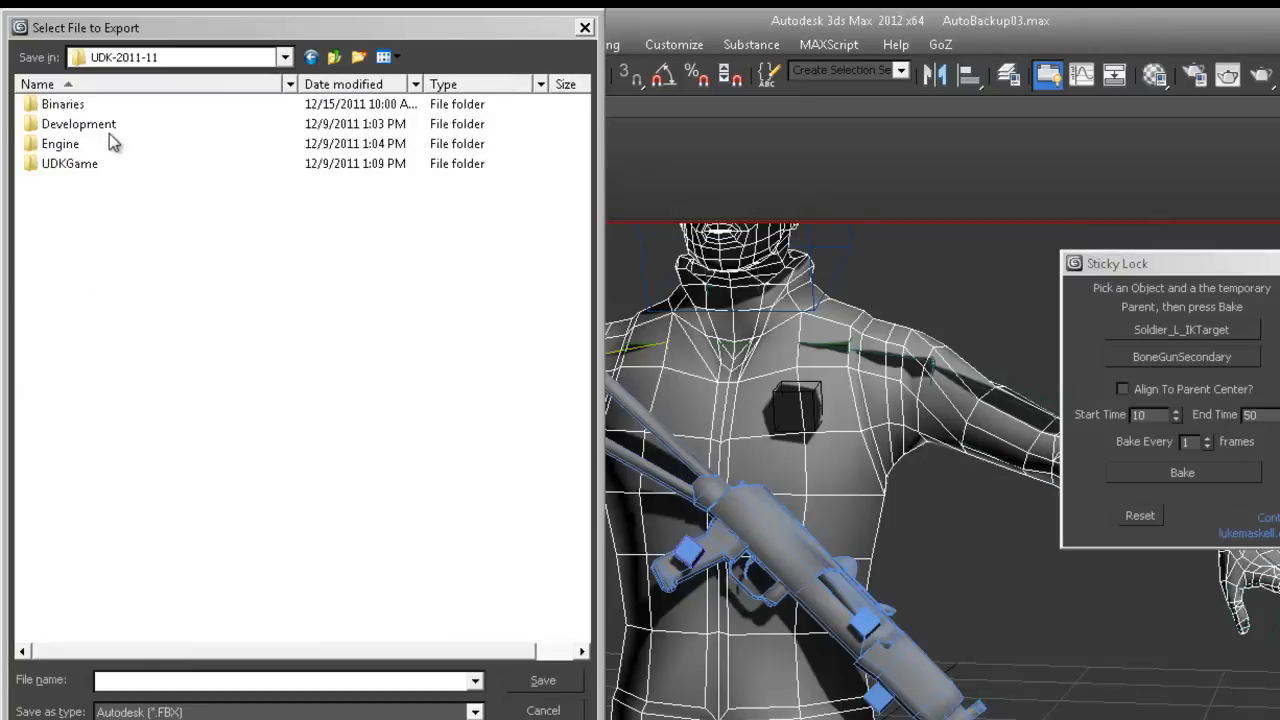
{"action": "double_click", "coordinate": [68, 164]}
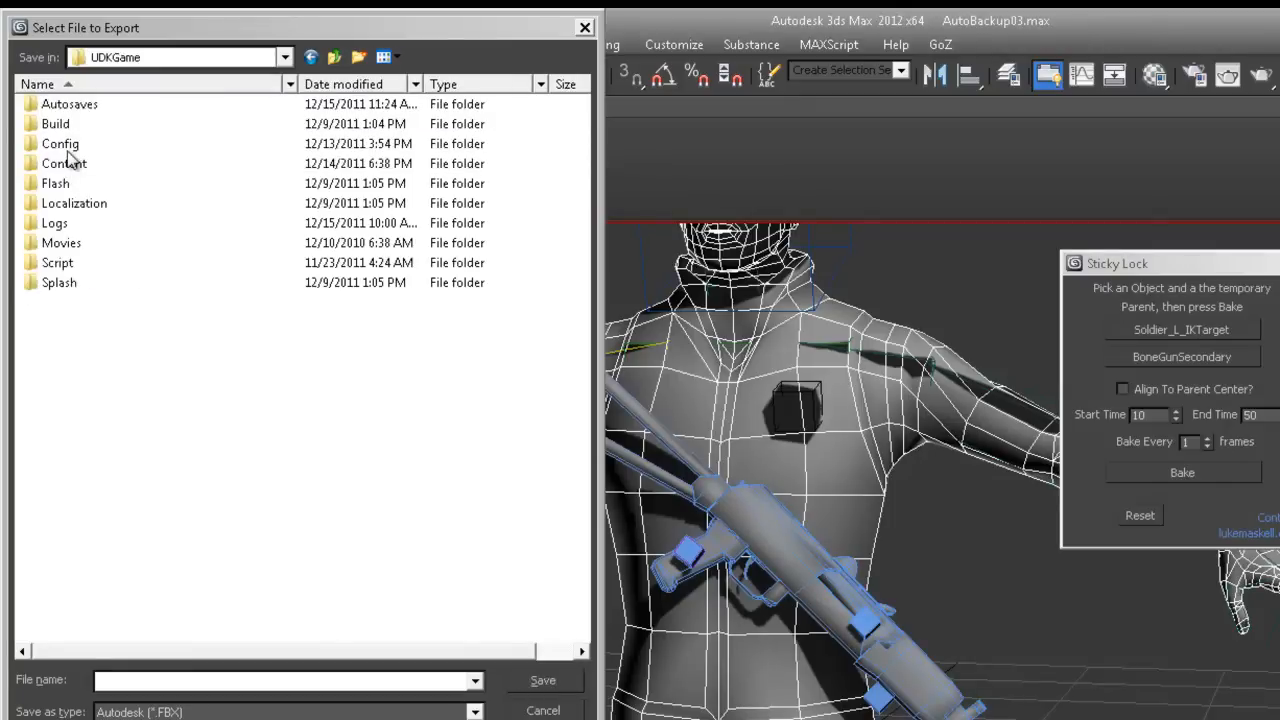
{"action": "left_click", "coordinate": [64, 164]}
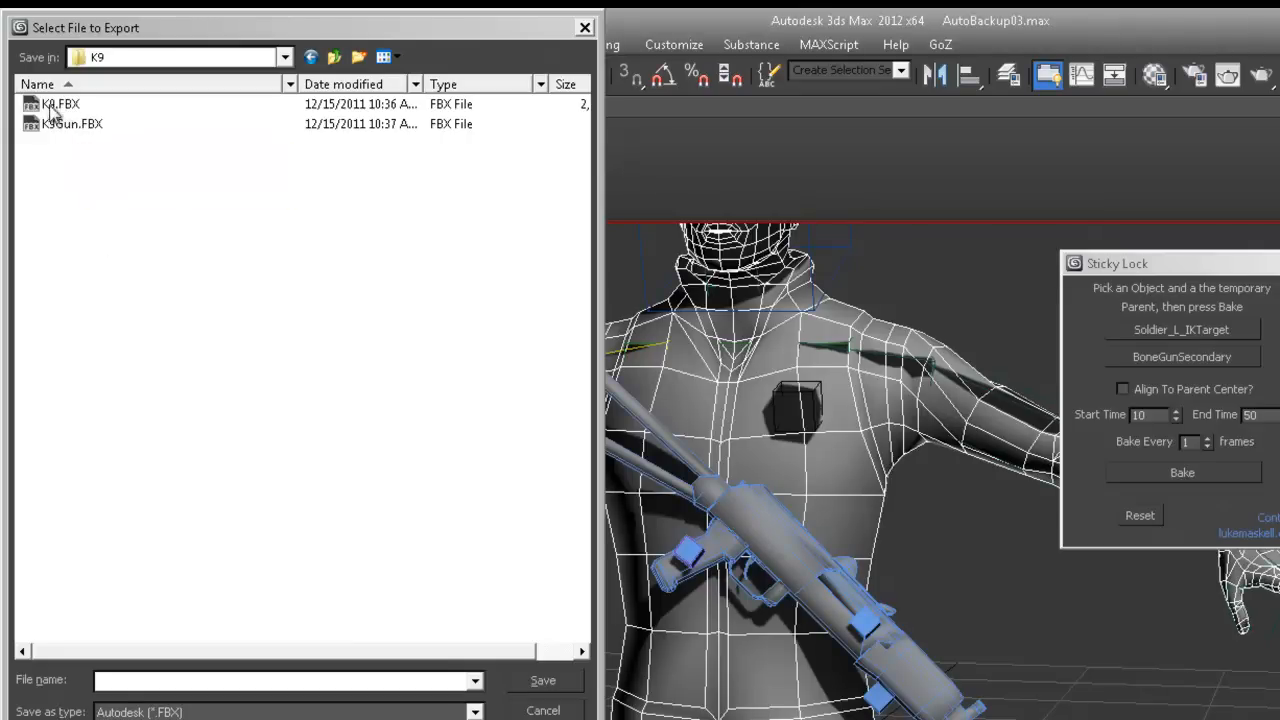
- Save the export over the existing X9.FBX, confirming the replacement
{"action": "left_click", "coordinate": [60, 104]}
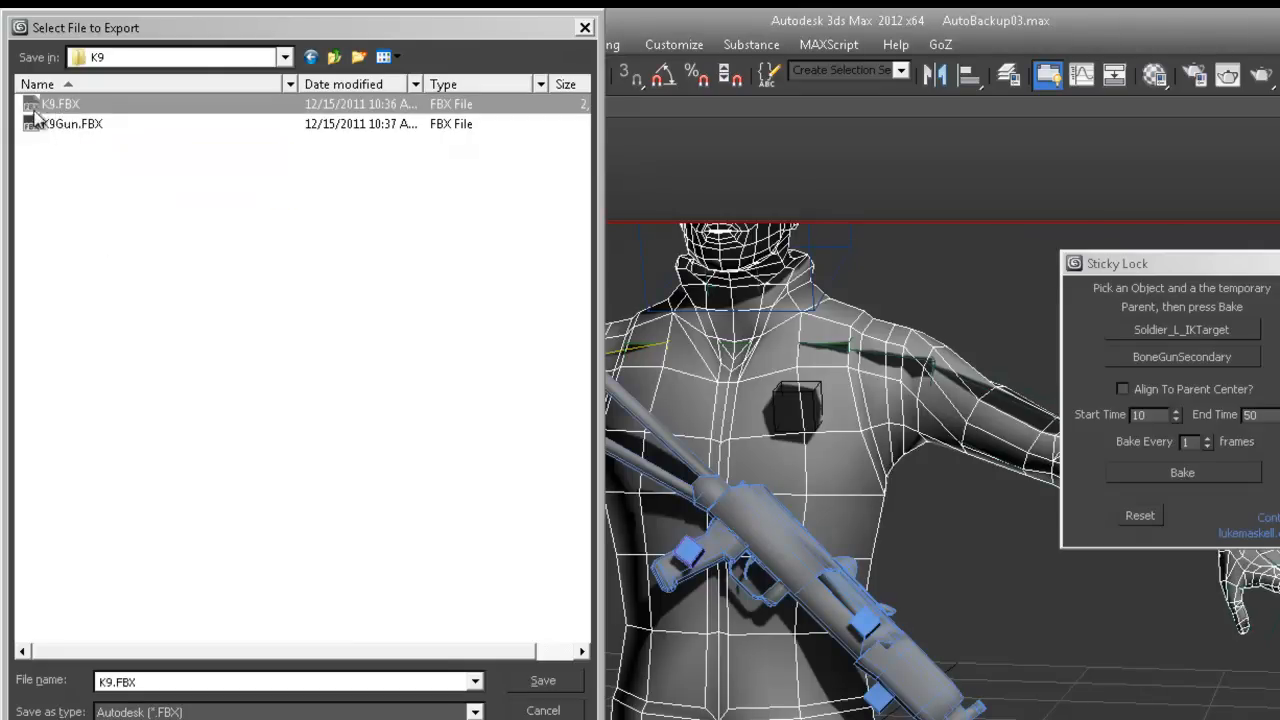
{"action": "left_click", "coordinate": [542, 680]}
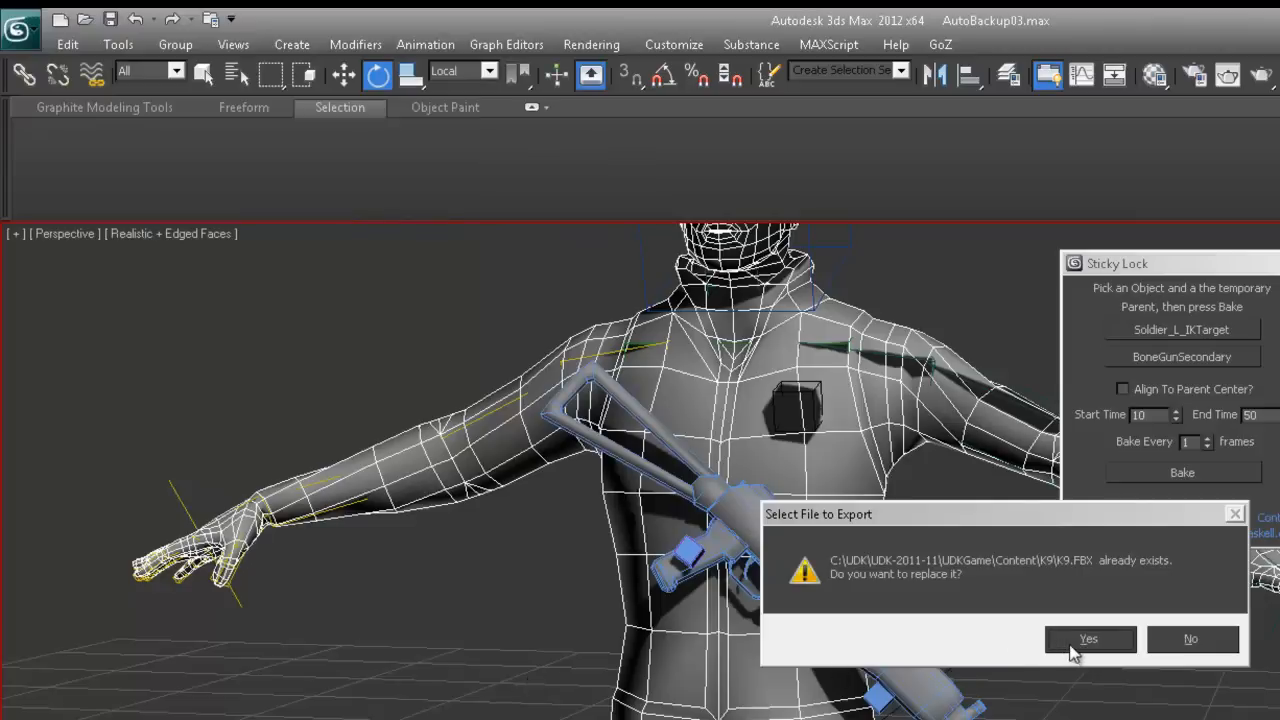
{"action": "left_click", "coordinate": [1088, 640]}
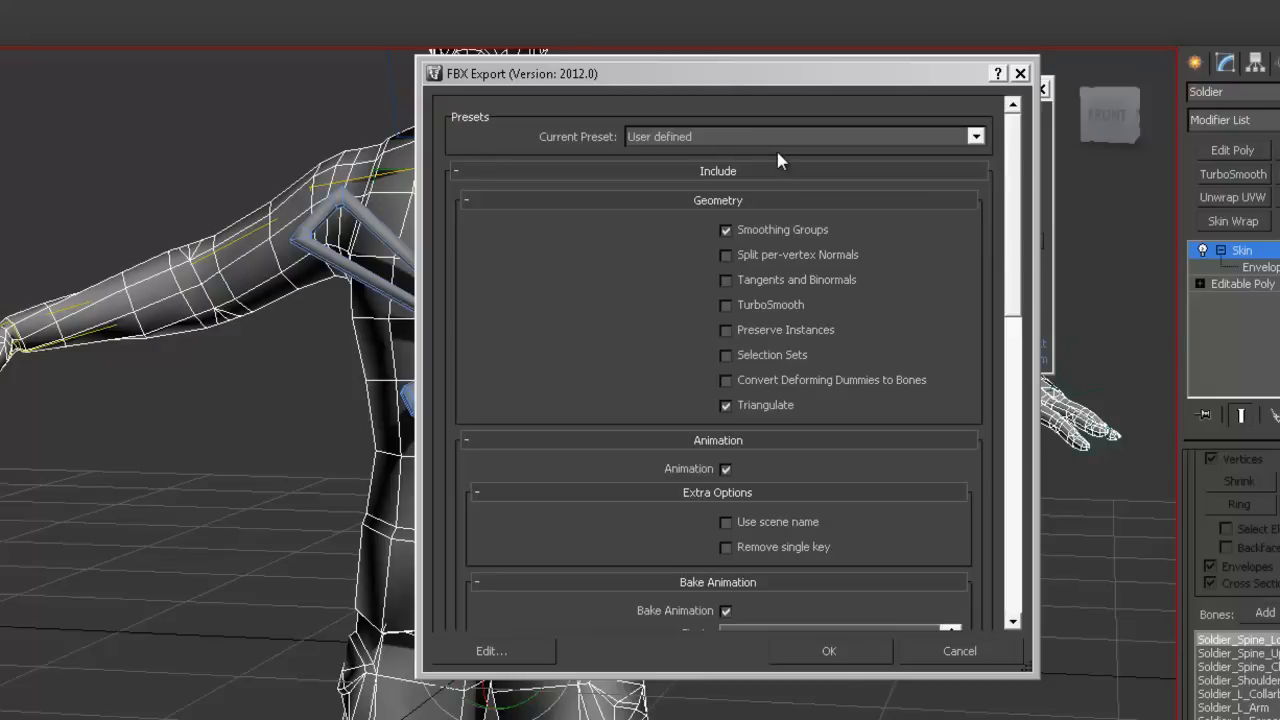
{"action": "mouse_move", "coordinate": [1018, 228]}
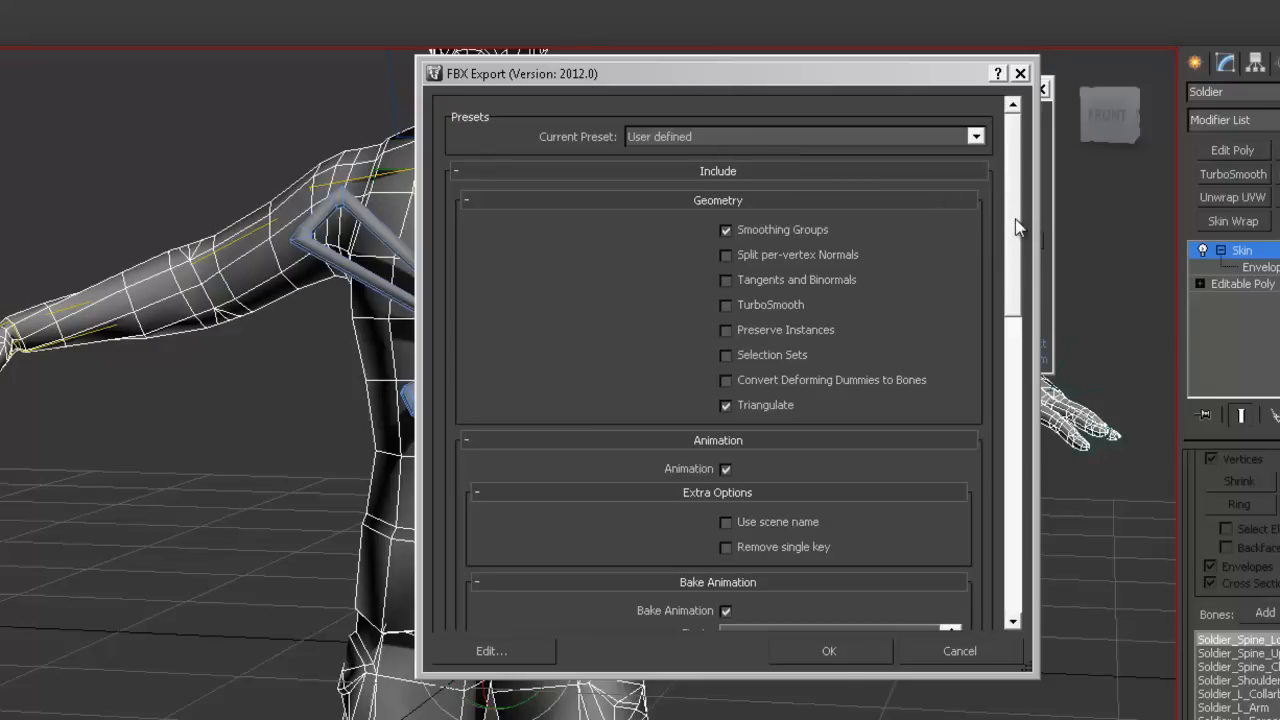
- Export with animation baked over frames 0–50, skins included and ASCII FBX format
{"action": "left_click", "coordinate": [724, 468]}
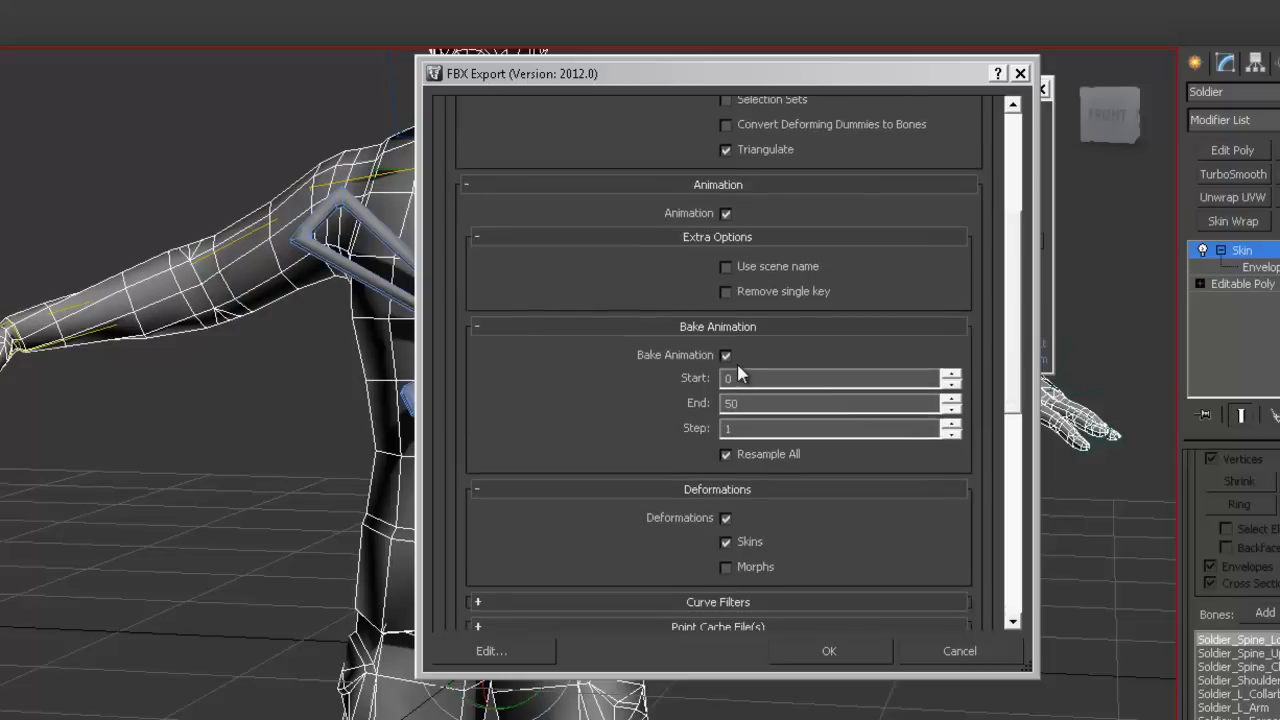
{"action": "mouse_move", "coordinate": [978, 470]}
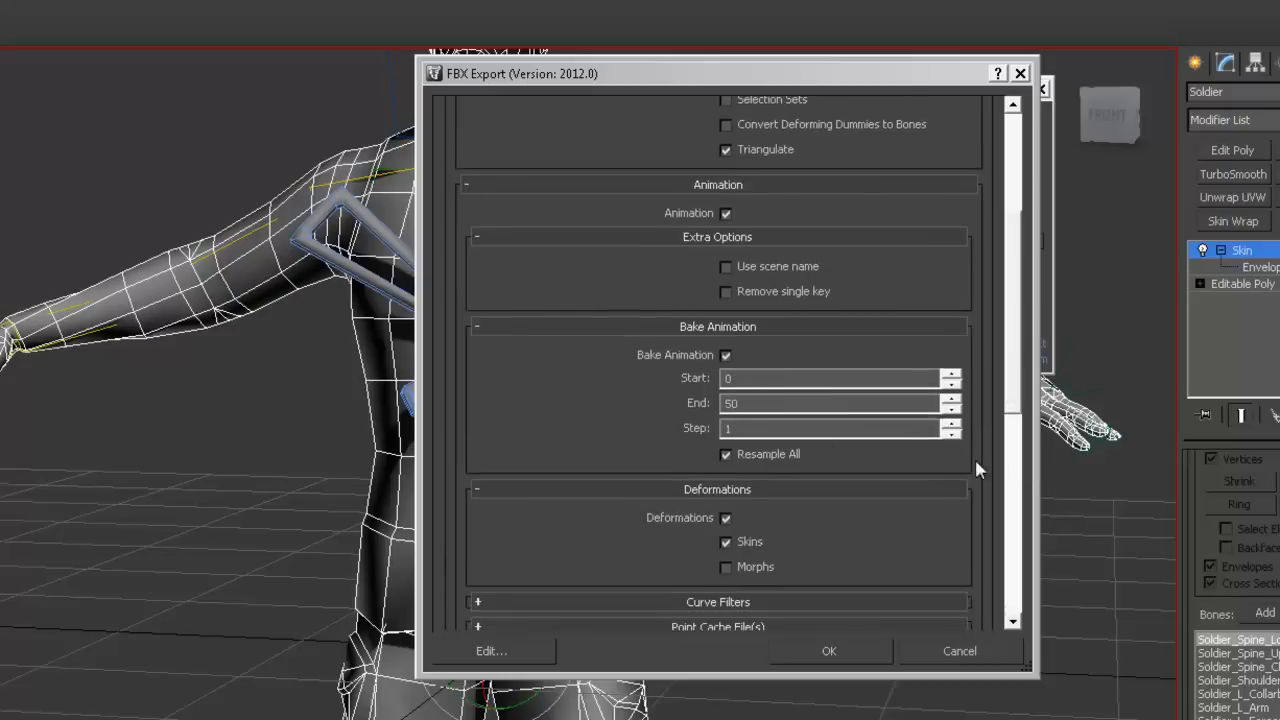
{"action": "scroll", "scroll_direction": "down", "scroll_amount": 3}
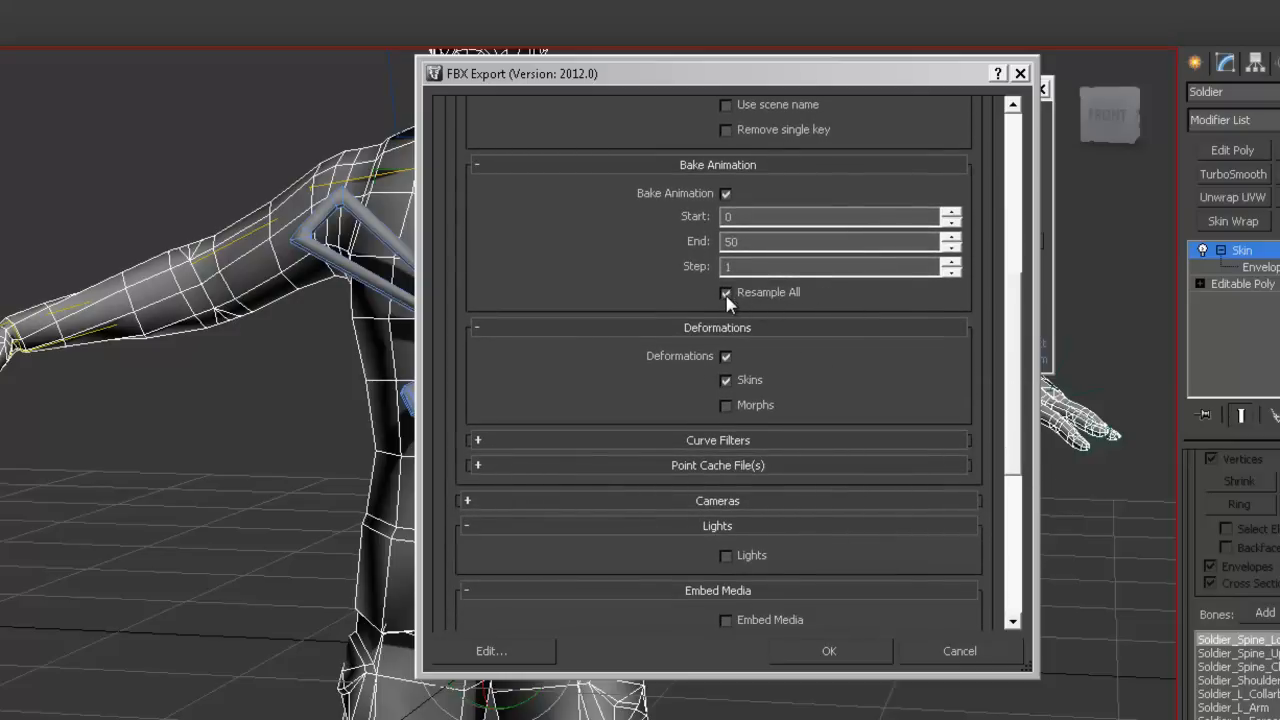
{"action": "scroll", "scroll_direction": "down", "scroll_amount": 3}
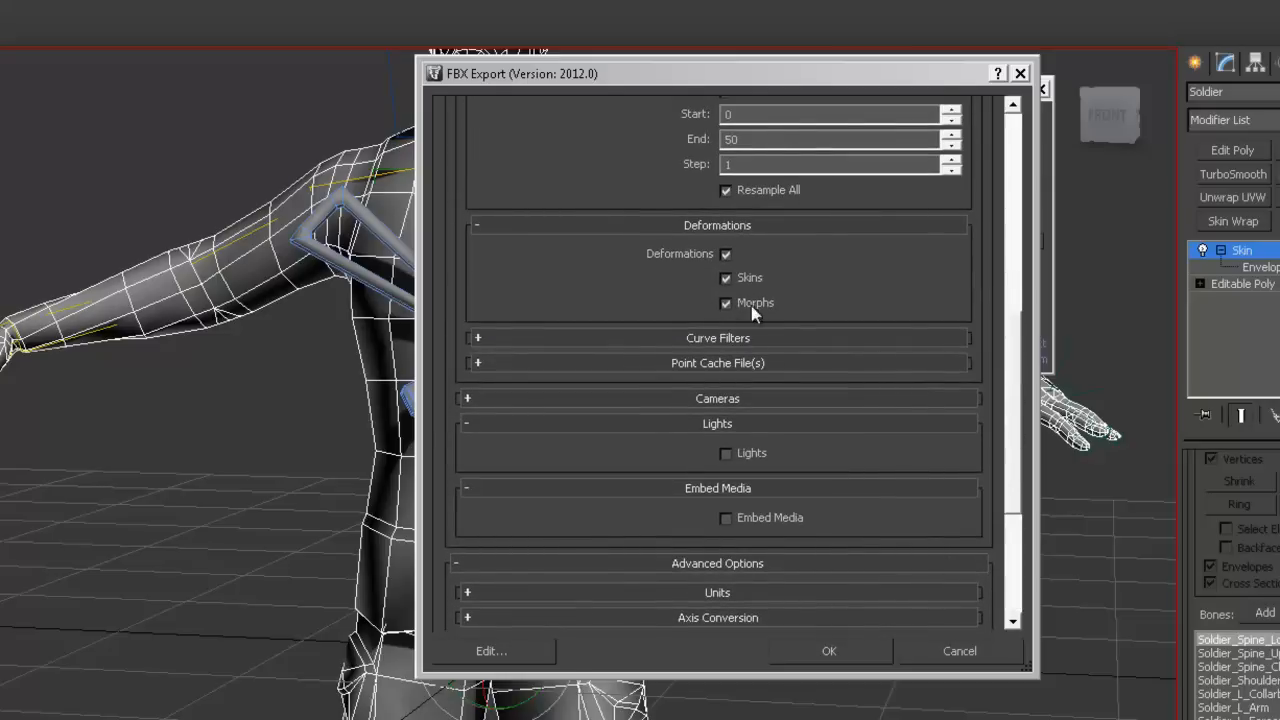
{"action": "left_click", "coordinate": [726, 304]}
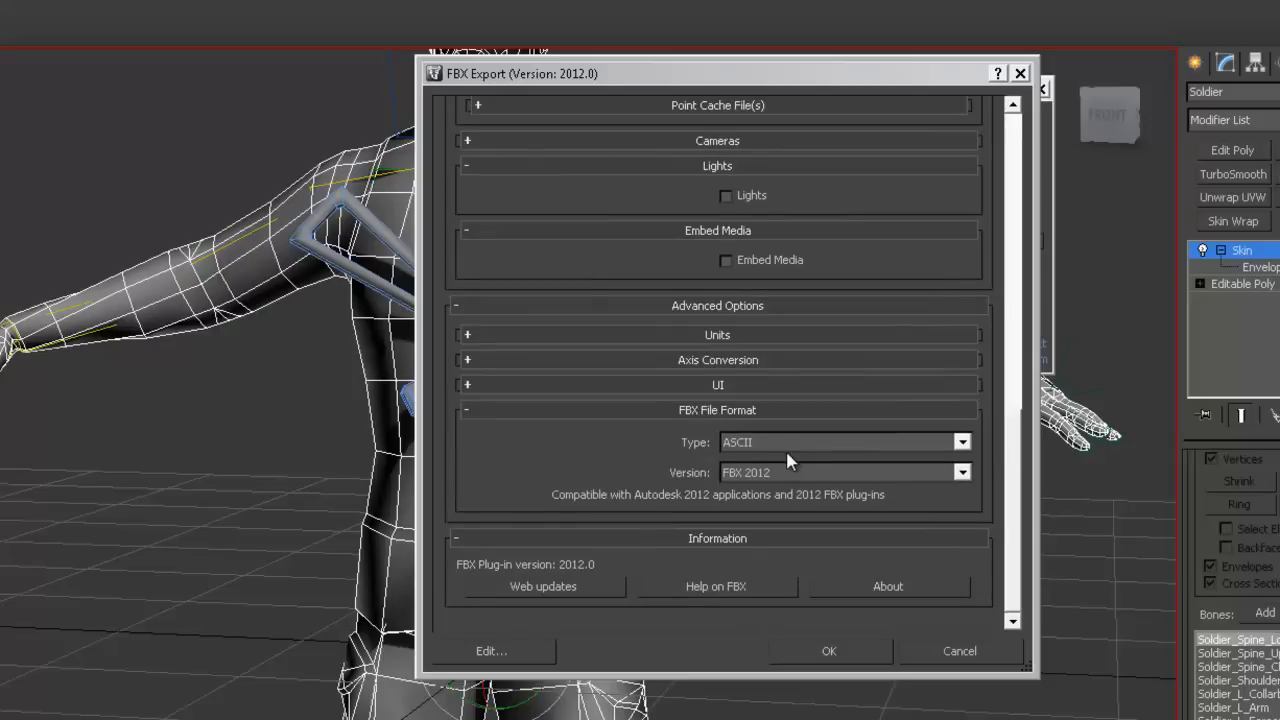
{"action": "mouse_move", "coordinate": [770, 448]}
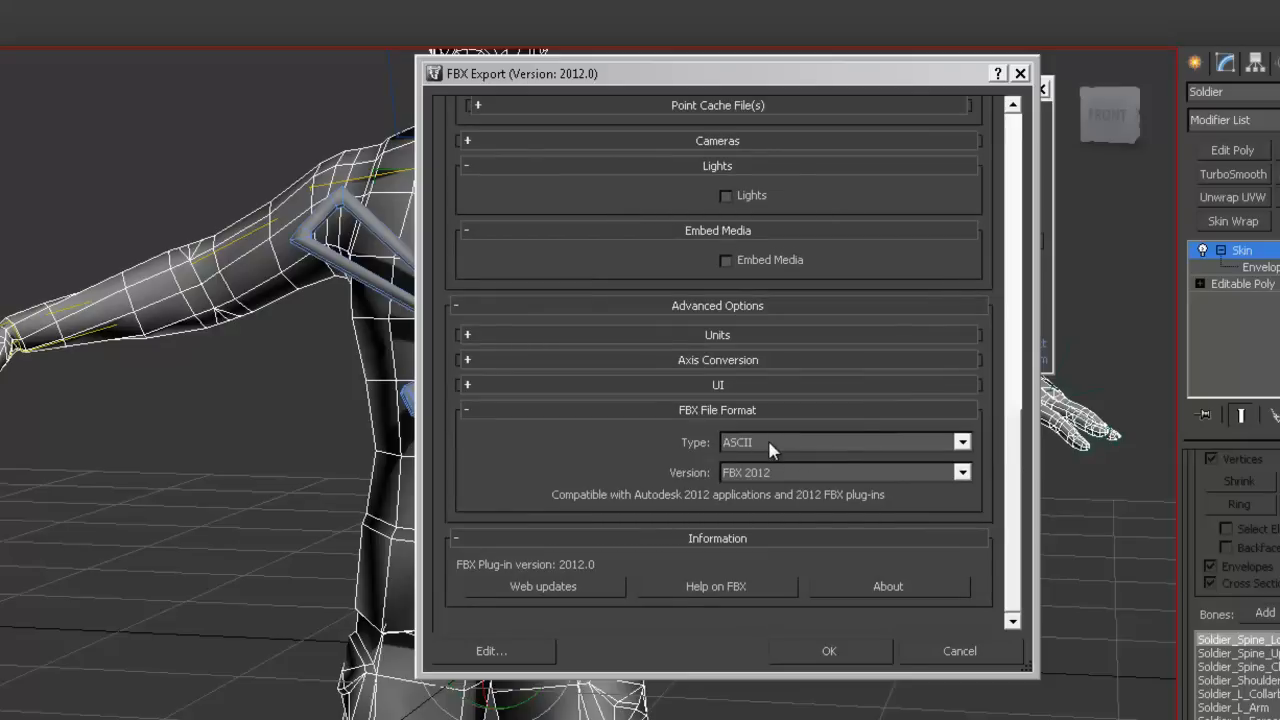
{"action": "mouse_move", "coordinate": [800, 482]}
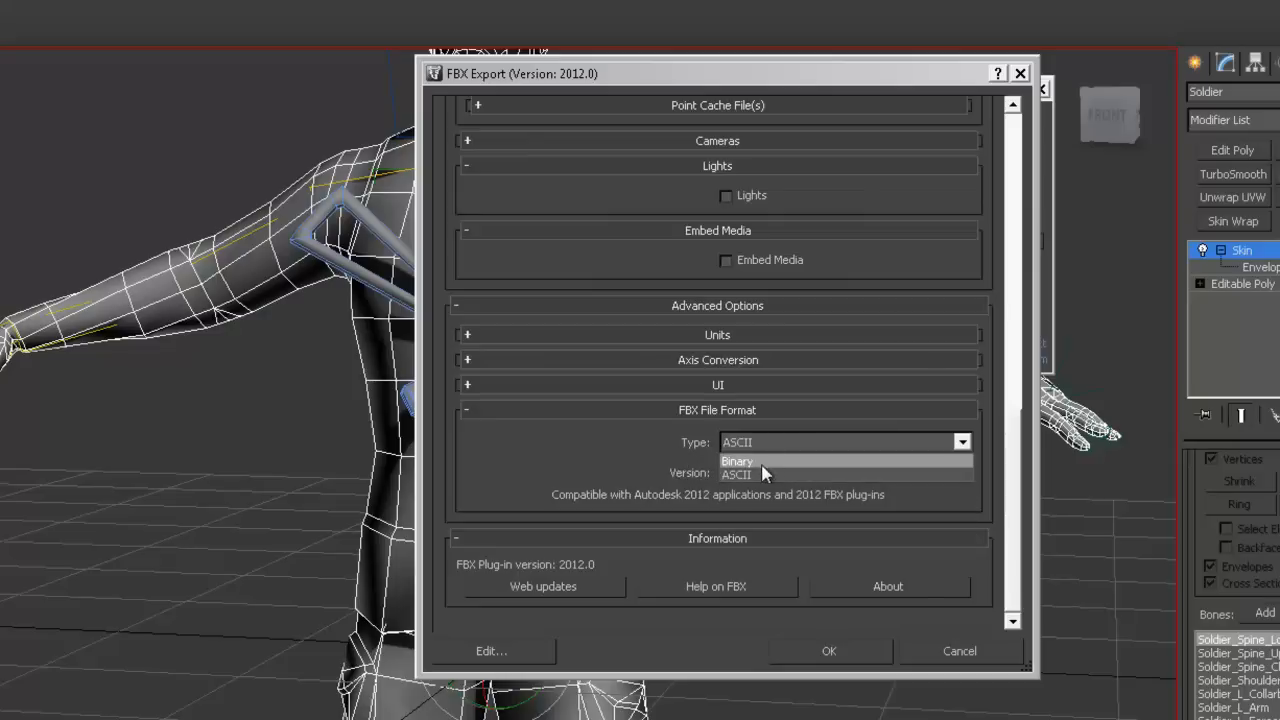
{"action": "left_click", "coordinate": [744, 472]}
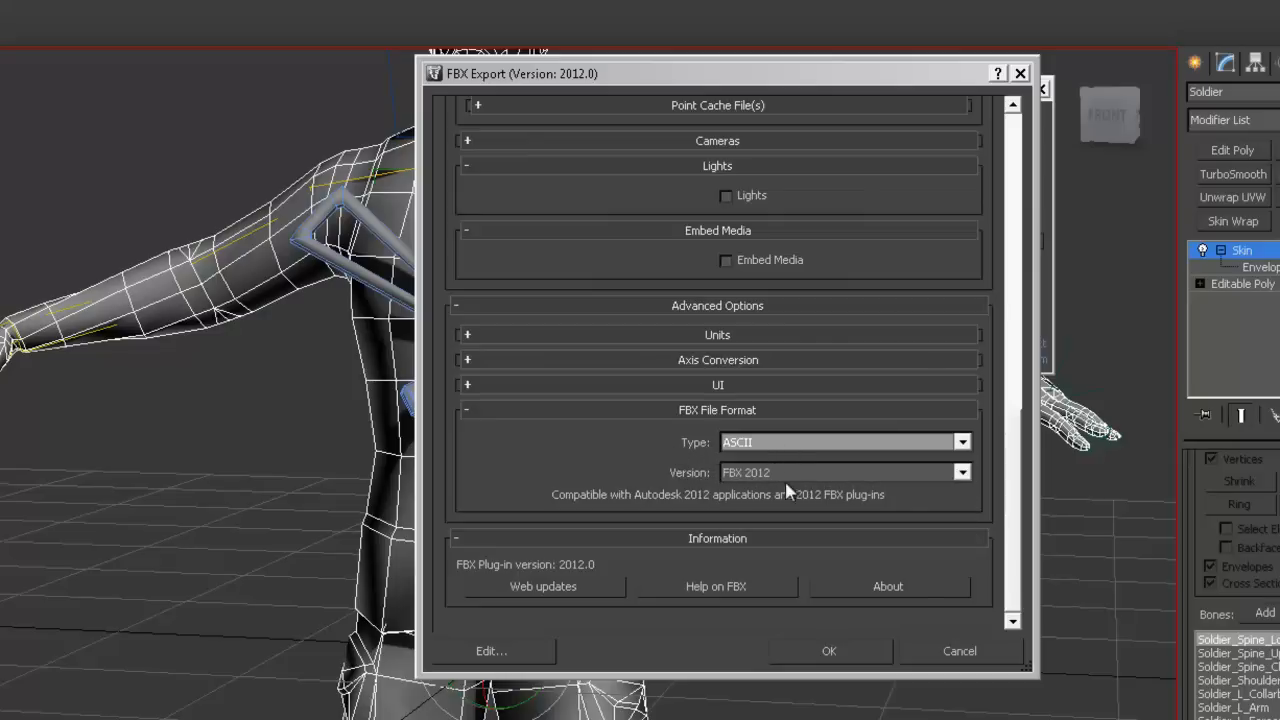
{"action": "left_click", "coordinate": [828, 652]}
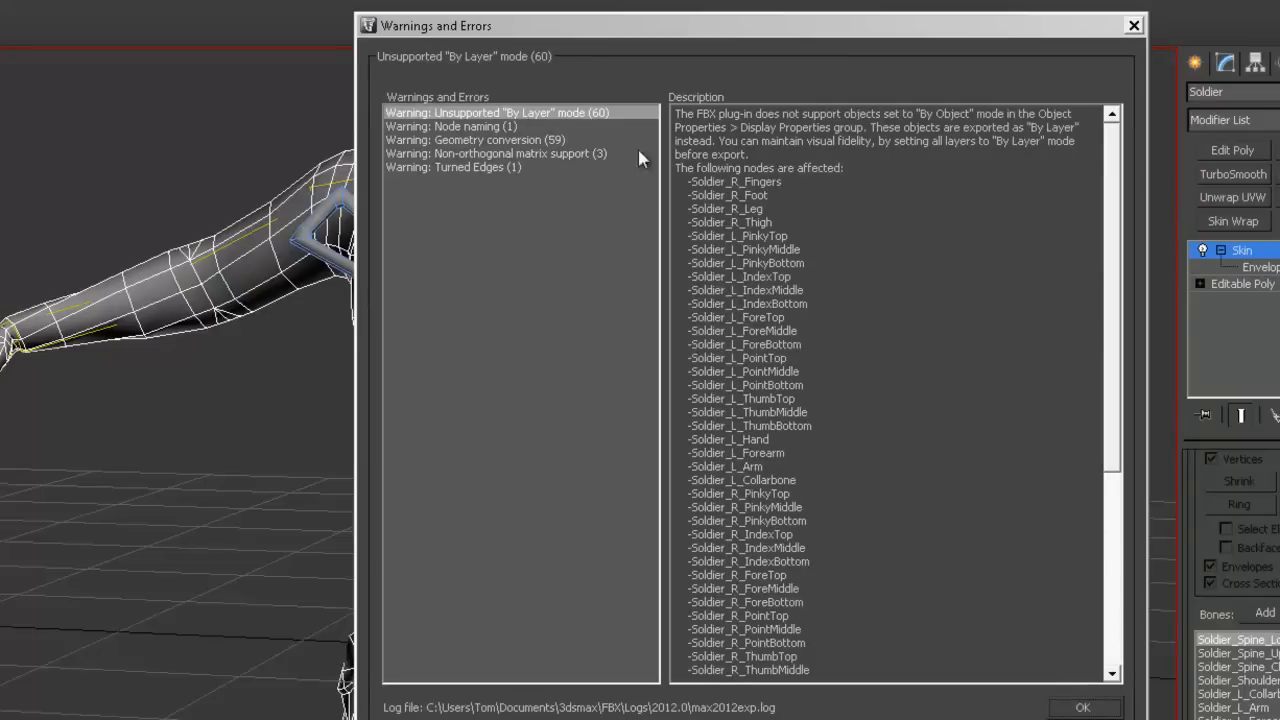
{"action": "mouse_move", "coordinate": [528, 168]}
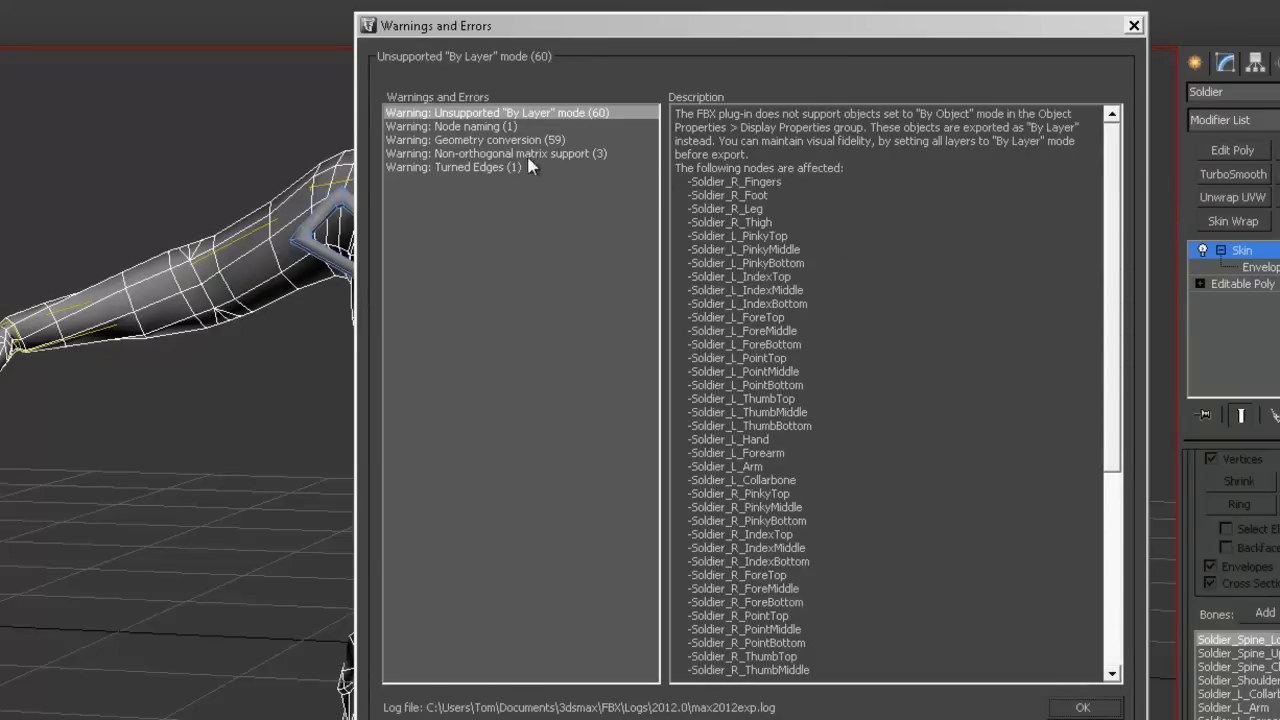
{"action": "mouse_move", "coordinate": [730, 280]}
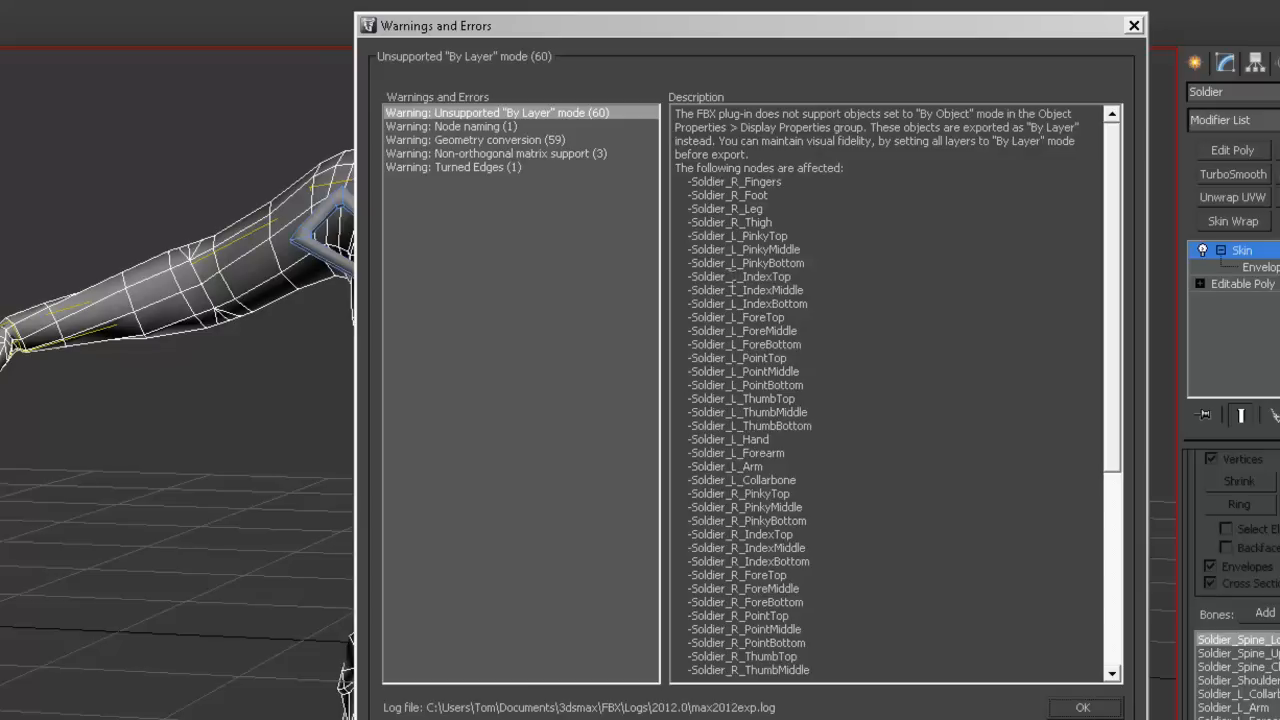
{"action": "mouse_move", "coordinate": [580, 120]}
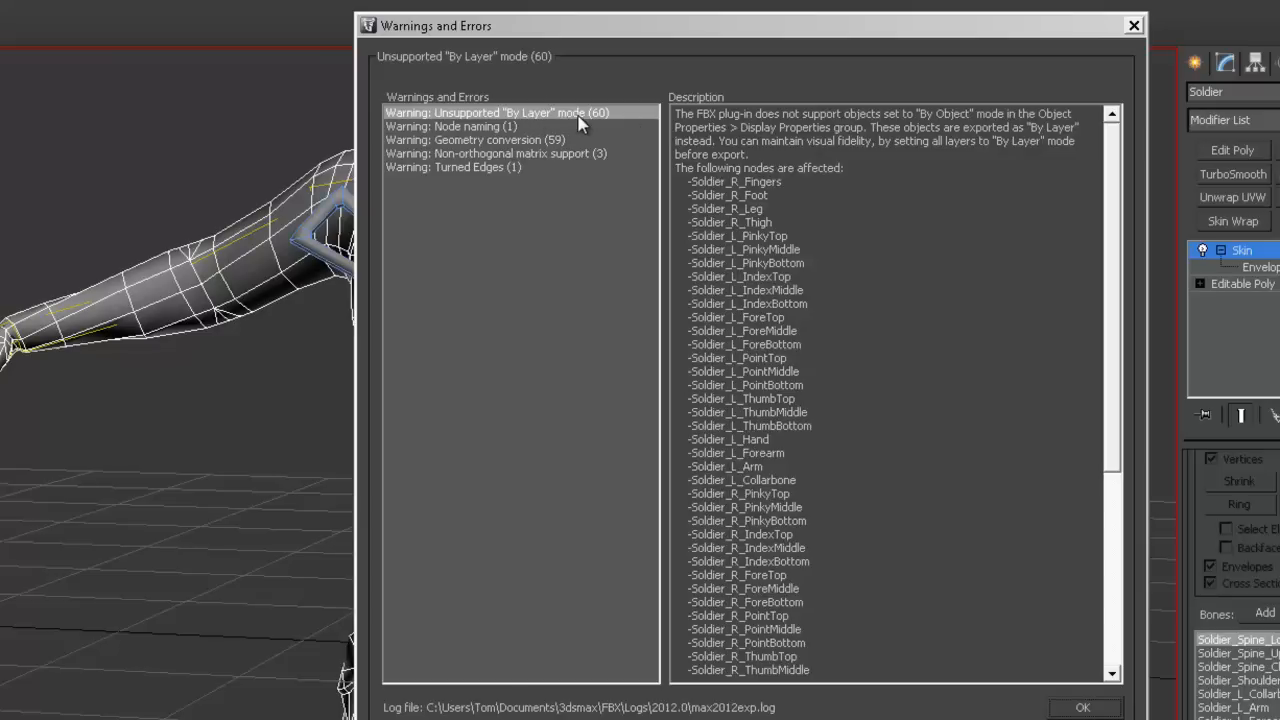
{"action": "mouse_move", "coordinate": [608, 224]}
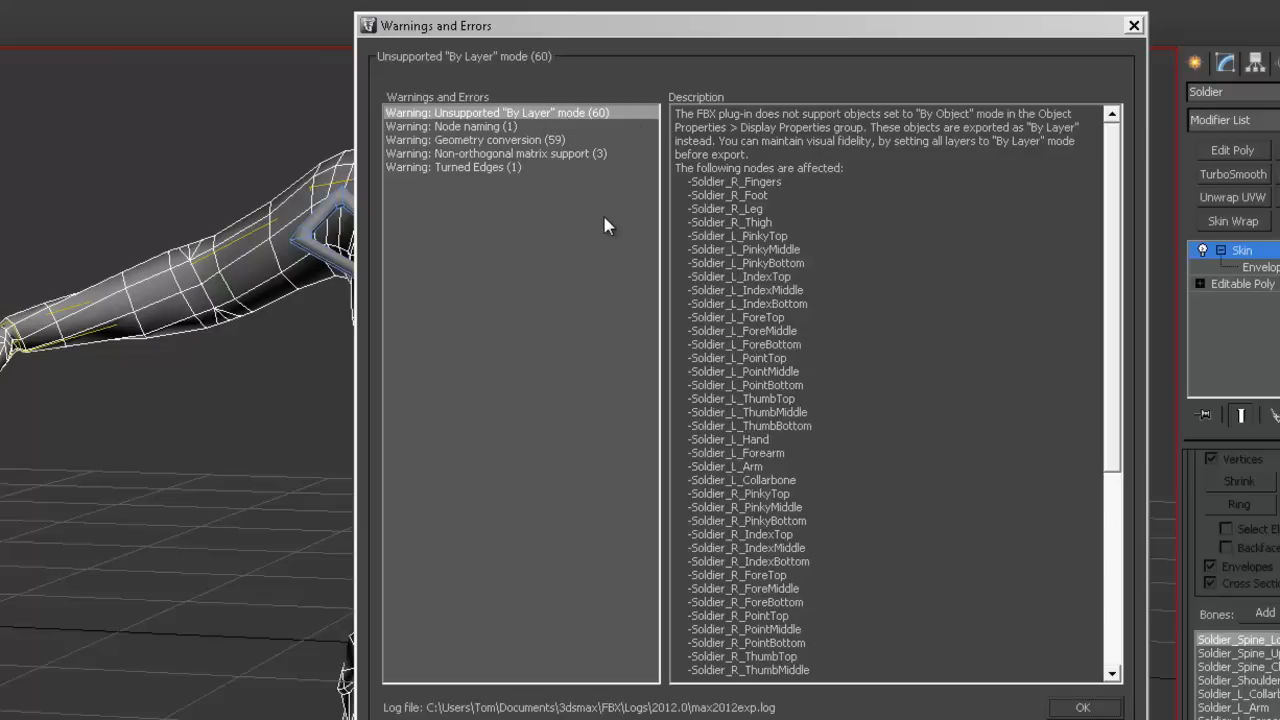
{"action": "mouse_move", "coordinate": [200, 256]}
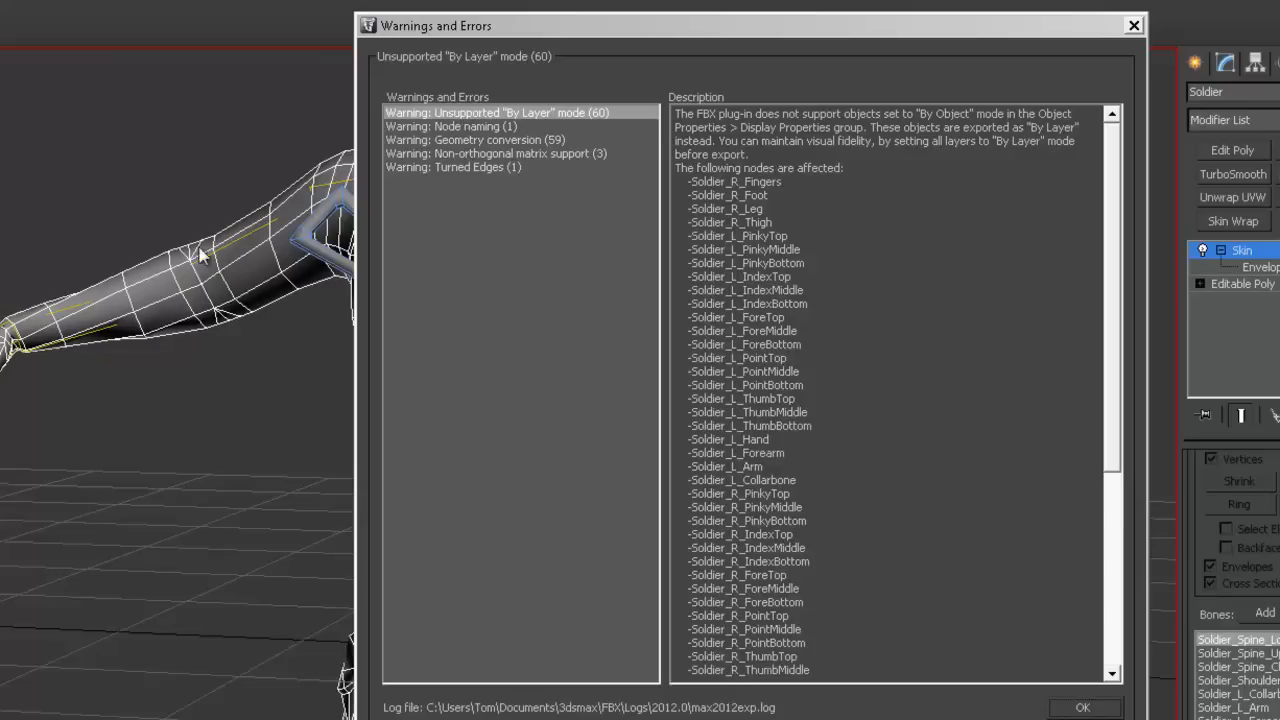
{"action": "mouse_move", "coordinate": [200, 256]}
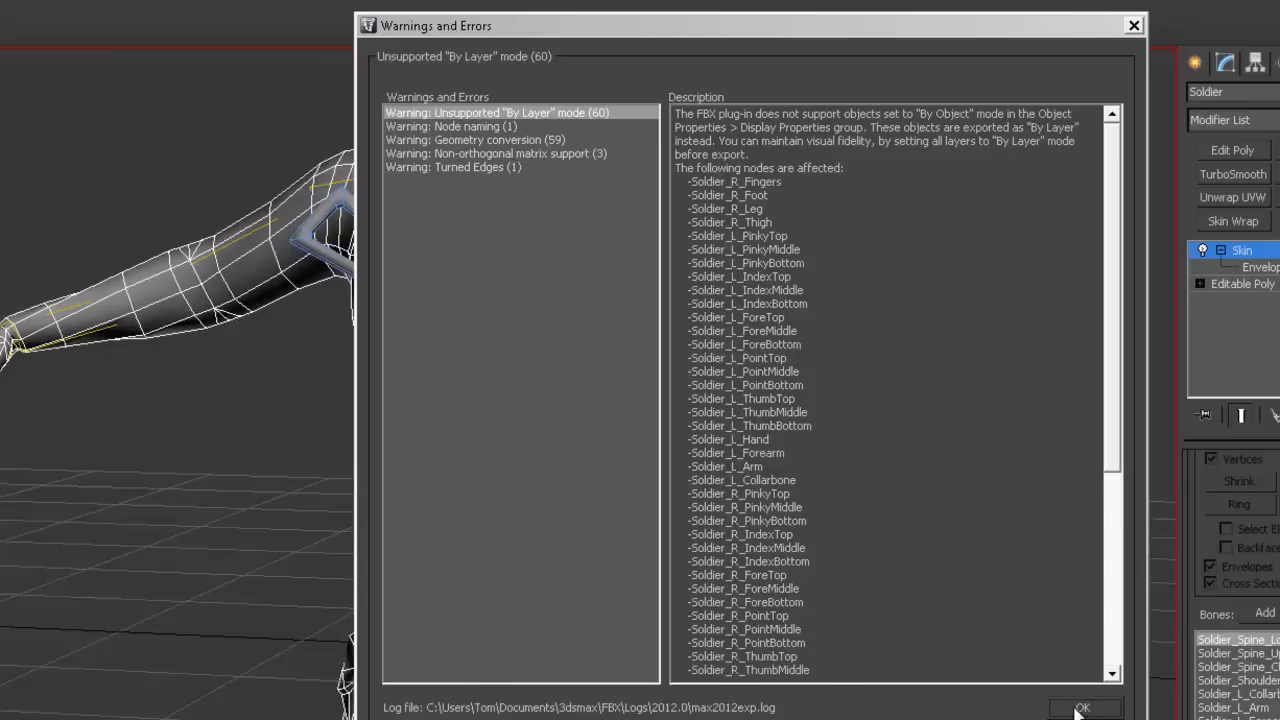
- Dismiss the export Warnings and Errors report
{"action": "left_click", "coordinate": [1080, 708]}
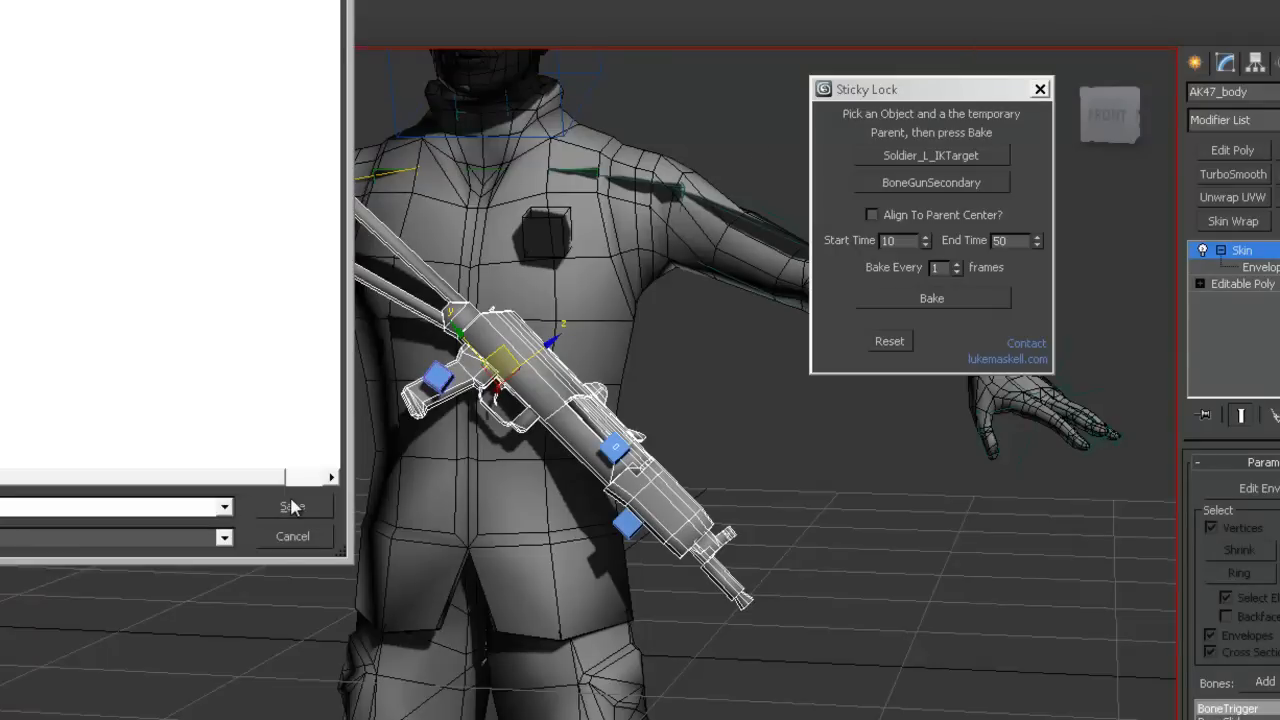
- Export the gun over the existing X9Gun.FBX with the same FBX settings
{"action": "left_click", "coordinate": [288, 508]}
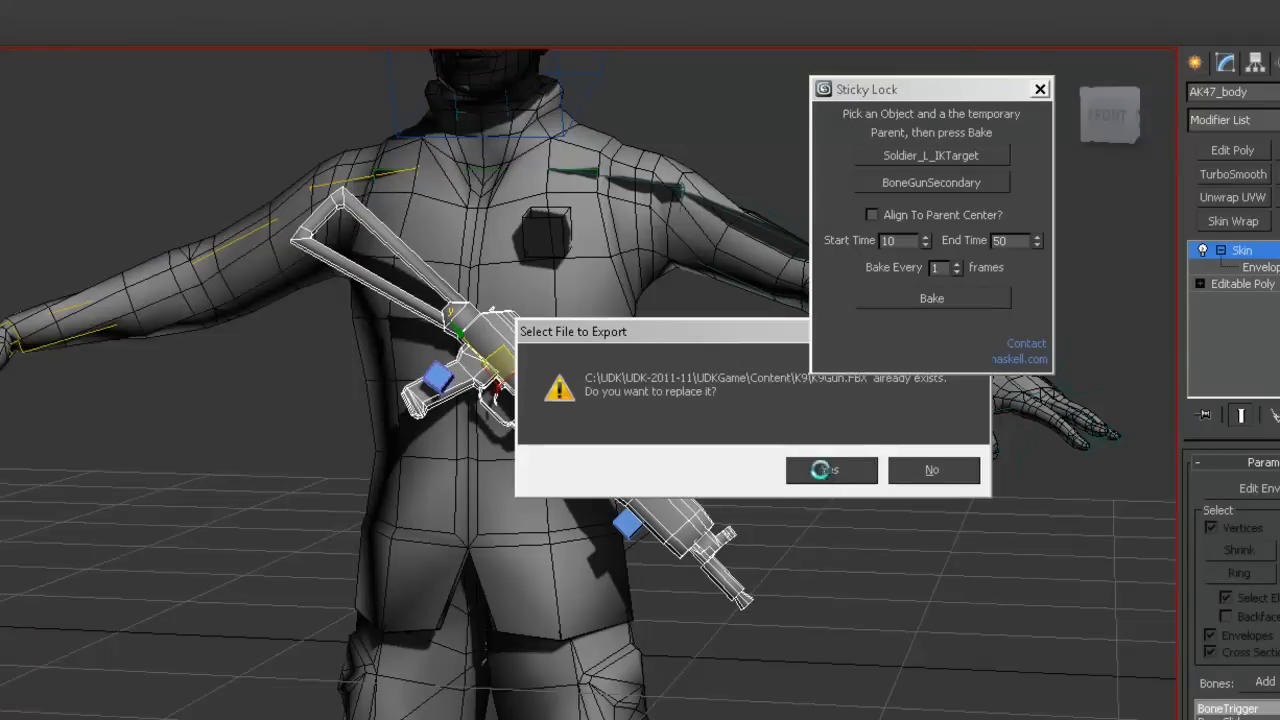
{"action": "left_click", "coordinate": [830, 470]}
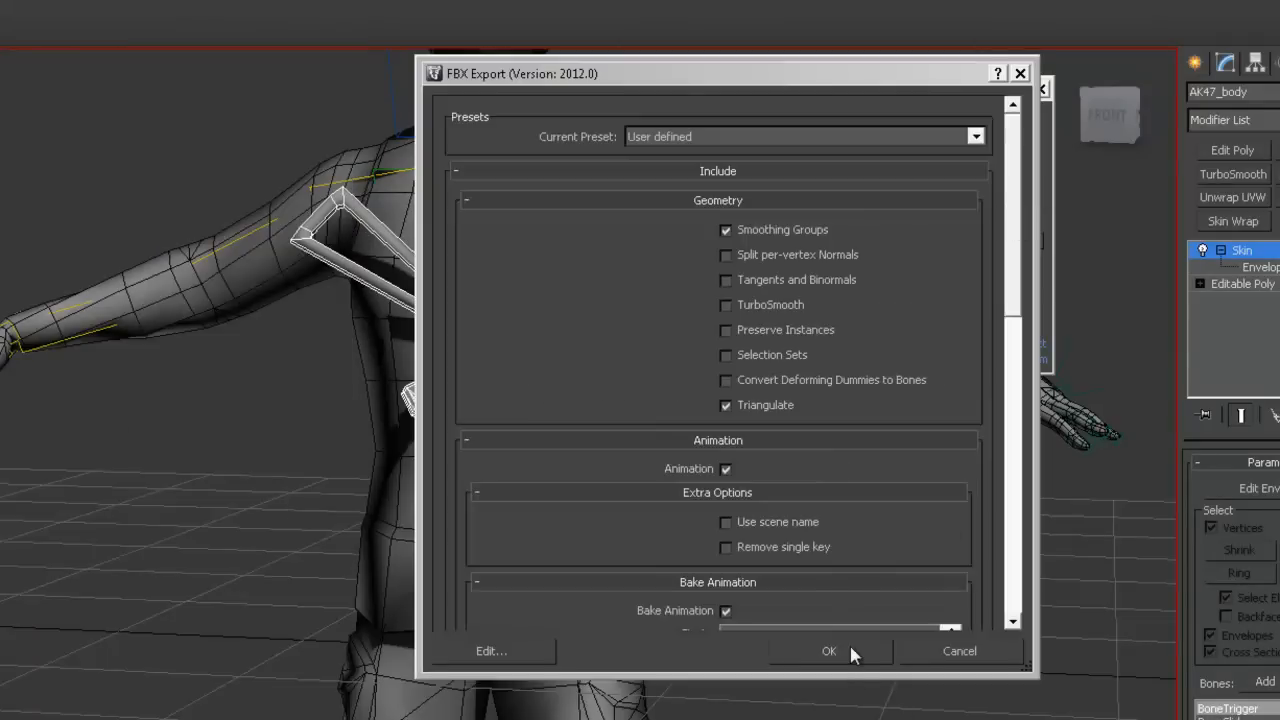
{"action": "left_click", "coordinate": [828, 652]}
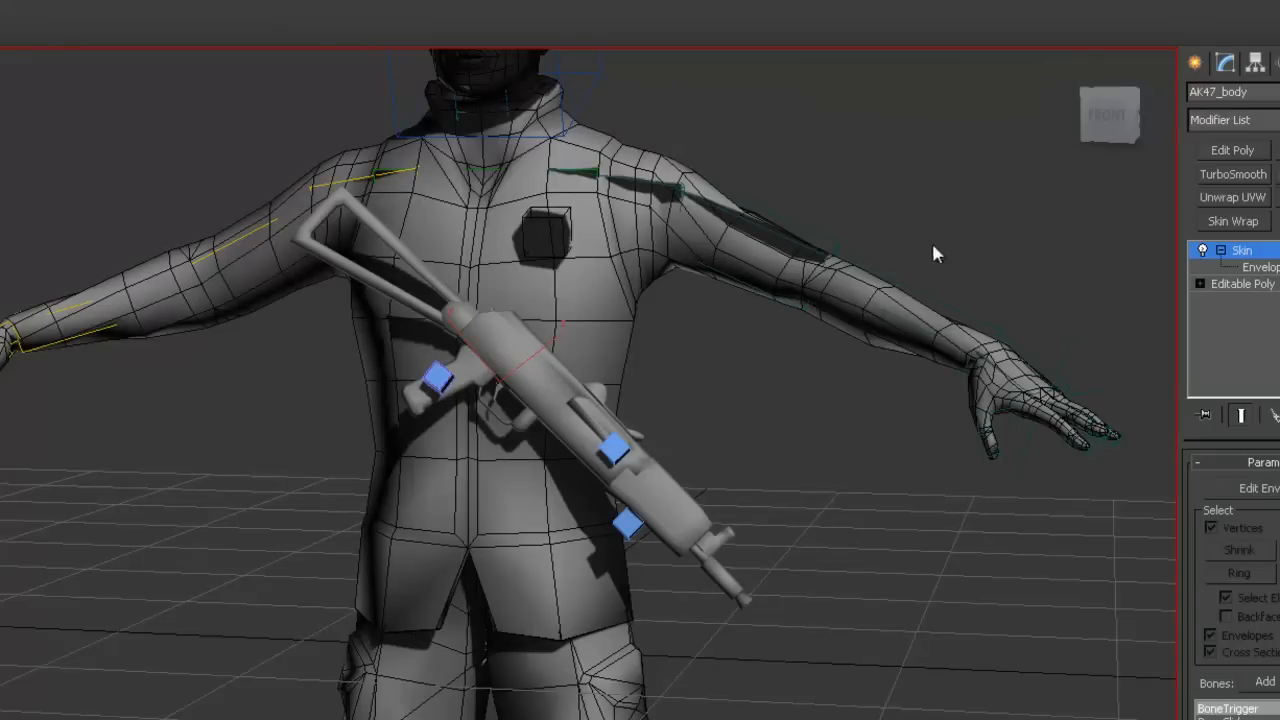